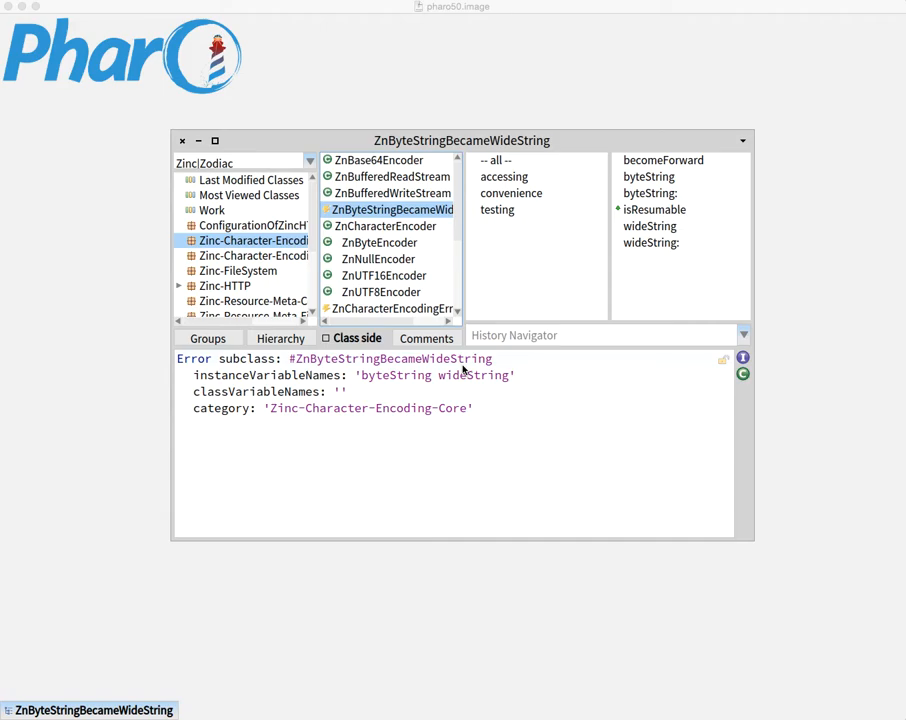
pyautogui.moveTo(45, 146)
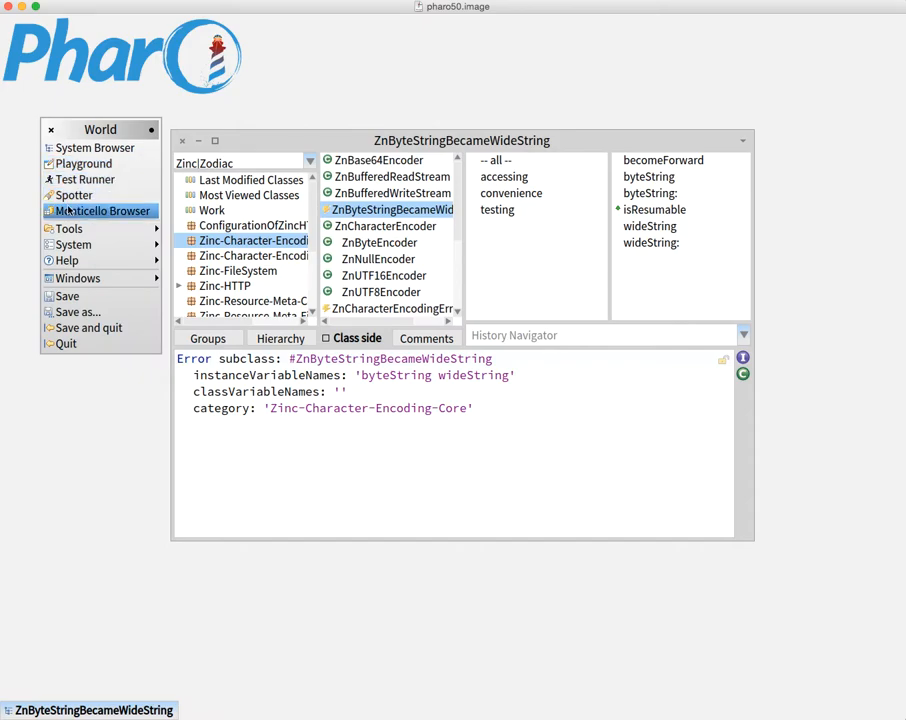
# - Open the Monticello Browser from the World menu
pyautogui.click(102, 210)
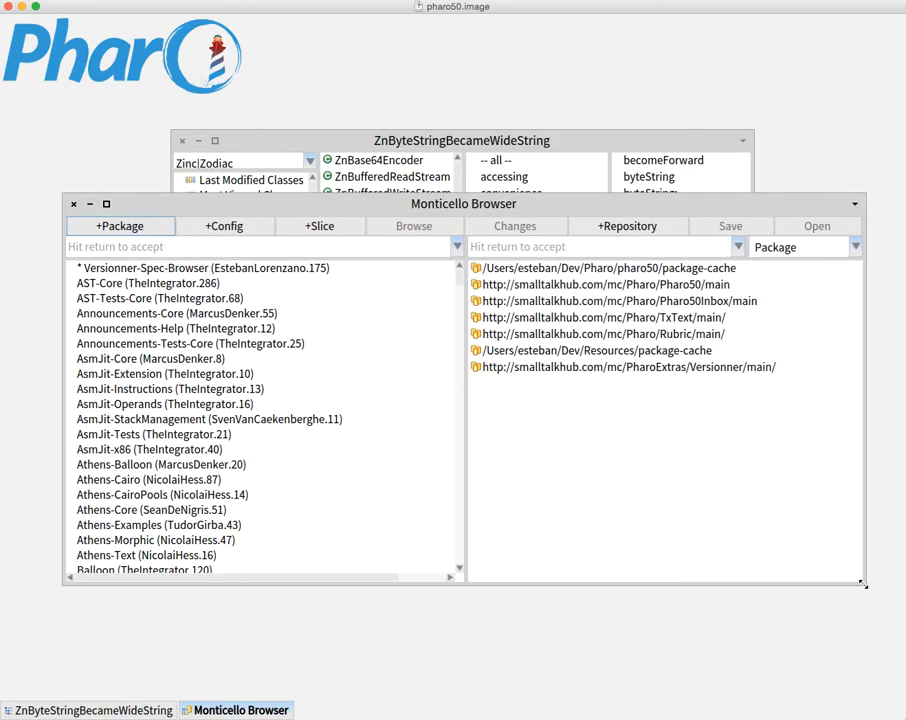
# - Filter the Monticello package list by name to show only Zinc packages
pyautogui.click(260, 246)
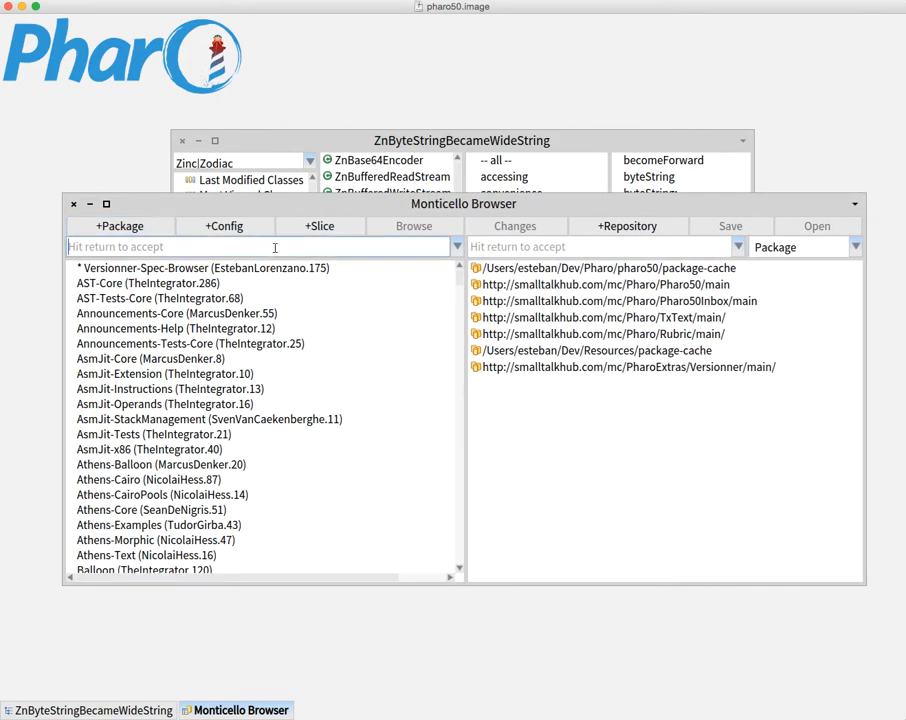
pyautogui.write('Zic')
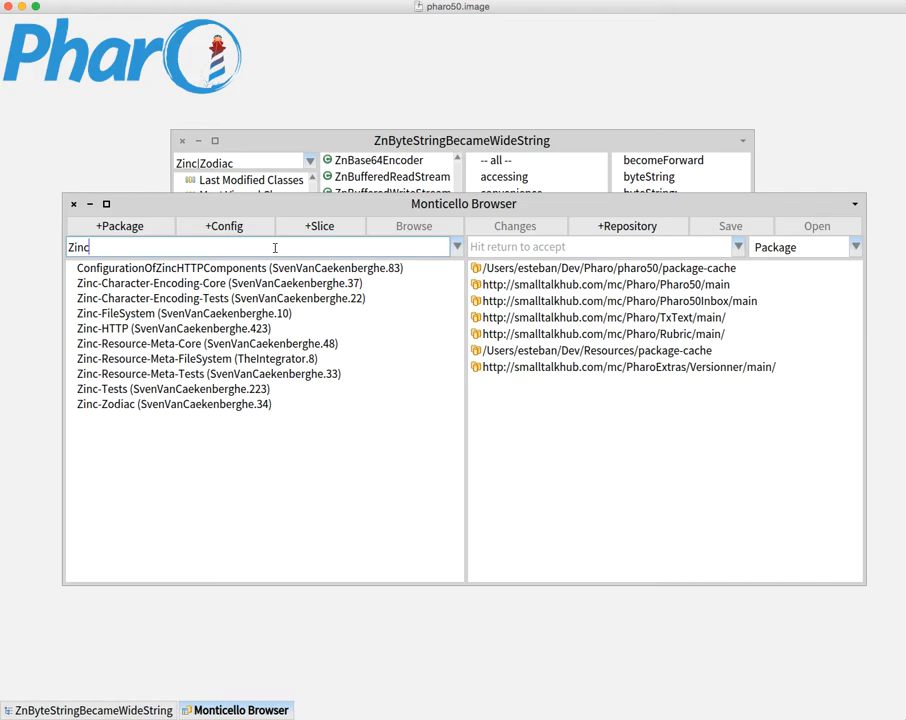
pyautogui.moveTo(224, 226)
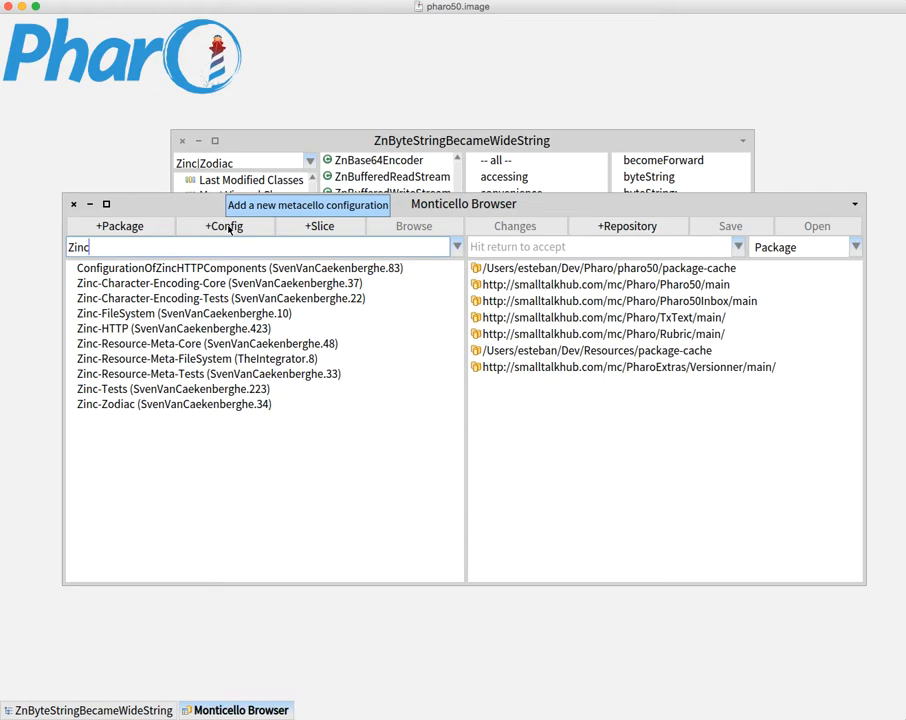
# - Create a new Metacello configuration named ConfigurationOfZinc with +Config
pyautogui.click(224, 226)
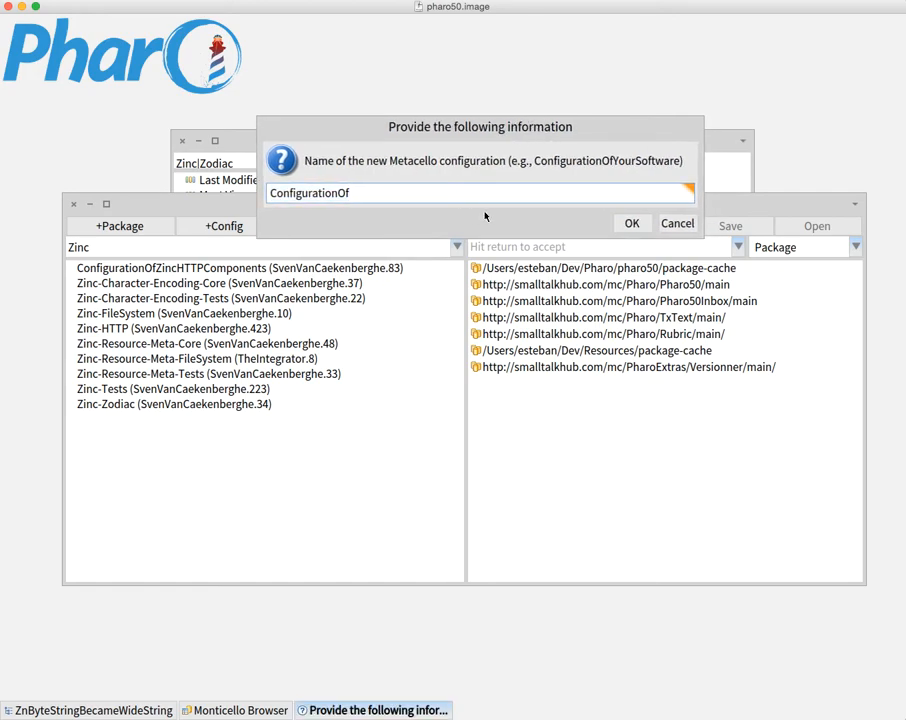
pyautogui.write('Zin')
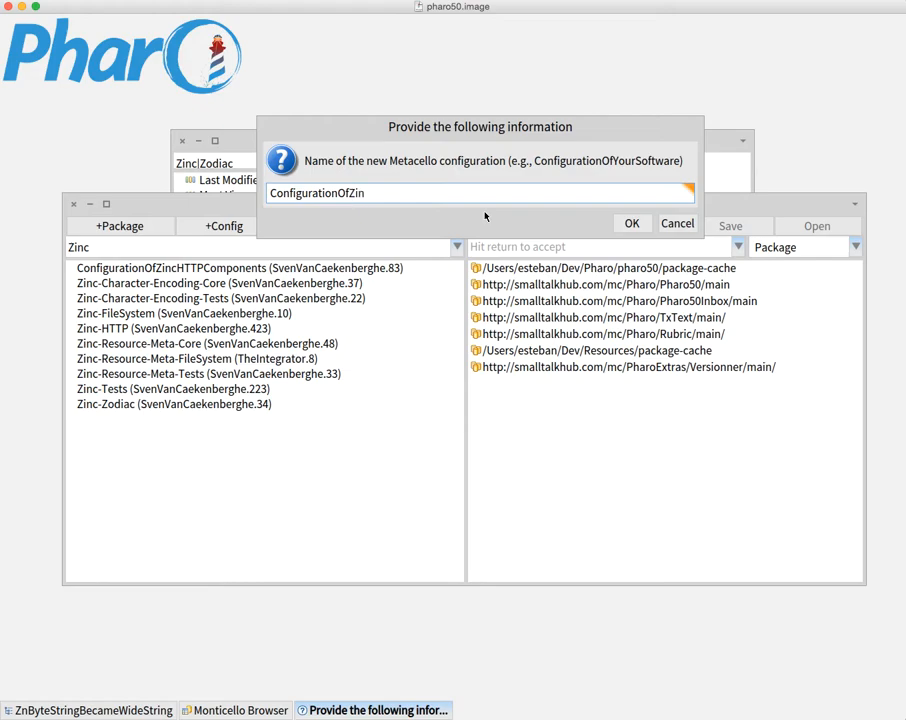
pyautogui.write('c')
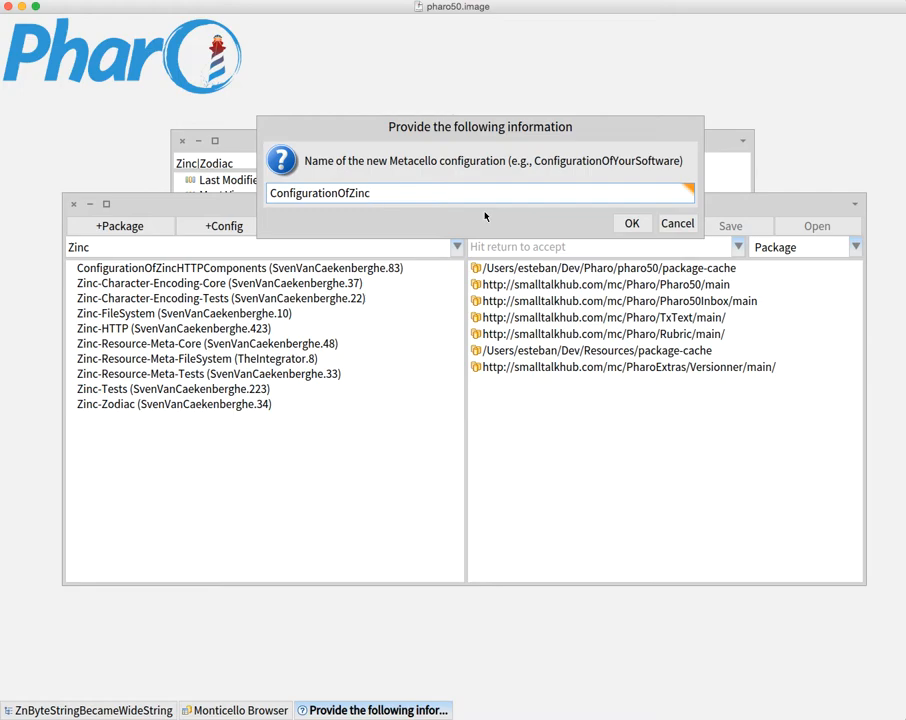
pyautogui.moveTo(614, 236)
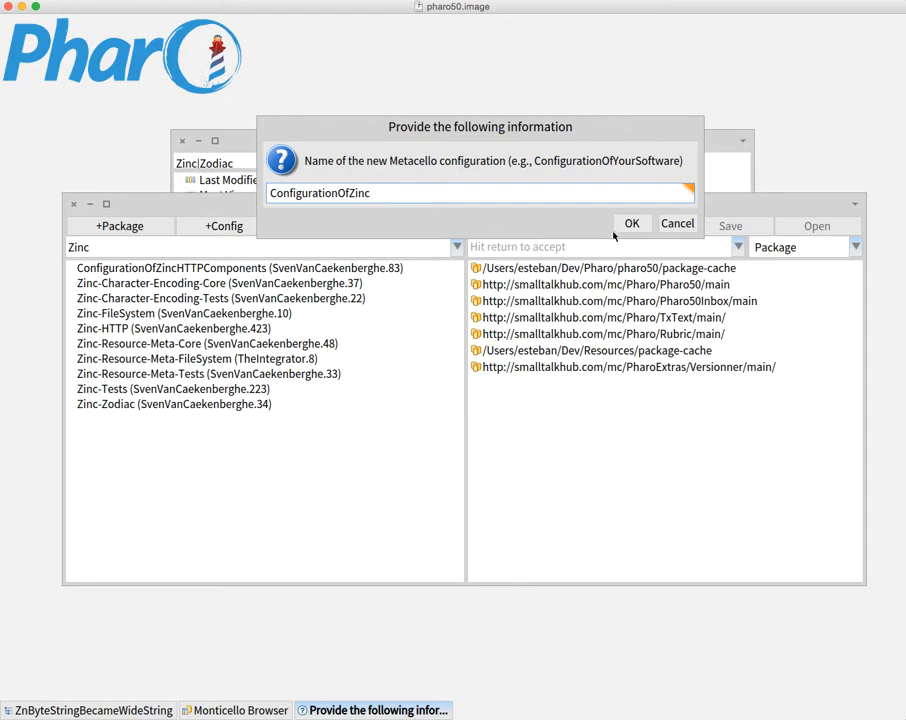
pyautogui.click(631, 222)
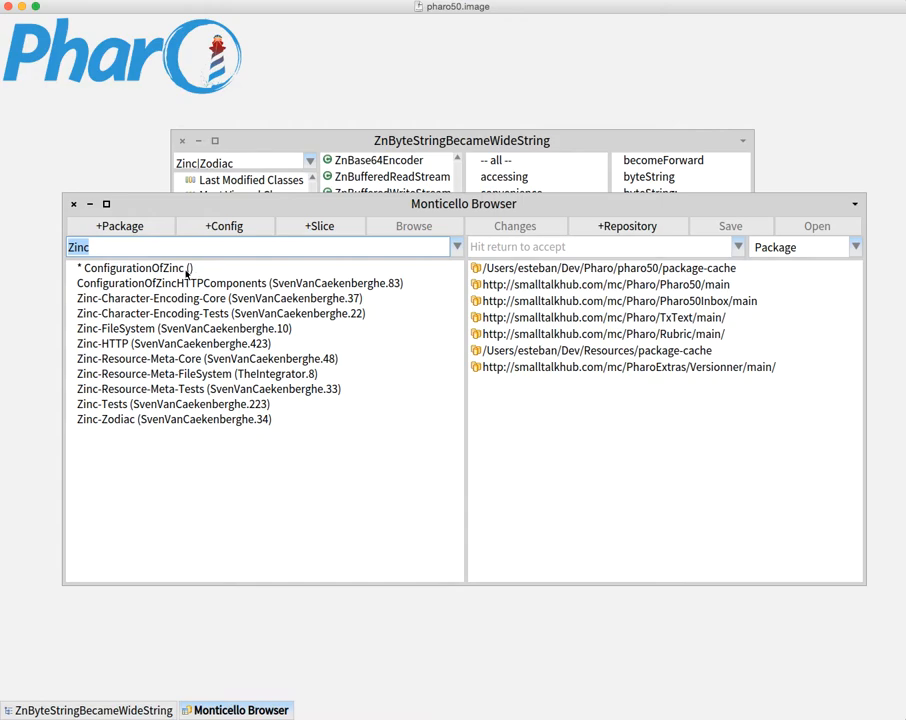
# - Open ConfigurationOfZinc in Versioner from its context menu
pyautogui.click(133, 267)
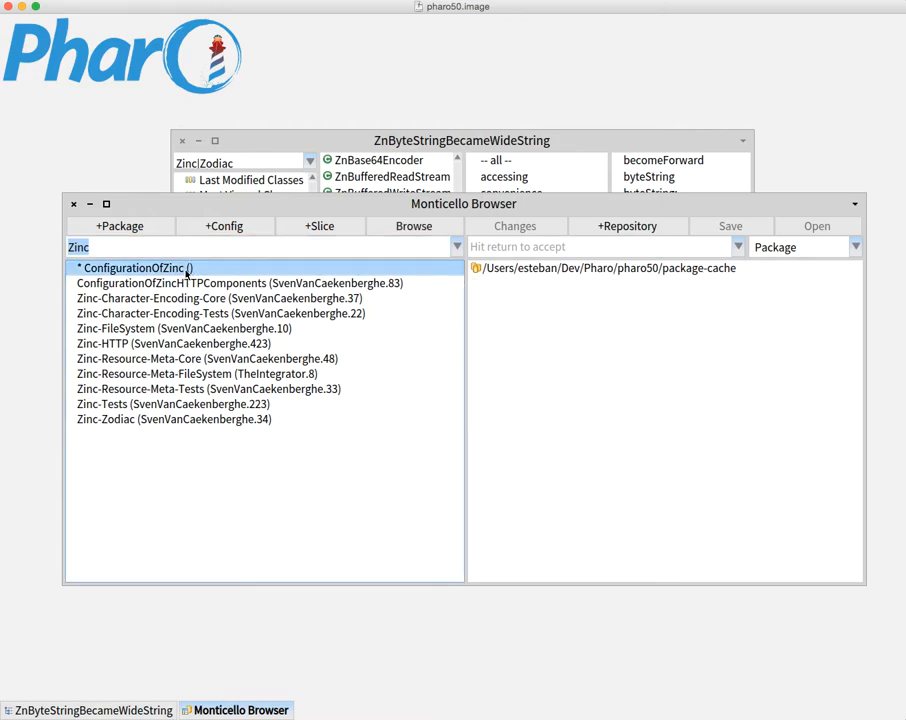
pyautogui.rightClick(130, 268)
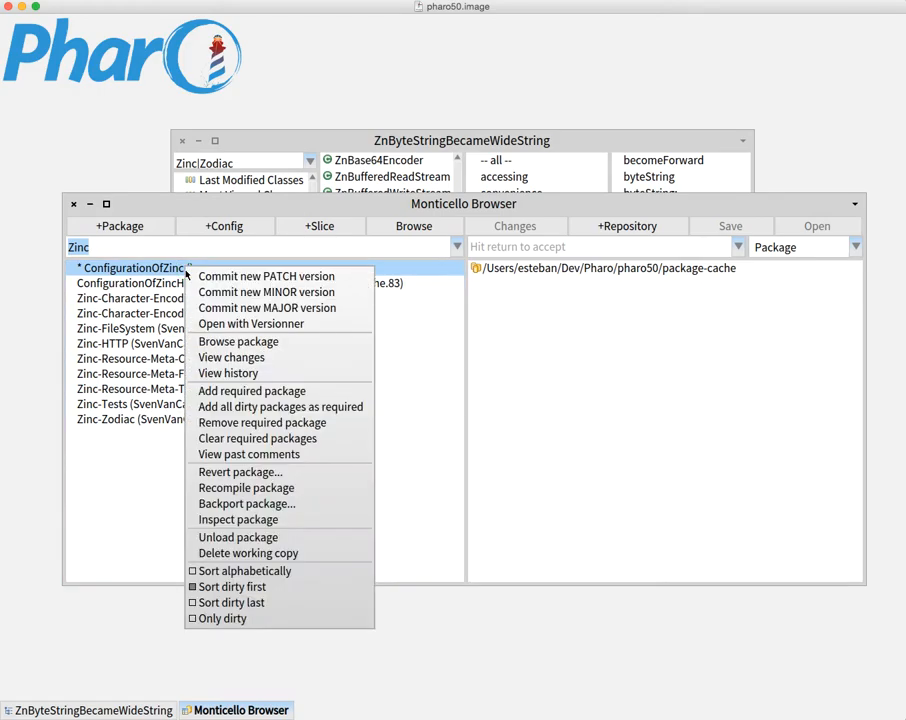
pyautogui.moveTo(250, 323)
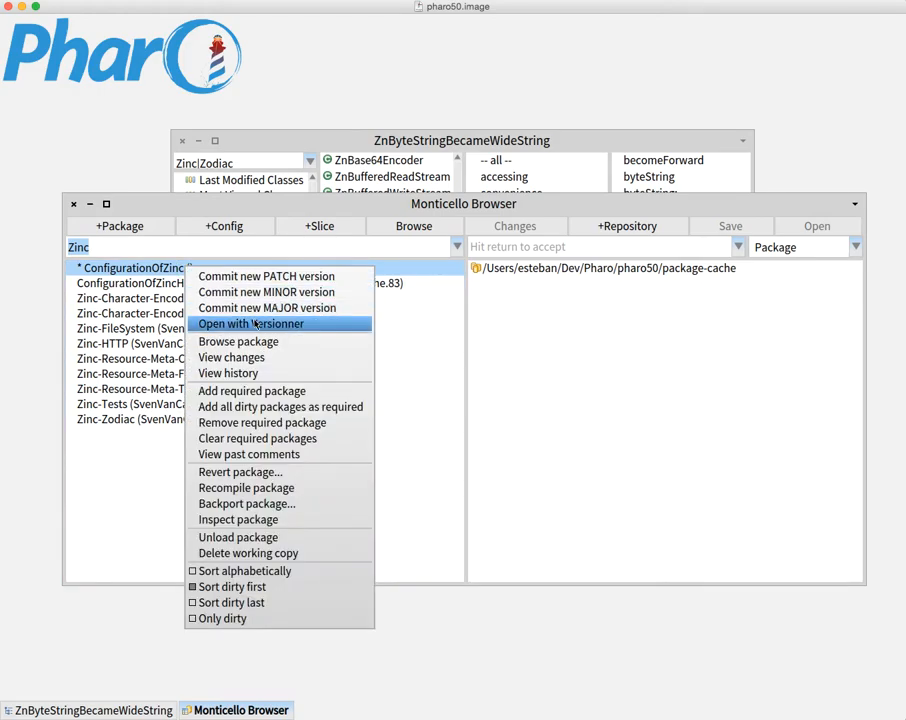
pyautogui.click(251, 323)
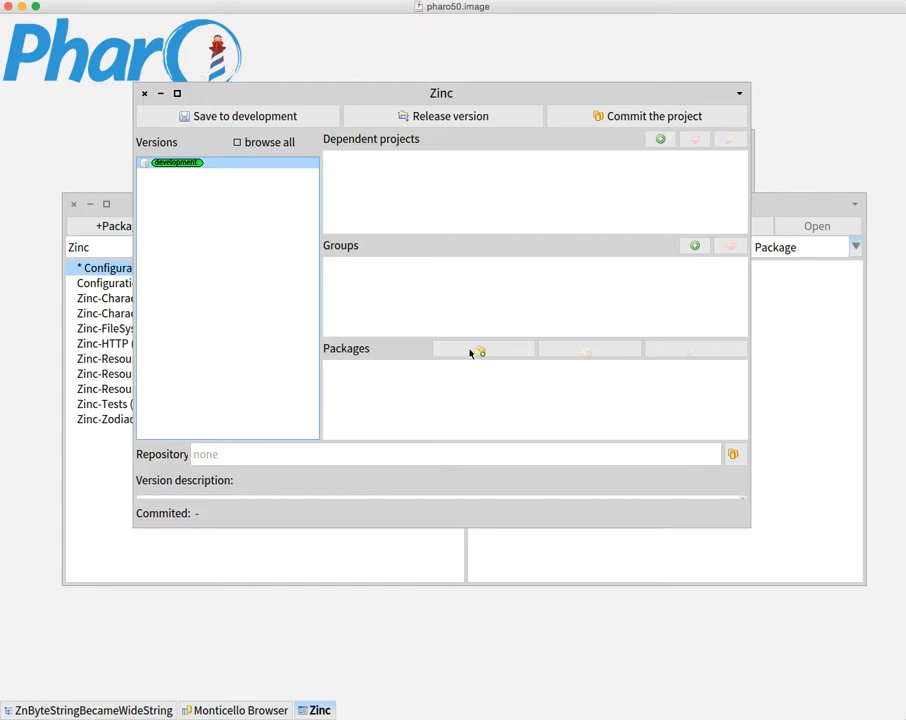
# - Add the Zinc packages, starting with Zinc-Character-Encoding-Core, to the development version
pyautogui.click(479, 351)
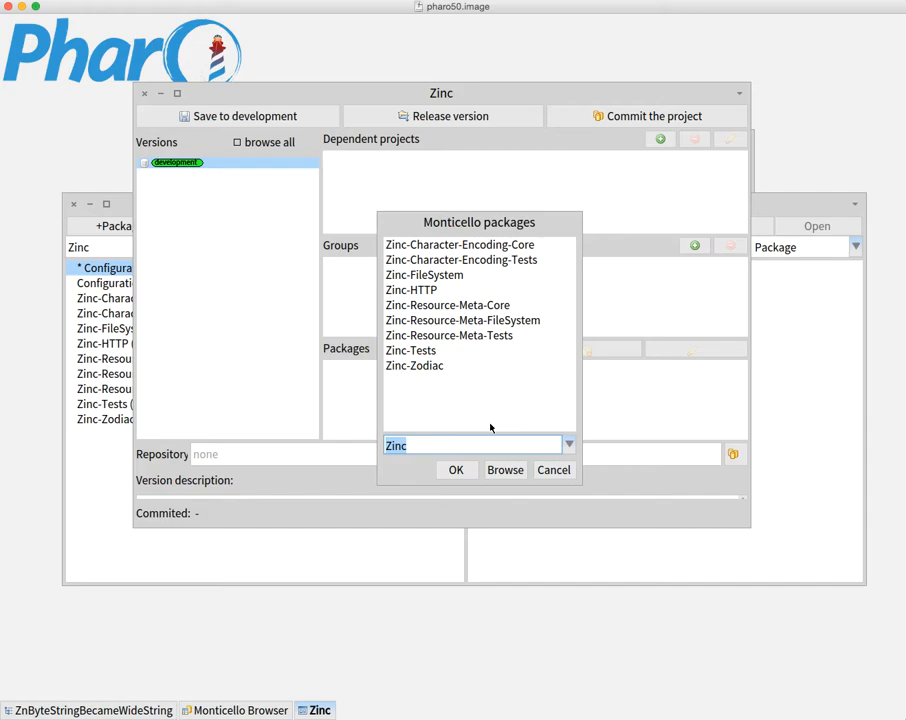
pyautogui.moveTo(487, 335)
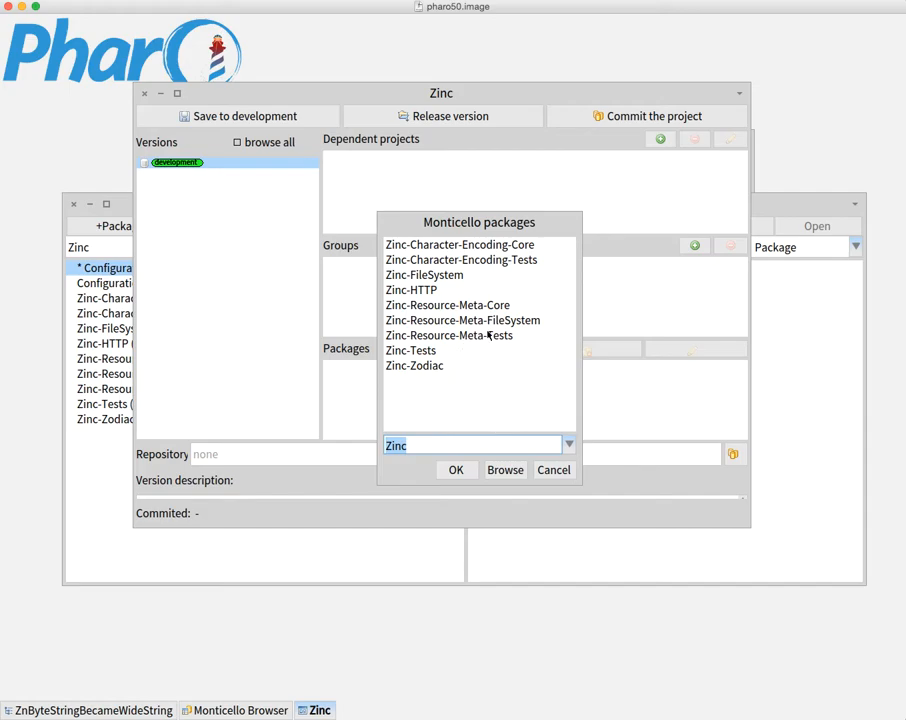
pyautogui.moveTo(428, 443)
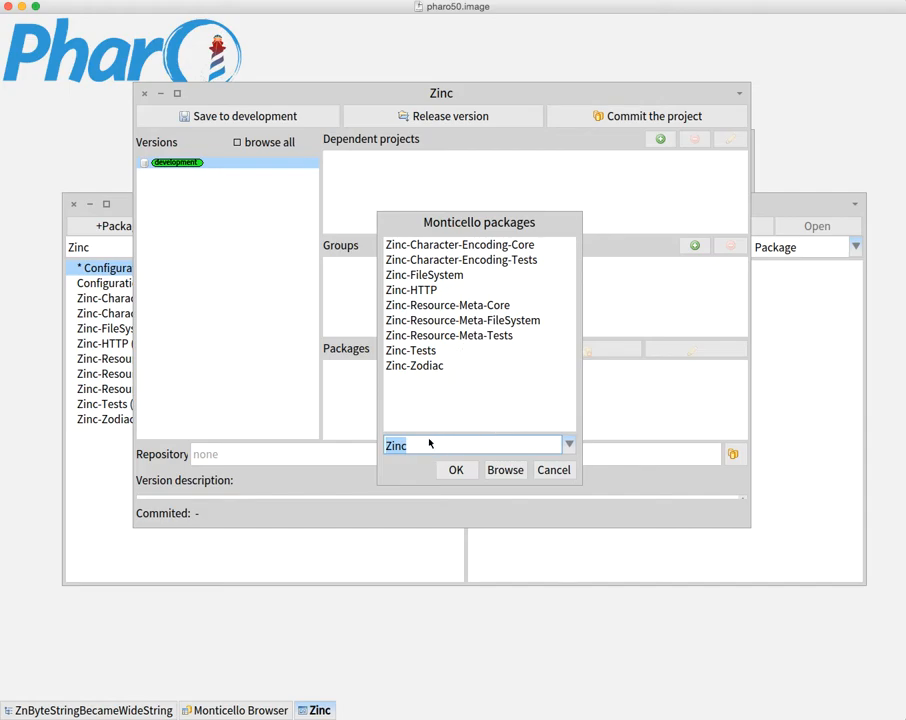
pyautogui.moveTo(422, 257)
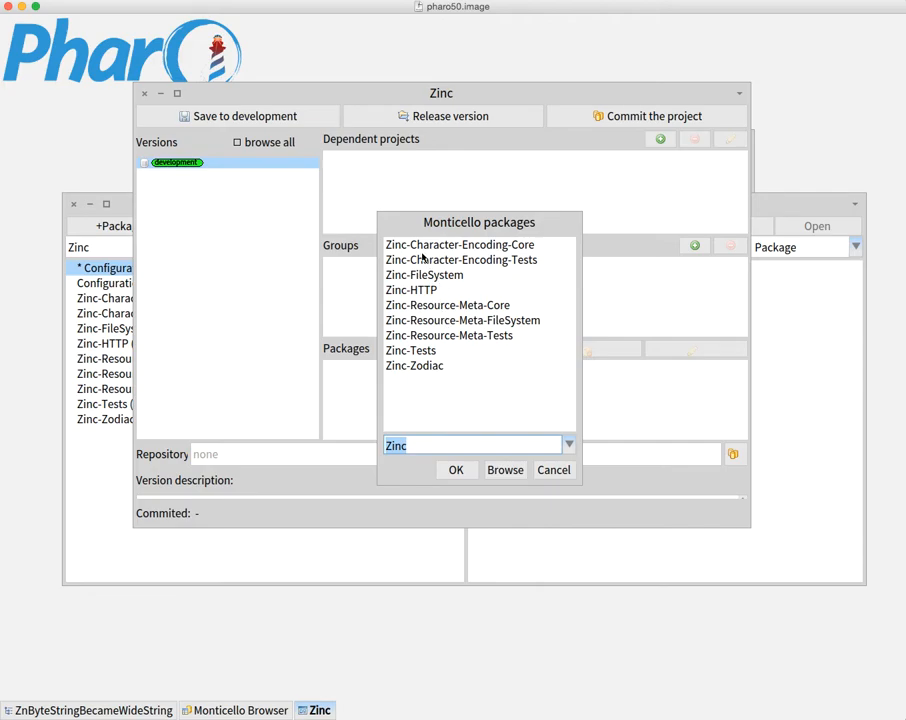
pyautogui.moveTo(420, 255)
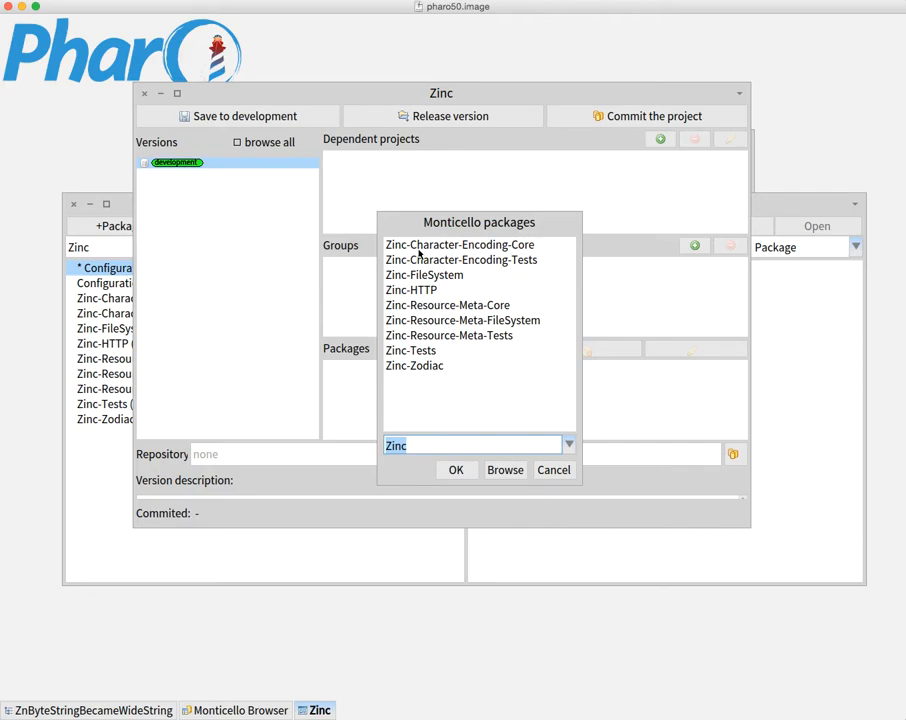
pyautogui.click(459, 244)
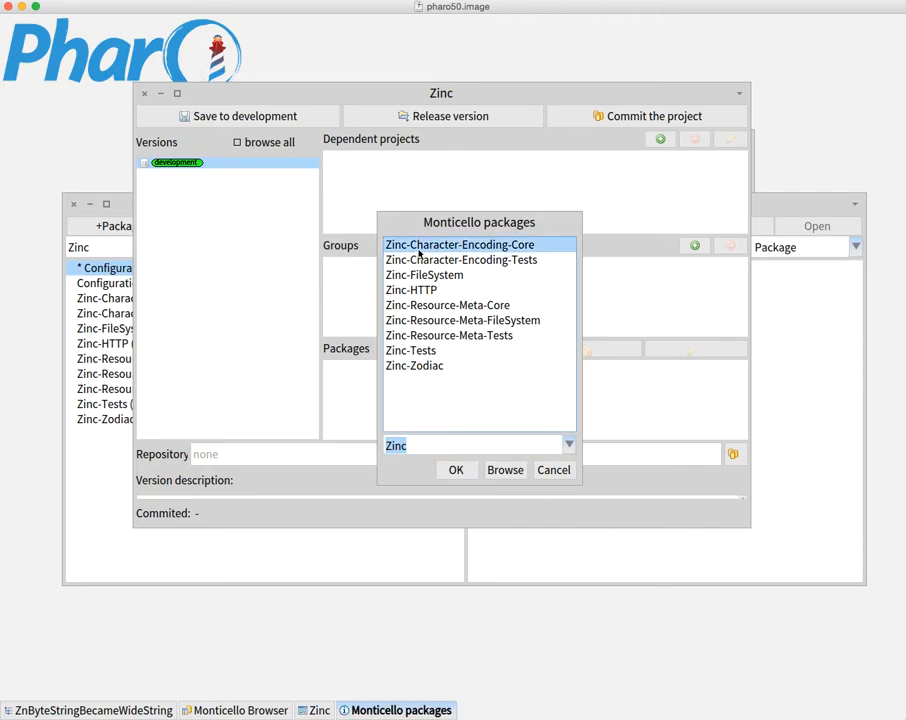
pyautogui.click(455, 470)
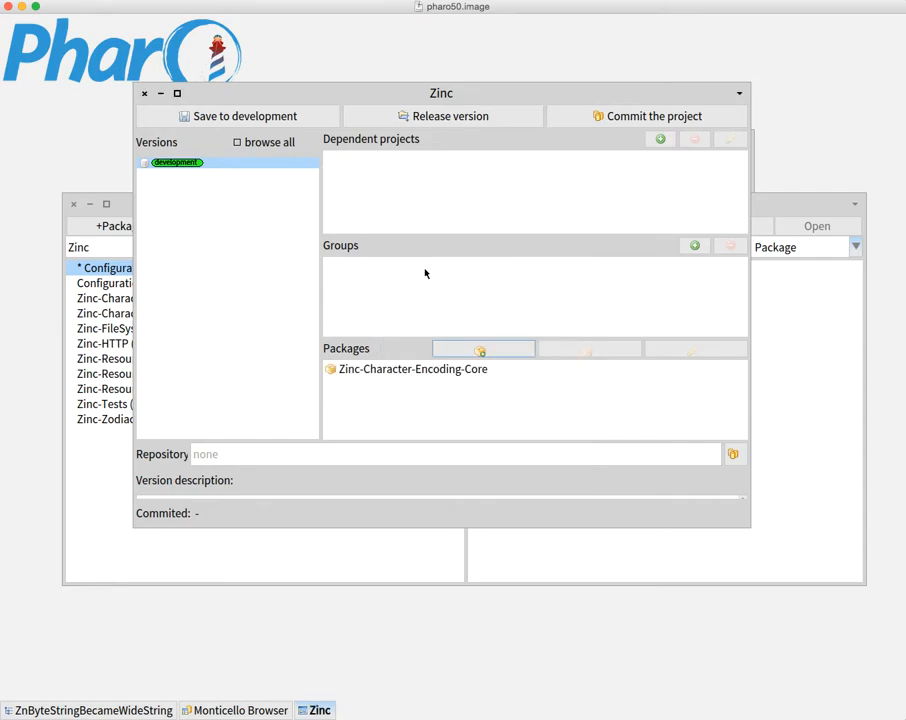
pyautogui.click(478, 348)
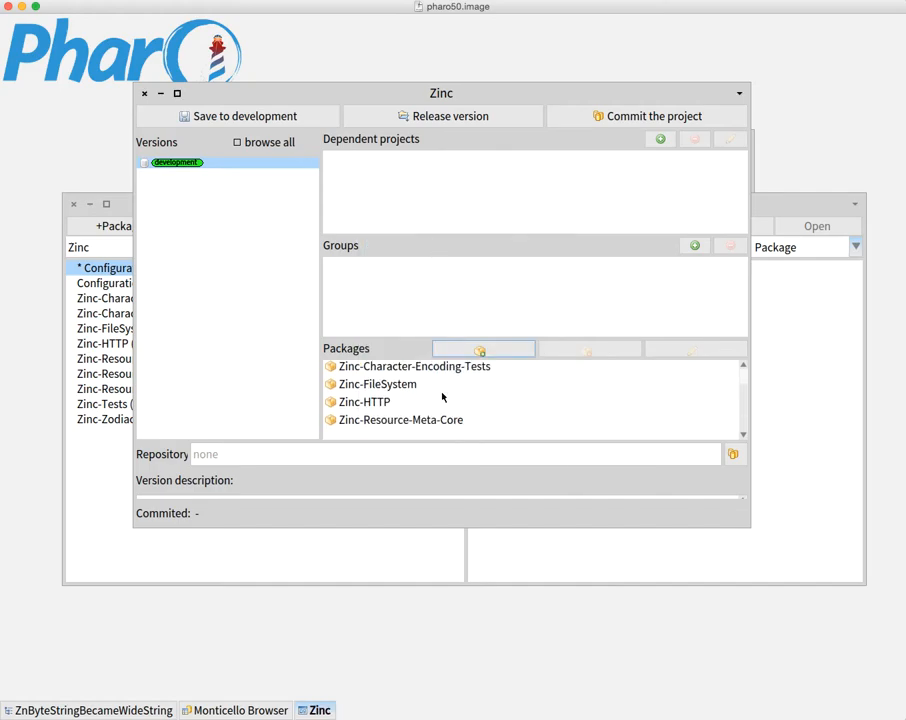
pyautogui.moveTo(479, 348)
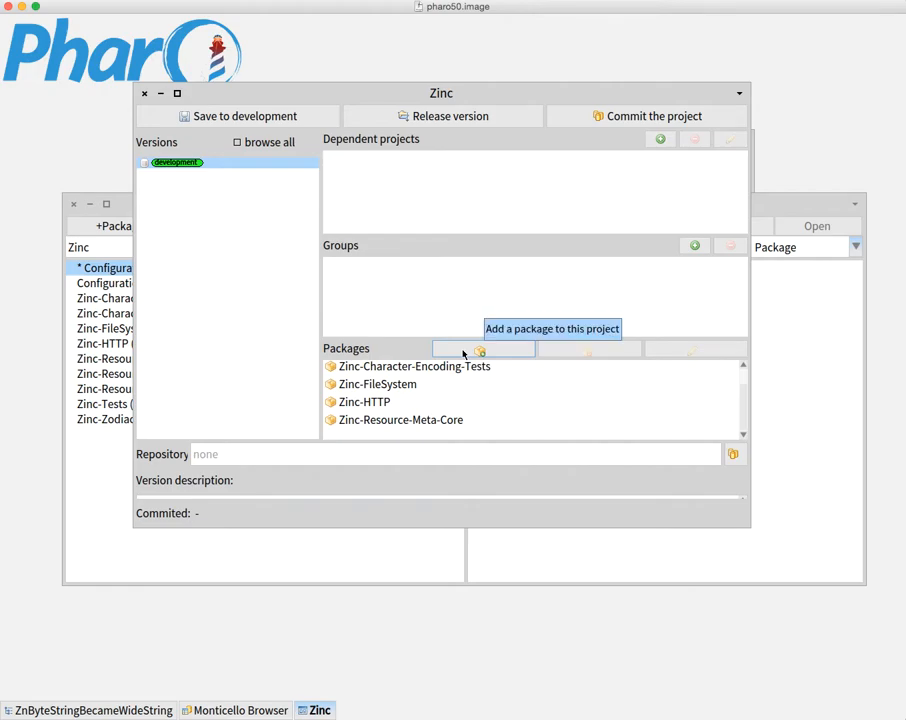
pyautogui.click(483, 349)
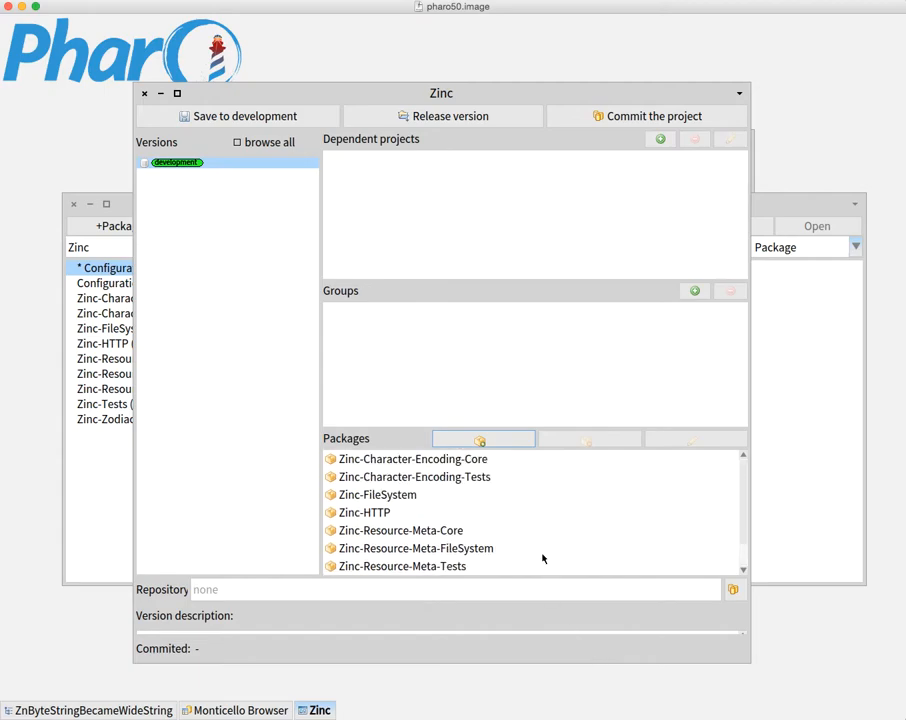
pyautogui.scroll(-3)
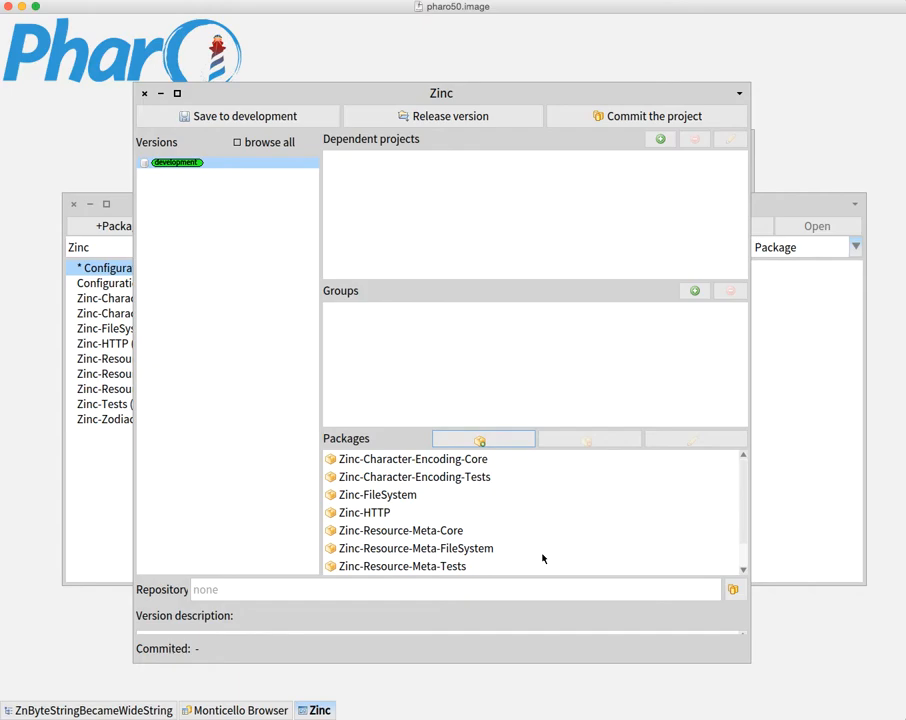
pyautogui.moveTo(540, 457)
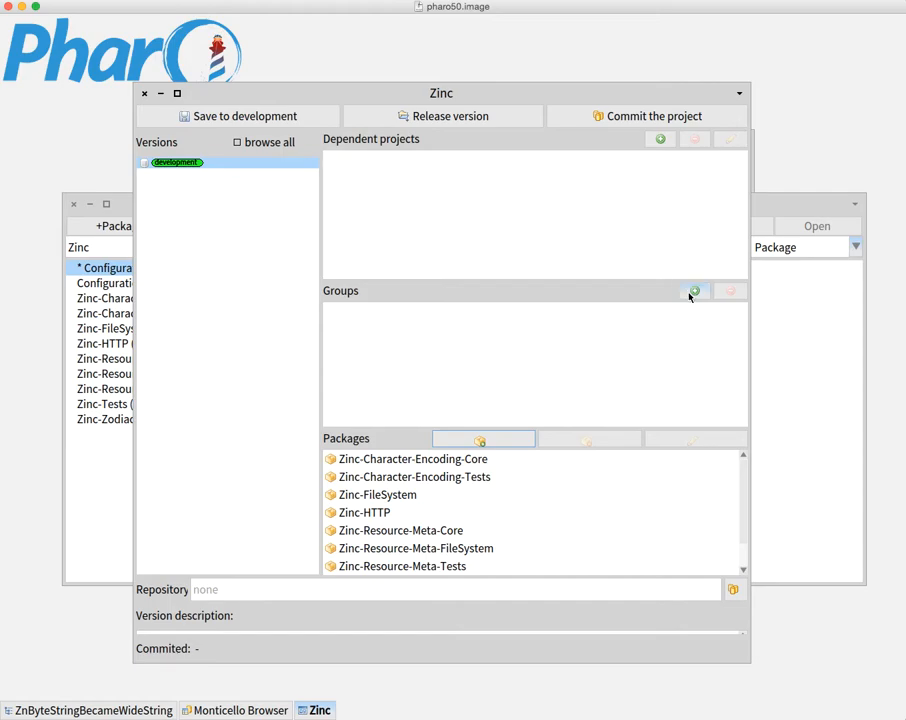
# - Create a 'core' group holding Zinc-Character-Encoding-Core and Zinc-FileSystem
pyautogui.click(695, 291)
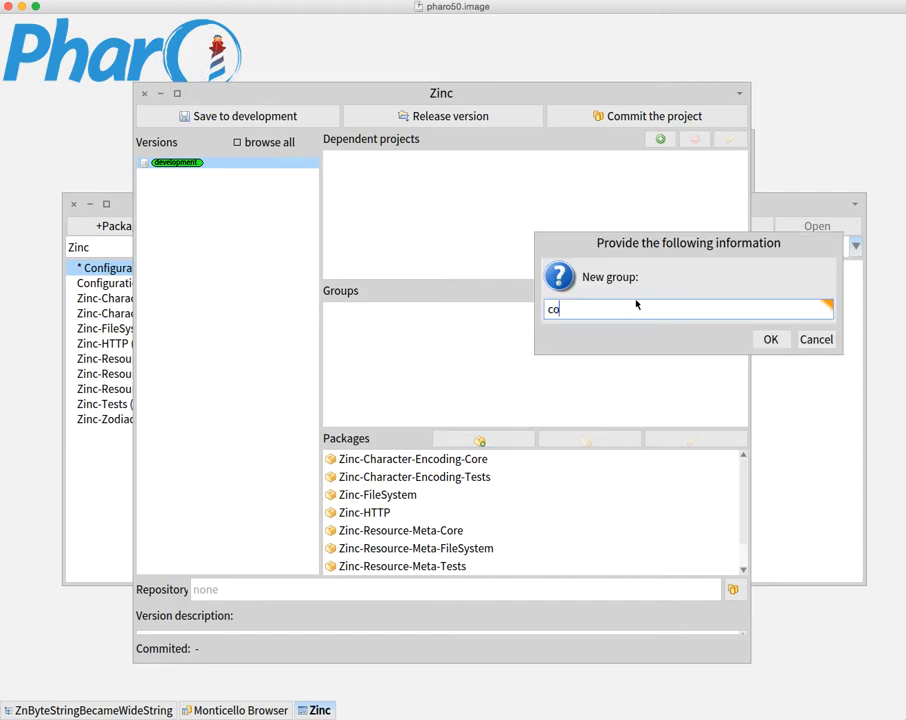
pyautogui.click(770, 339)
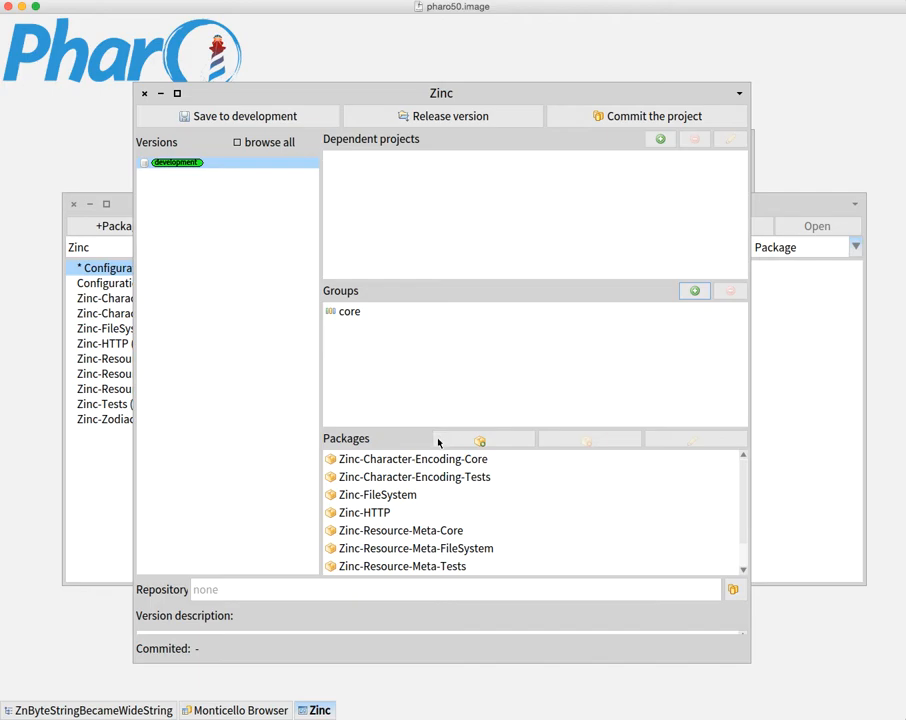
pyautogui.click(349, 311)
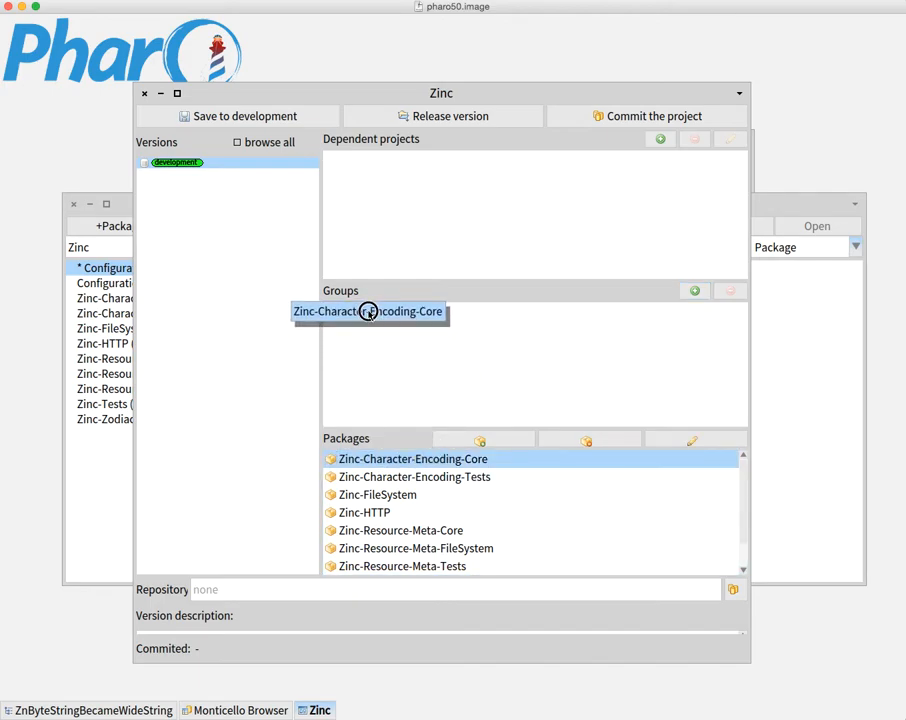
pyautogui.click(414, 476)
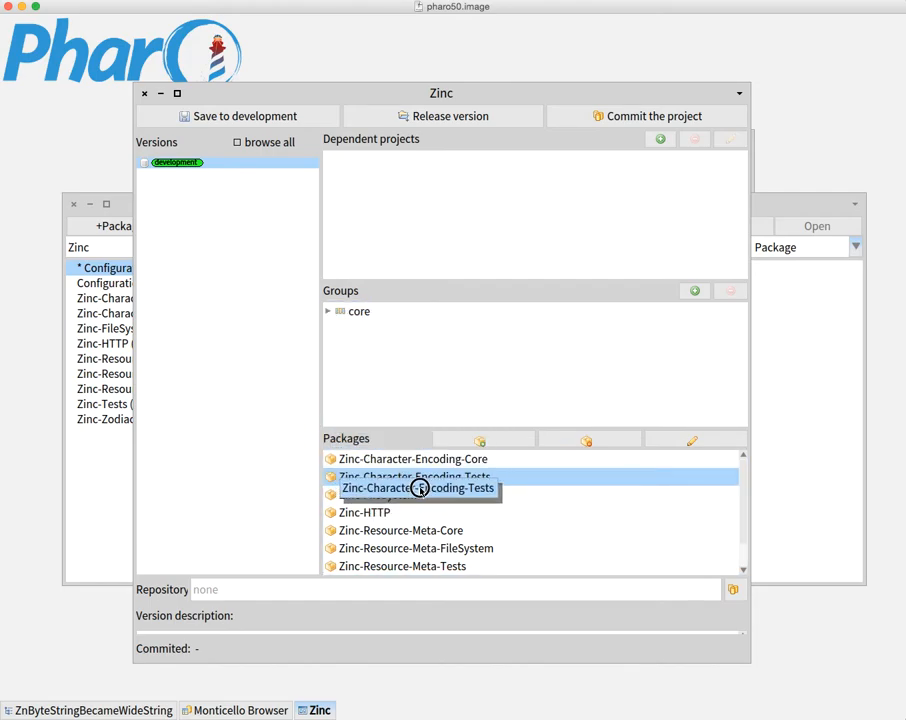
pyautogui.click(378, 494)
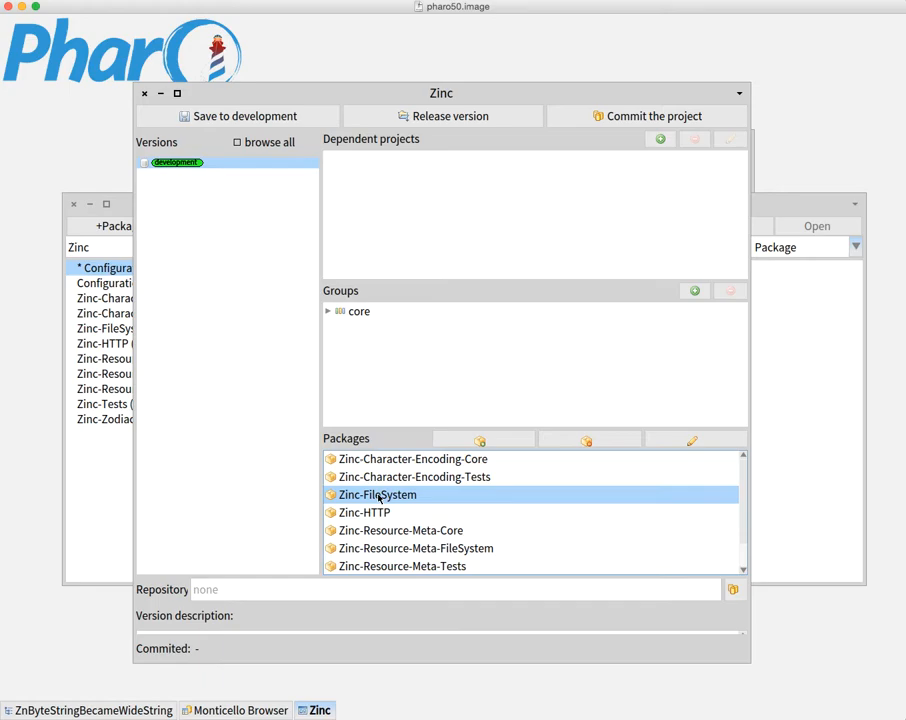
pyautogui.click(377, 494)
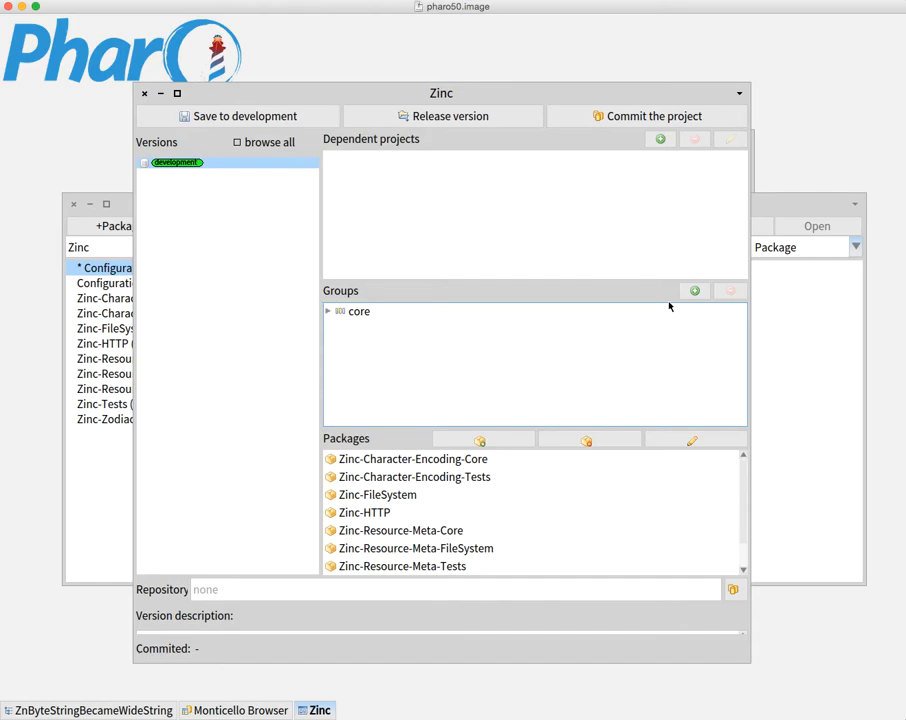
# - Create a 'tests' group and add test packages such as Zinc-Tests to it
pyautogui.write('te')
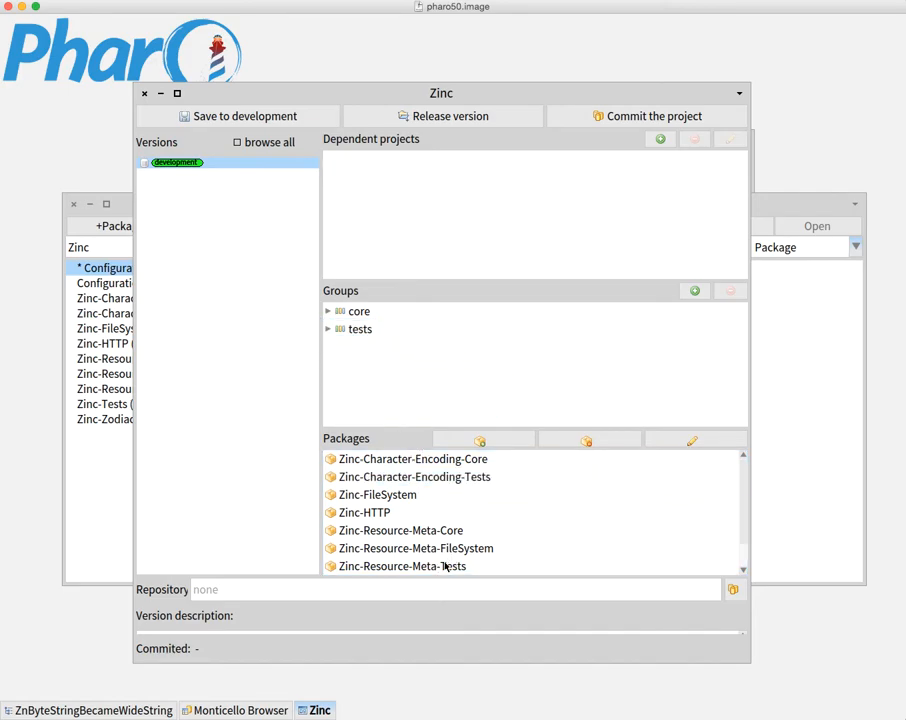
pyautogui.click(403, 566)
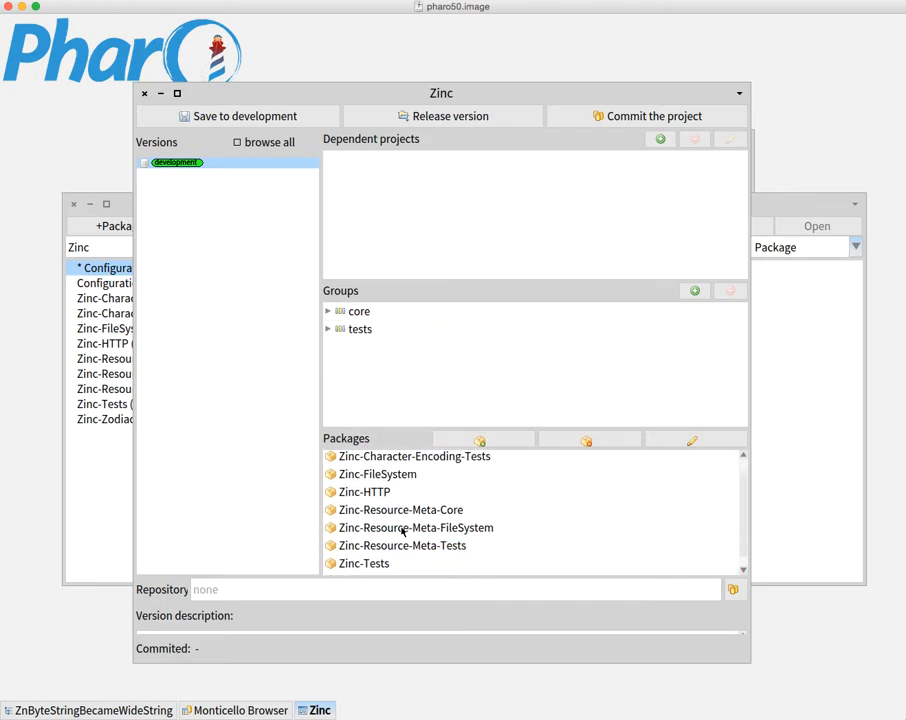
pyautogui.click(364, 563)
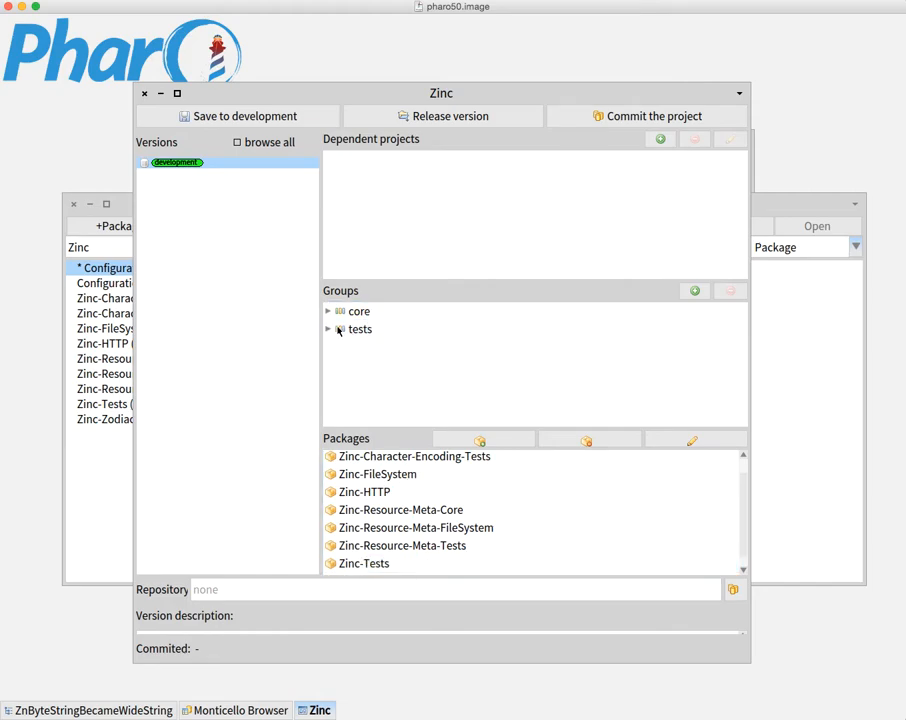
pyautogui.click(329, 329)
pyautogui.write('d')
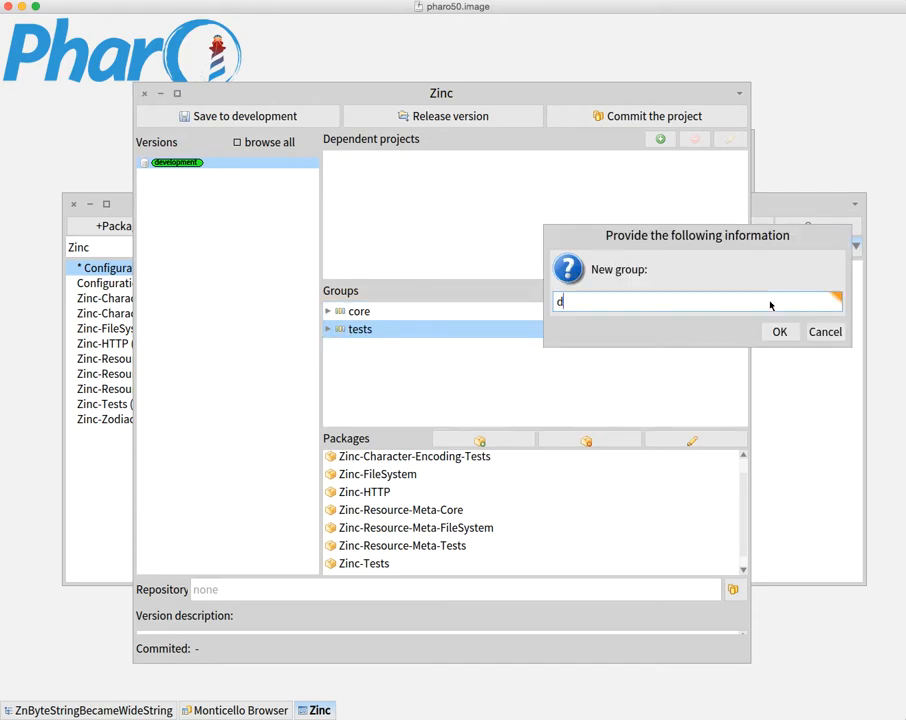
# - Create a 'default' group and nest the core and tests groups inside it
pyautogui.click(779, 331)
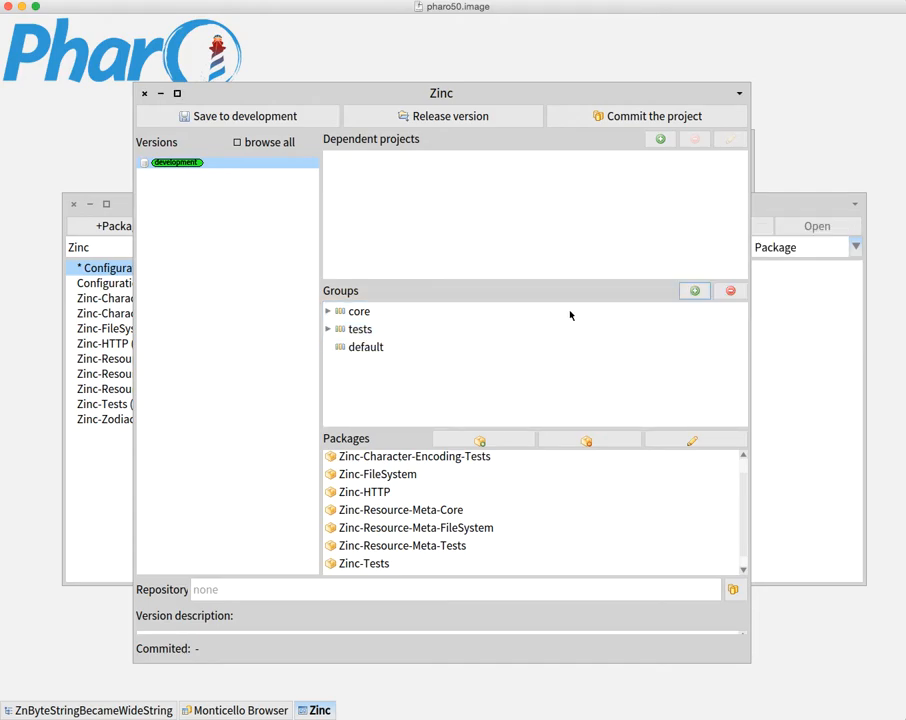
pyautogui.click(366, 347)
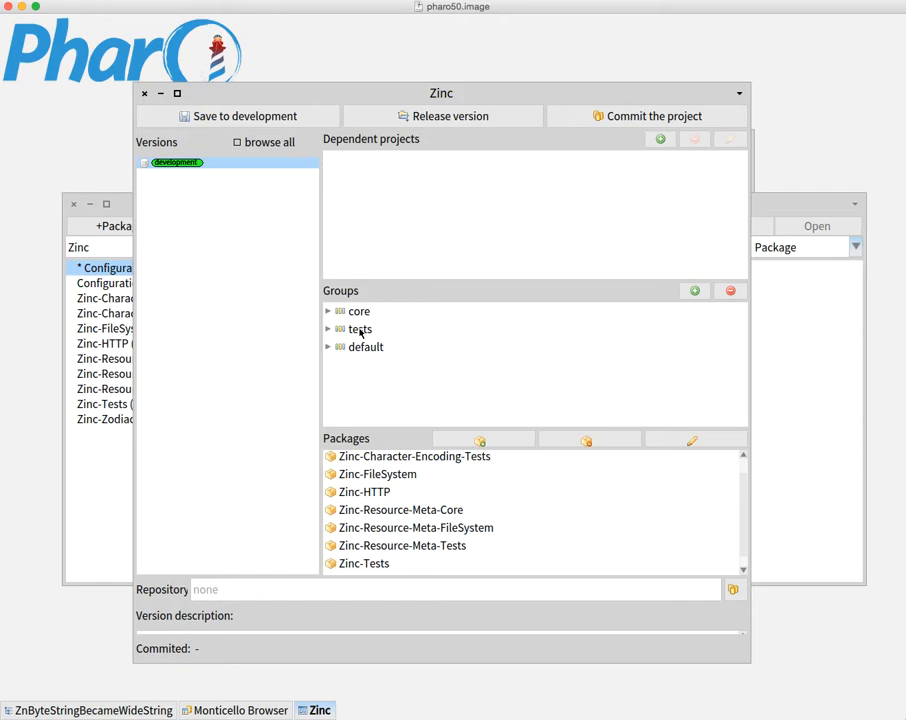
pyautogui.click(360, 329)
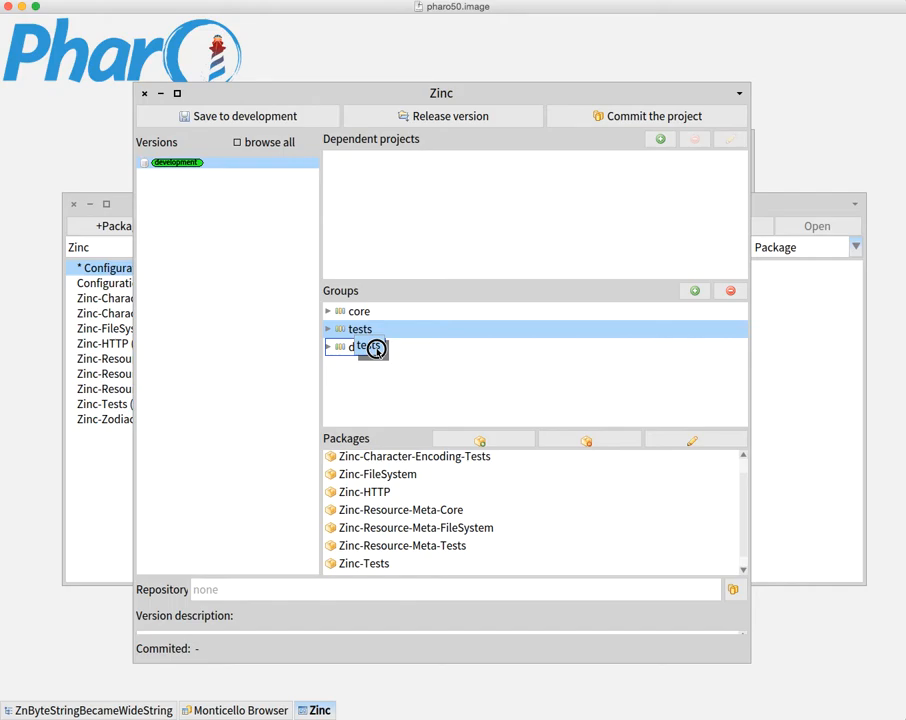
pyautogui.click(328, 346)
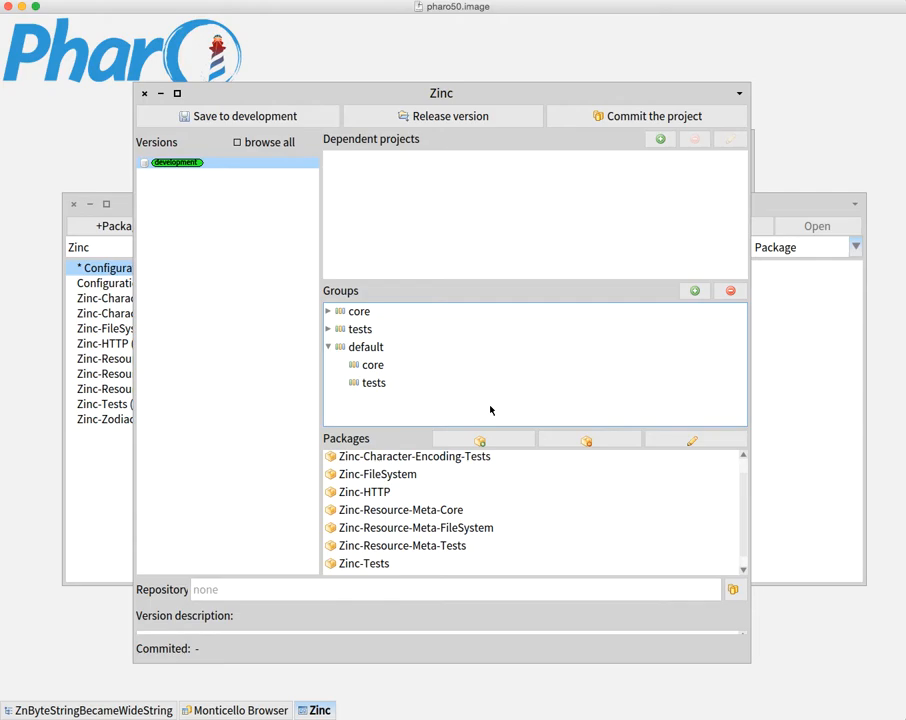
pyautogui.moveTo(738, 590)
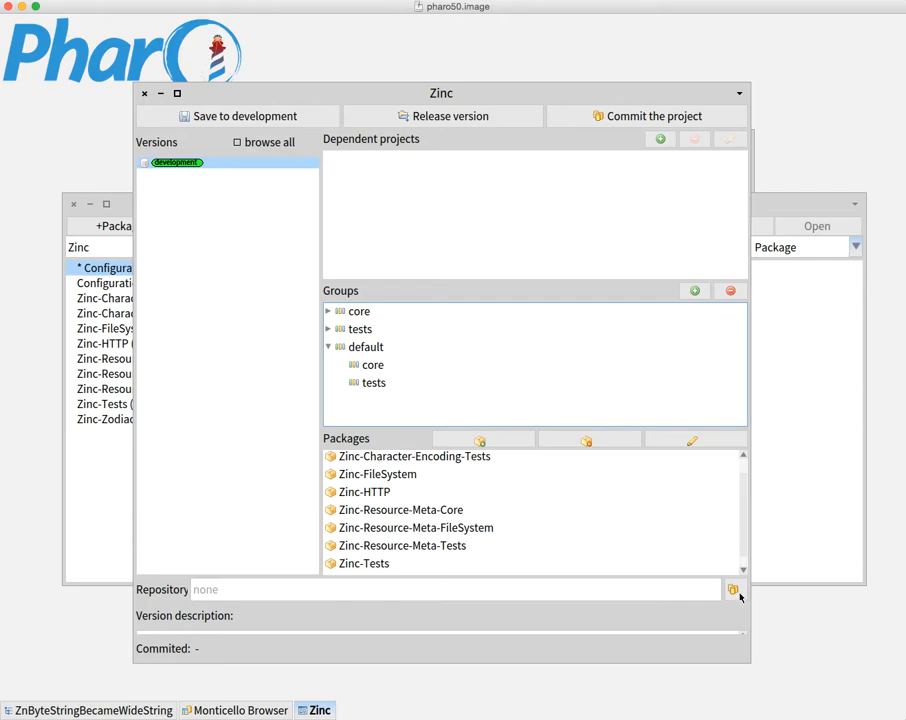
# - Set the Zinc project's repository to the local directory pharo50/repository
pyautogui.click(733, 589)
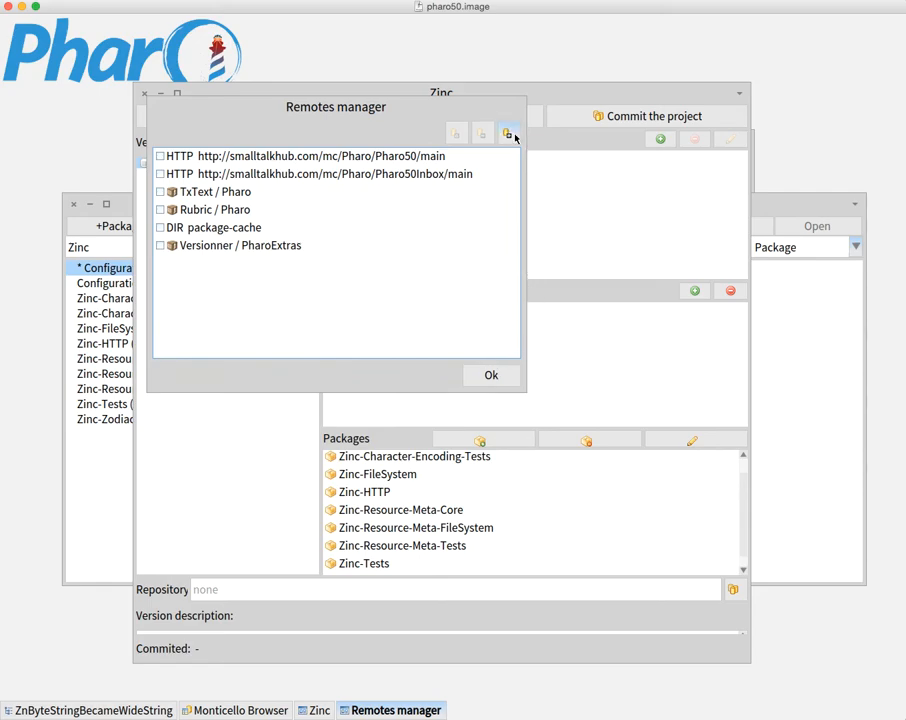
pyautogui.click(509, 133)
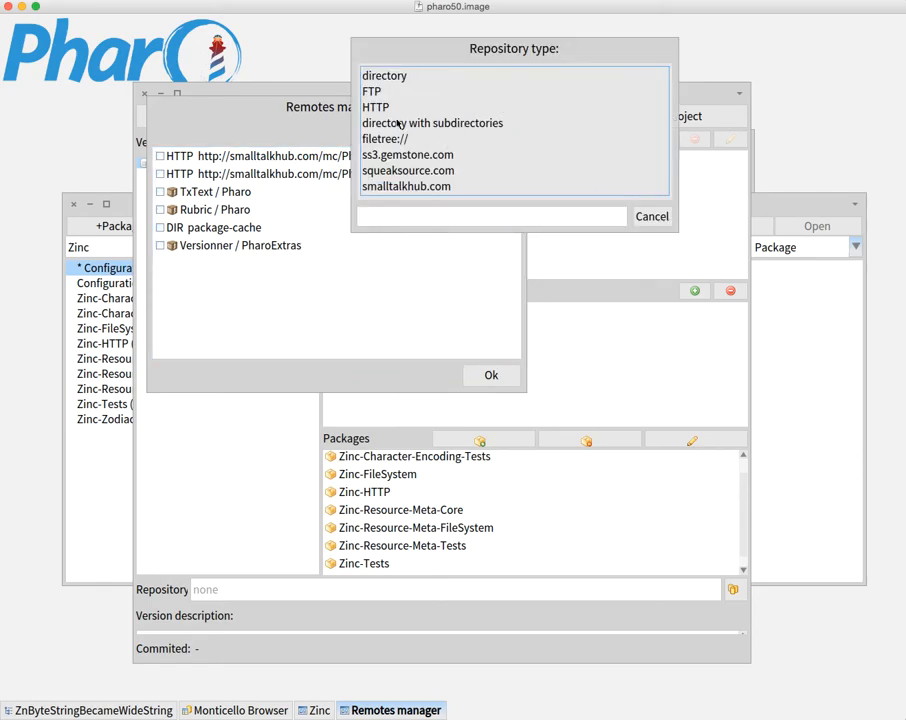
pyautogui.click(385, 75)
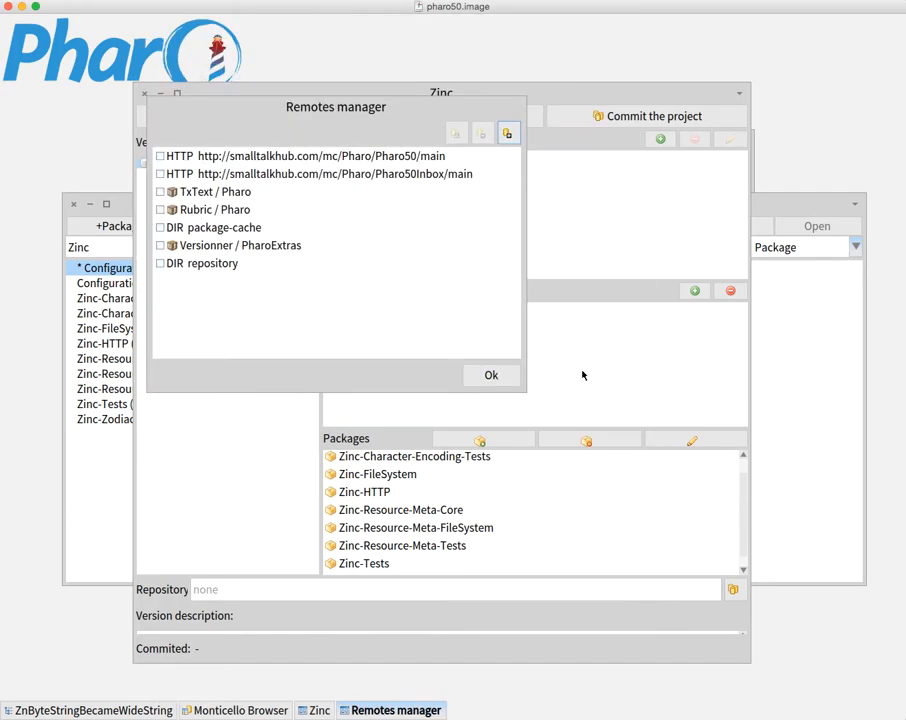
pyautogui.click(160, 263)
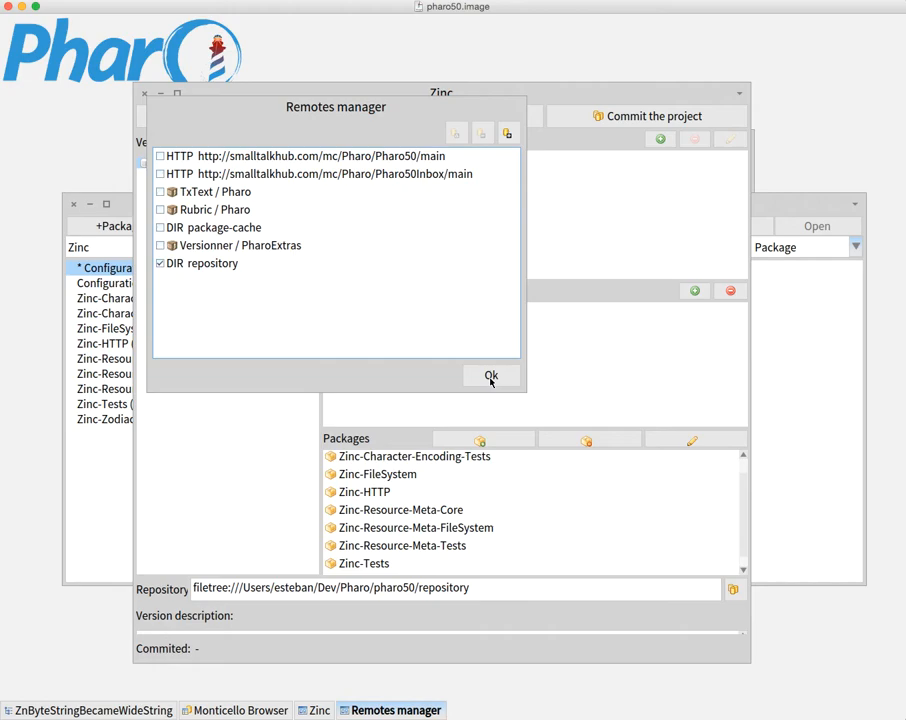
pyautogui.click(491, 375)
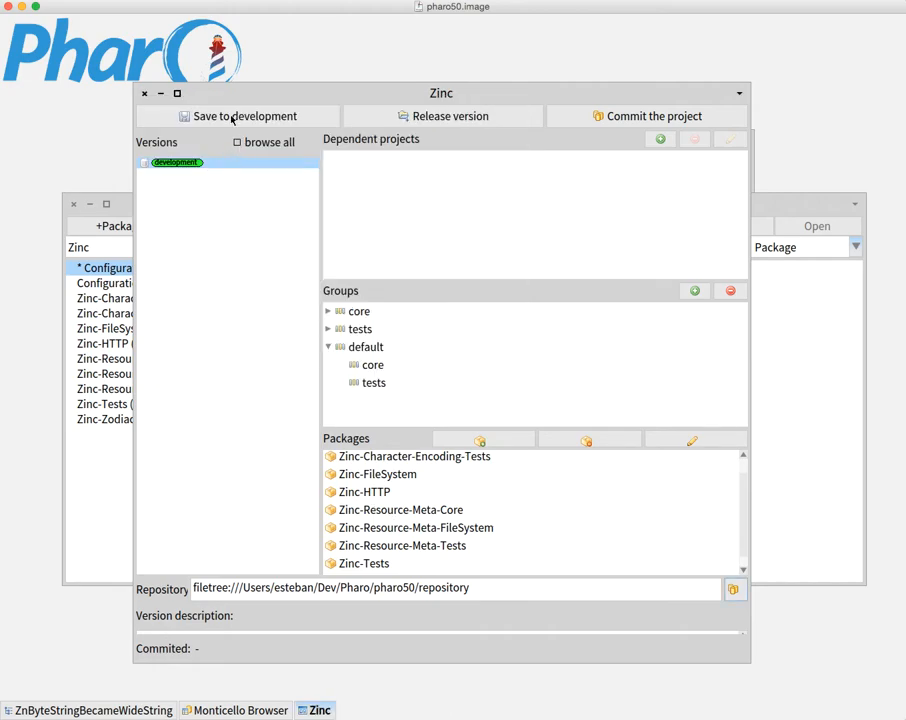
# - Save ConfigurationOfZinc to development and open the development version's options
pyautogui.click(176, 162)
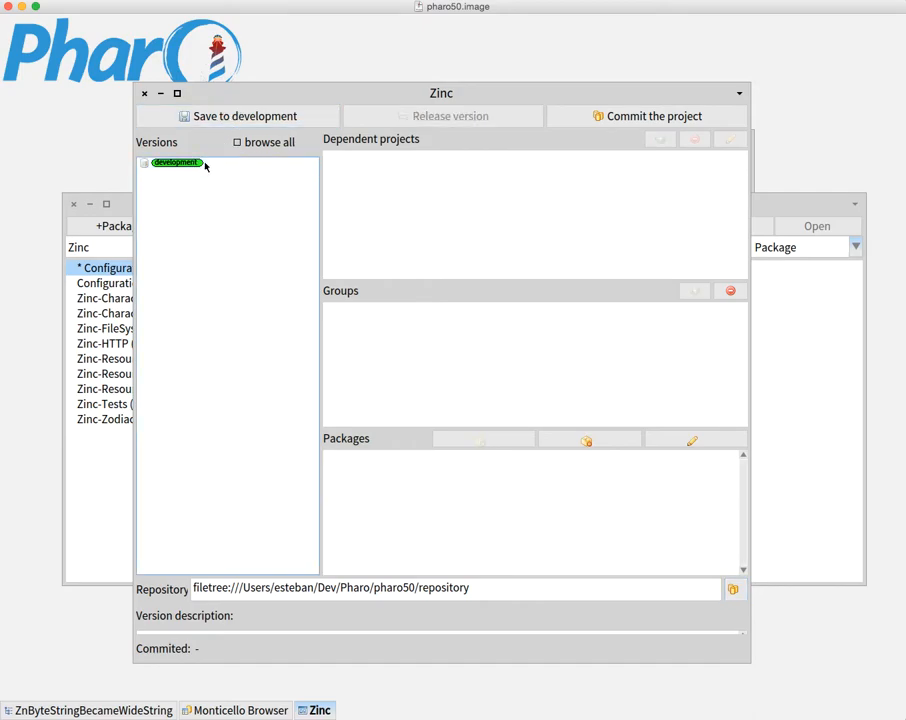
pyautogui.rightClick(175, 162)
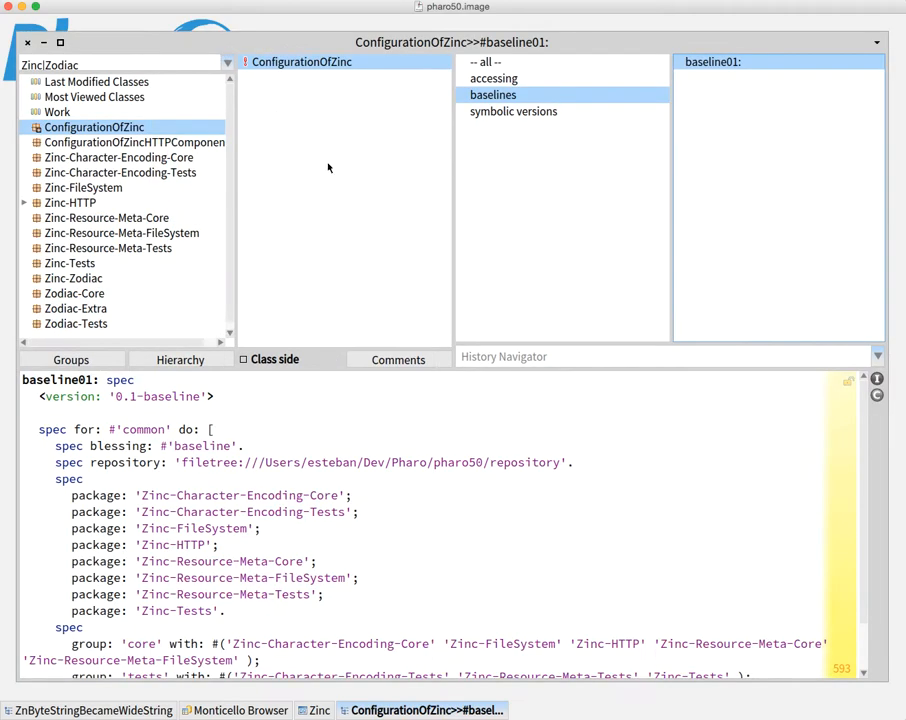
pyautogui.moveTo(467, 440)
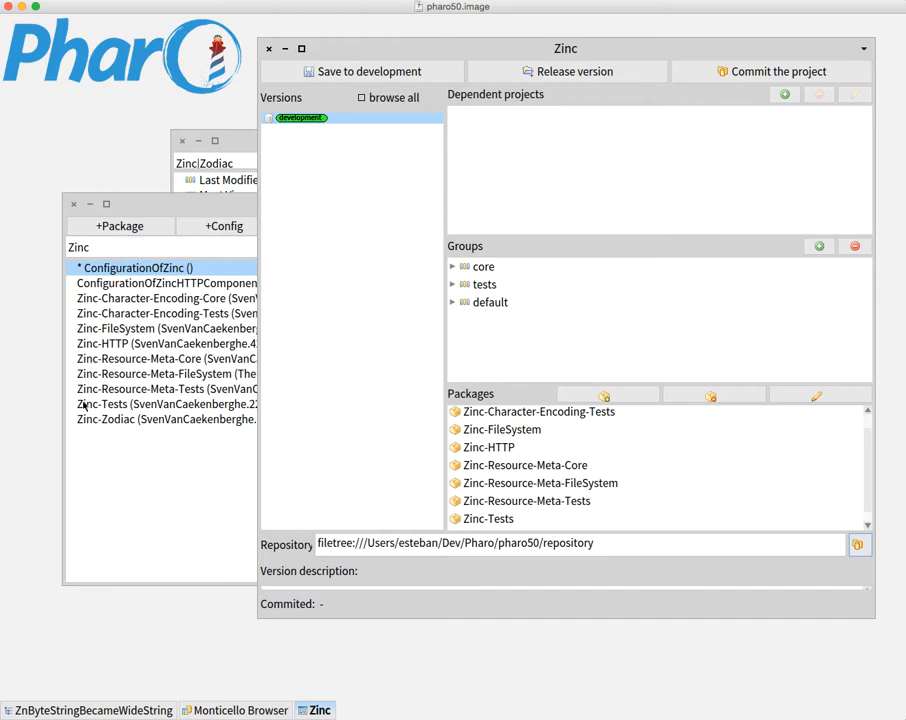
pyautogui.moveTo(328, 343)
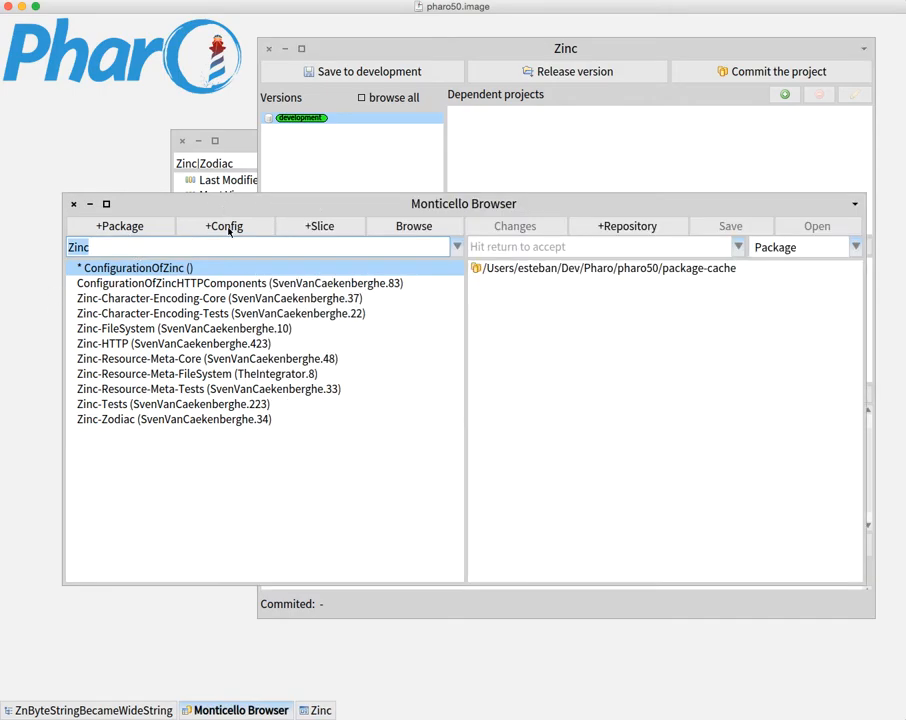
pyautogui.moveTo(225, 226)
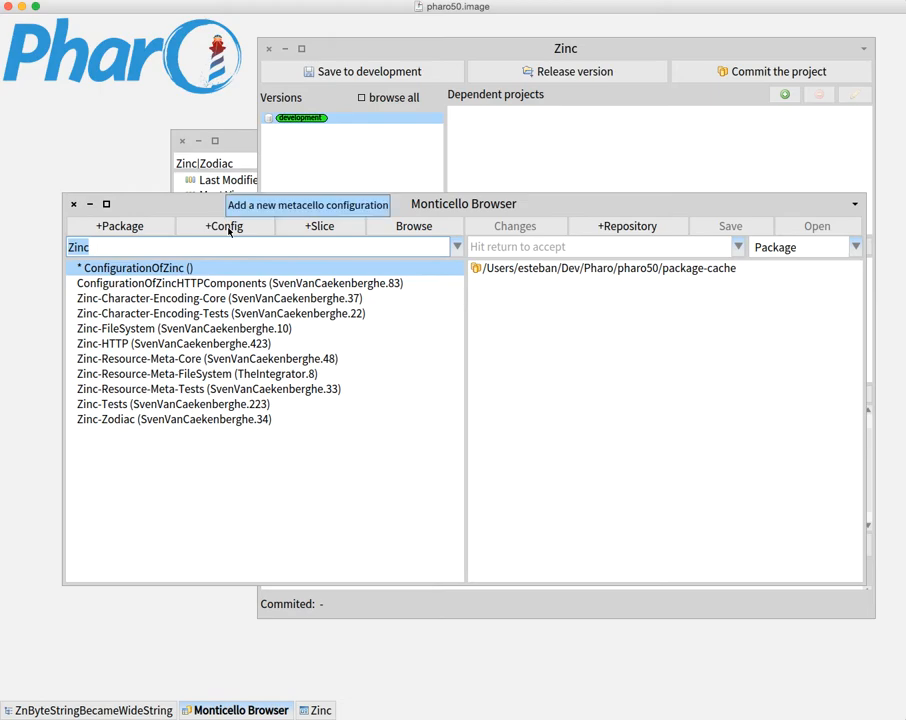
pyautogui.moveTo(36, 139)
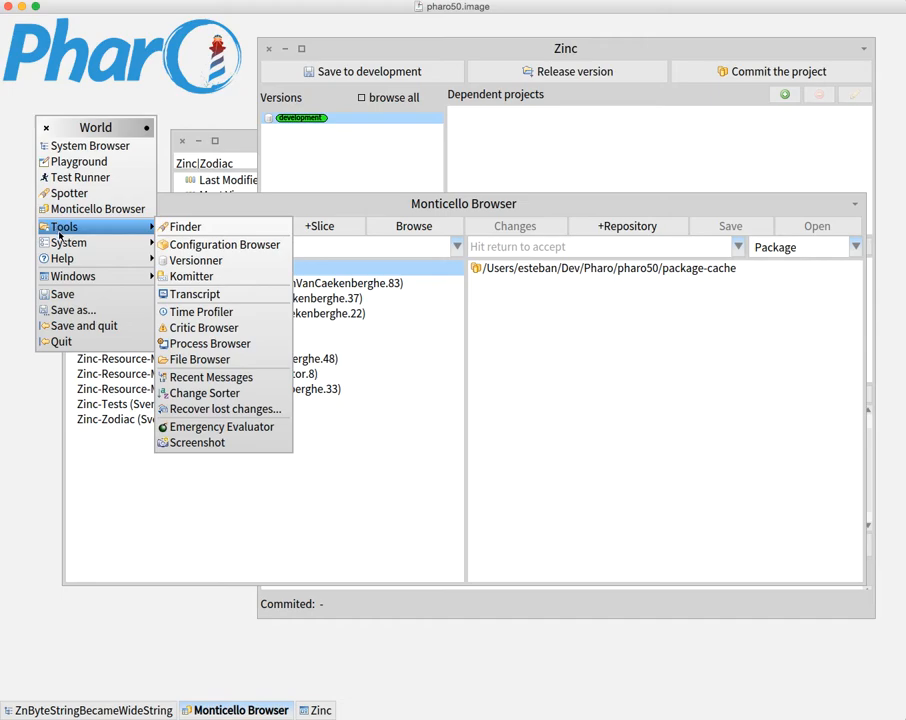
pyautogui.moveTo(193, 260)
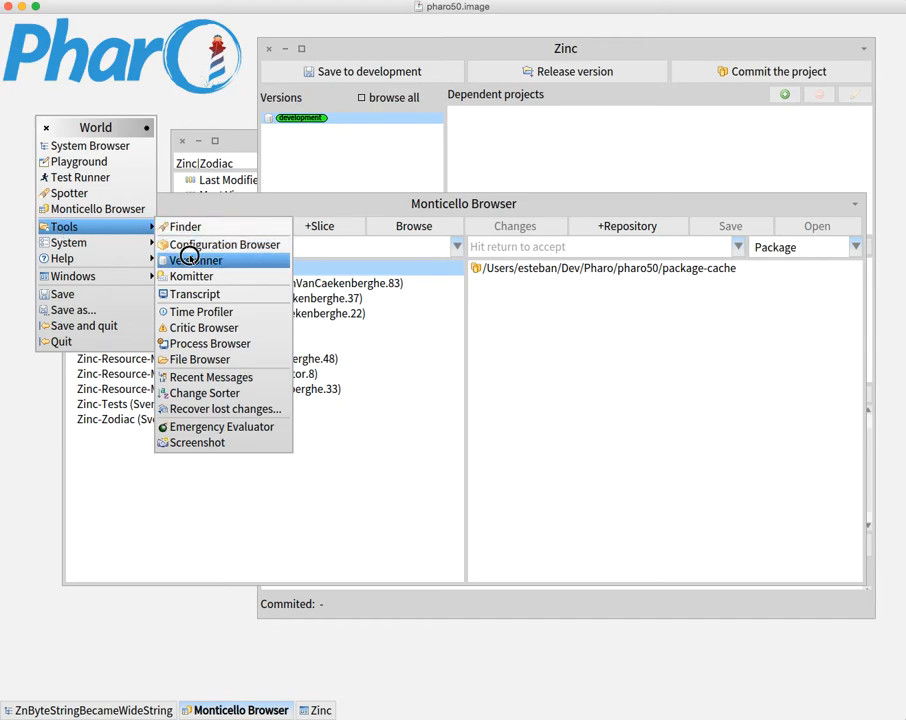
# - In a fresh Versionner window, select Zinc and create a new Zodiac project
pyautogui.click(196, 261)
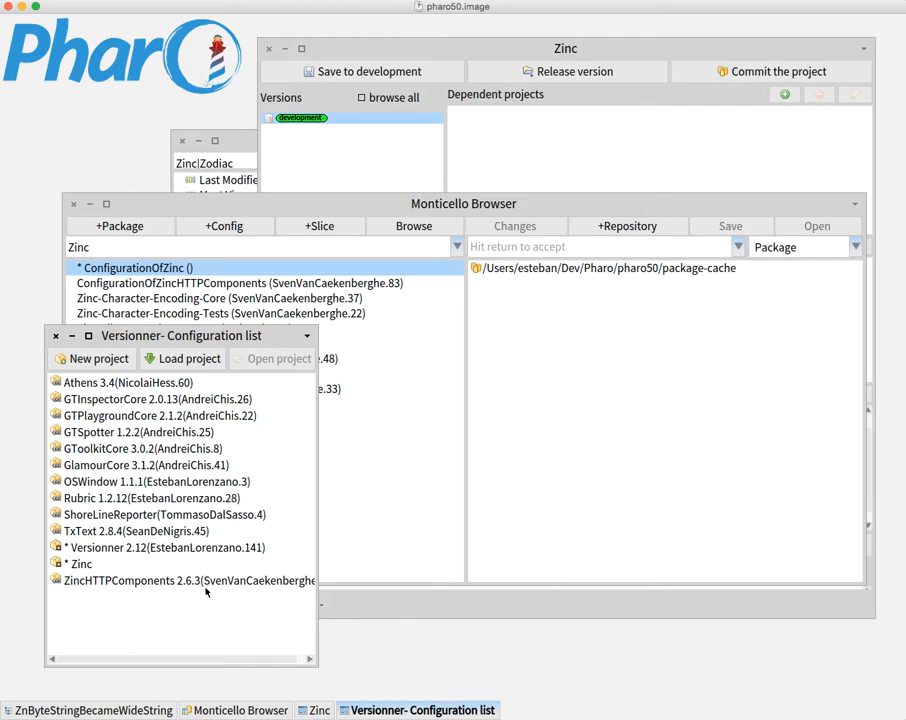
pyautogui.click(81, 563)
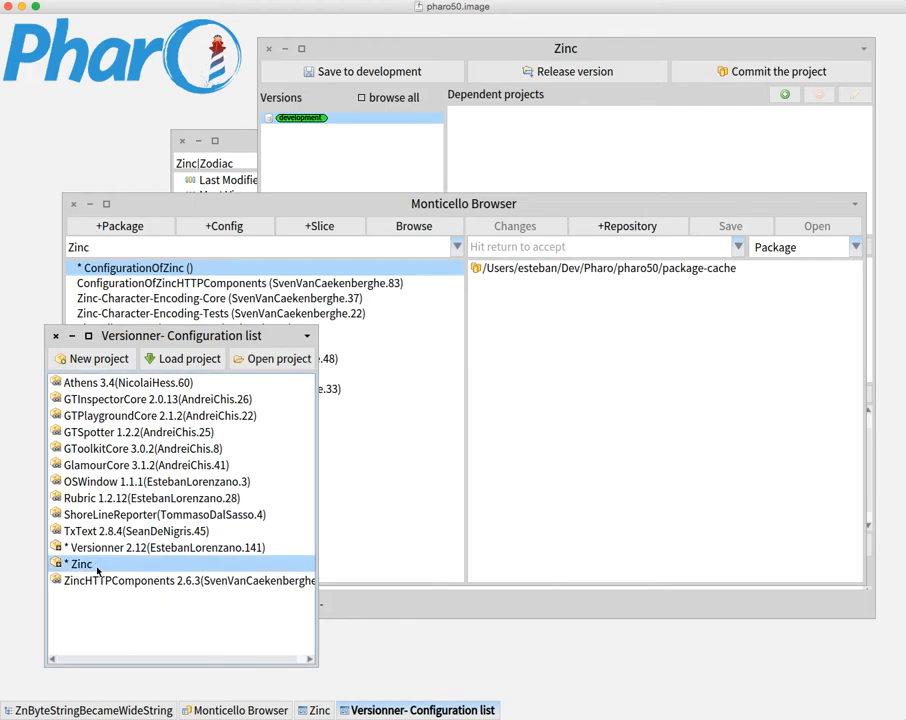
pyautogui.moveTo(97, 358)
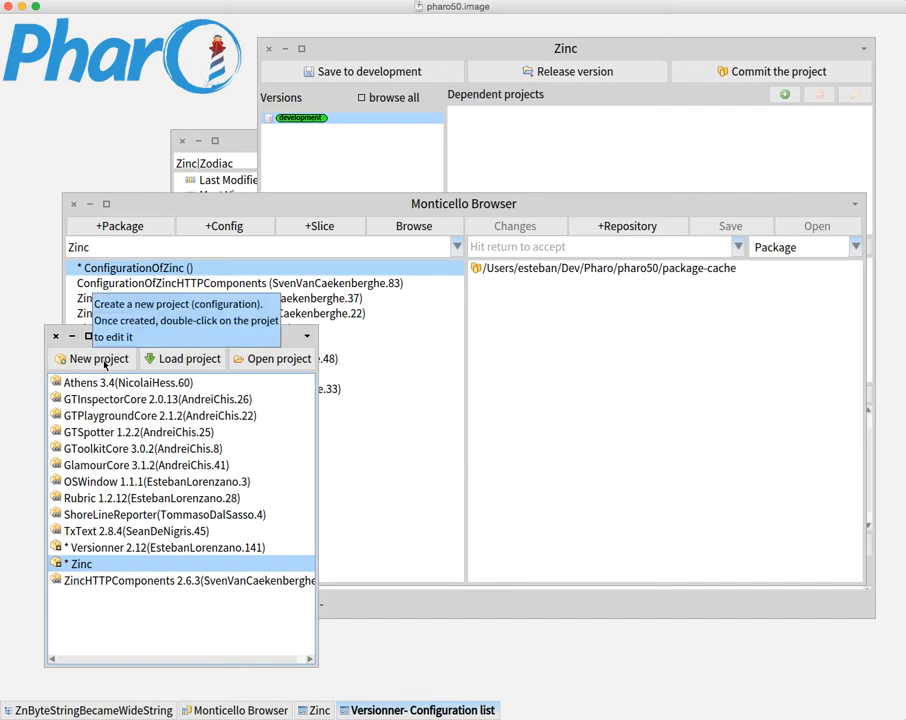
pyautogui.click(97, 359)
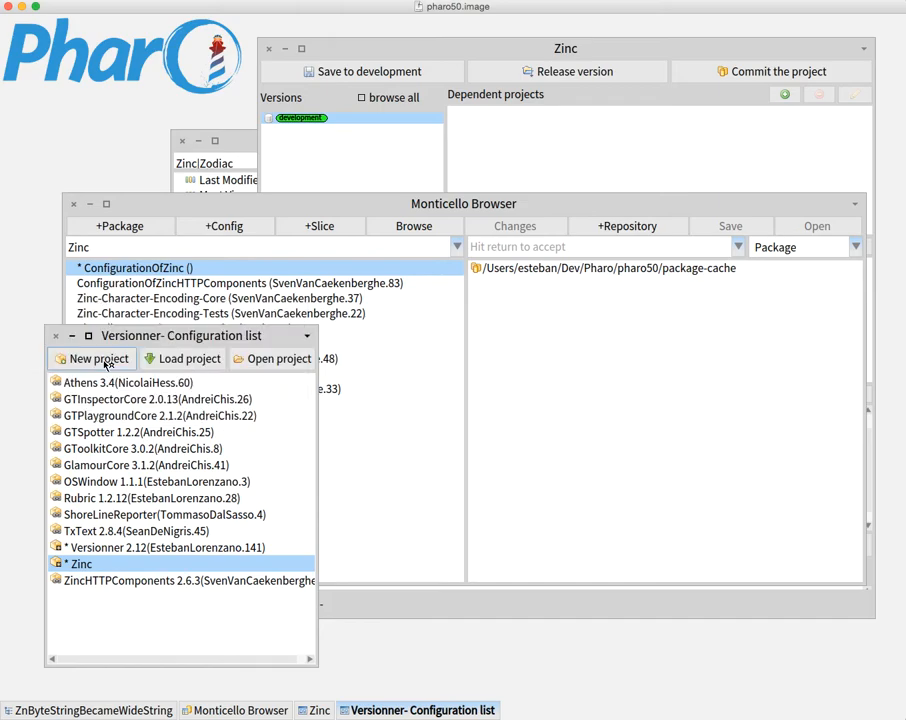
pyautogui.doubleClick(81, 563)
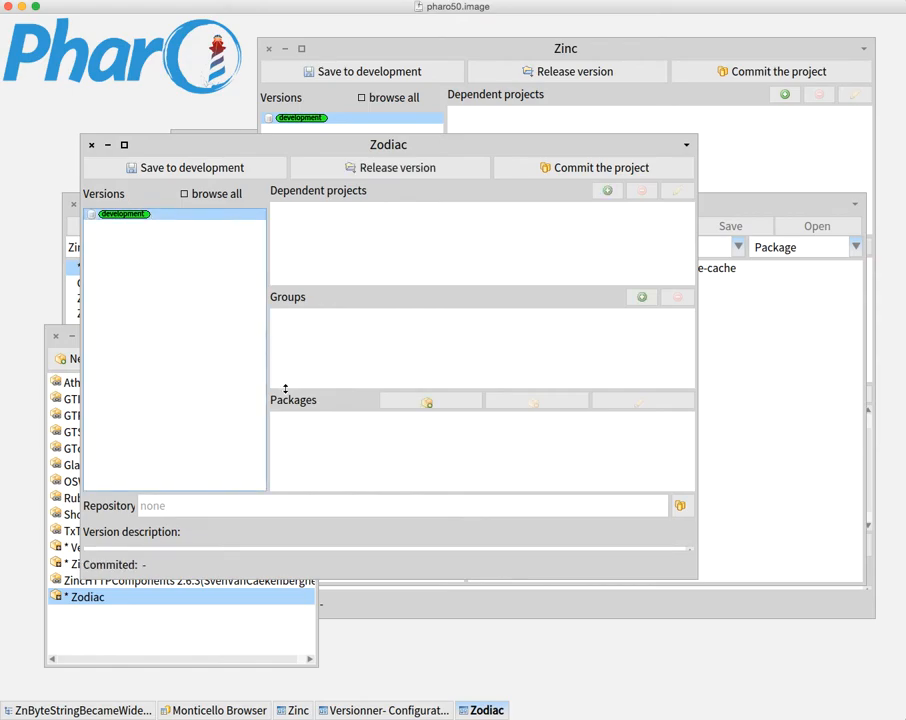
pyautogui.moveTo(607, 191)
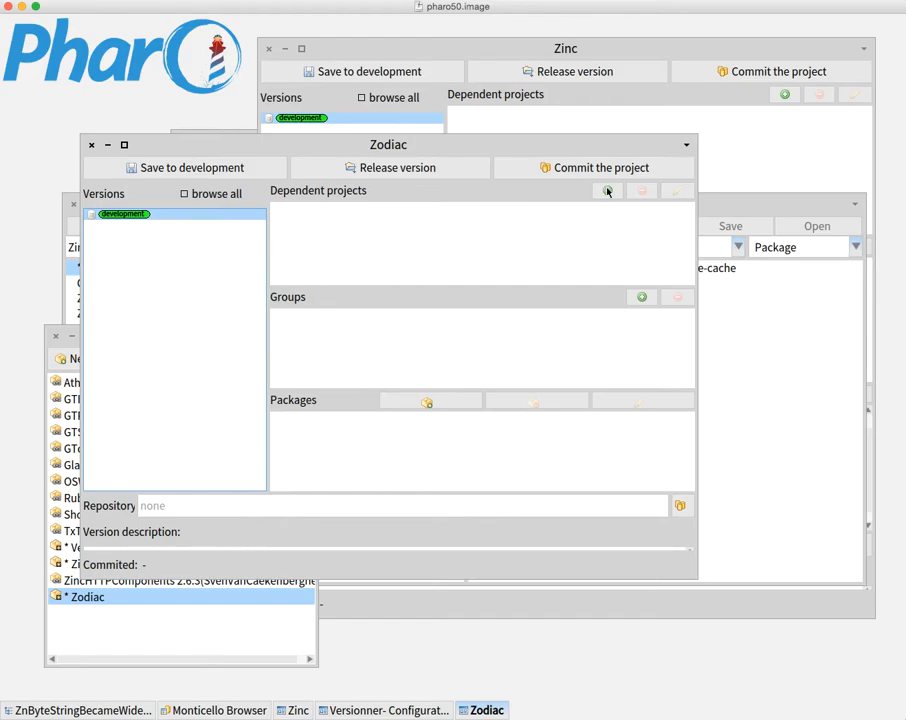
# - Make Zodiac depend on Zinc and add the Zinc-Zodiac, Zodiac-Core, Zodiac-Extra, Zodiac-Tests packages
pyautogui.click(607, 191)
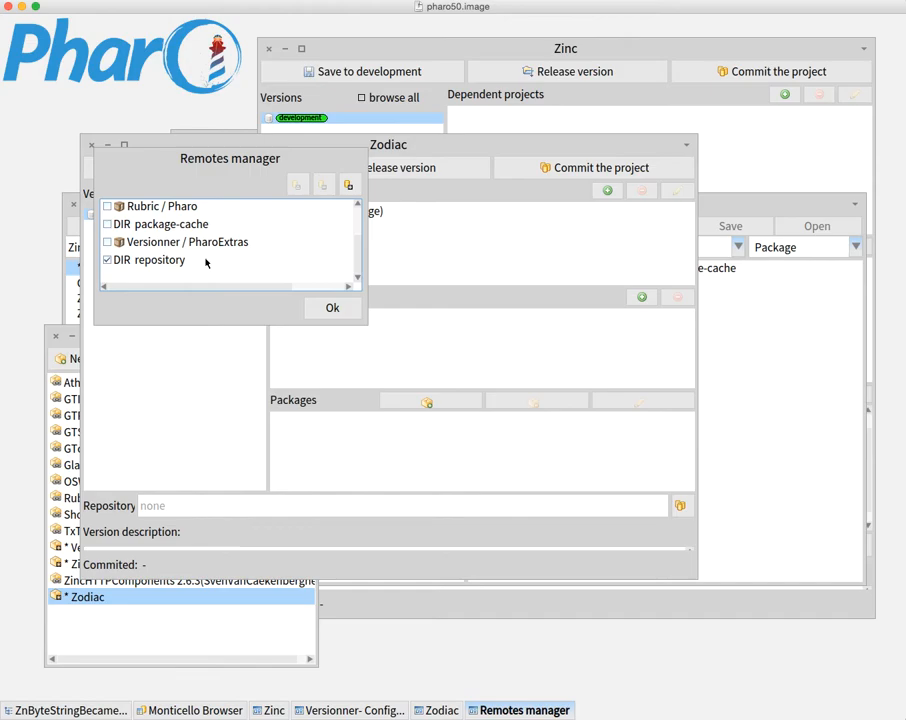
pyautogui.click(332, 307)
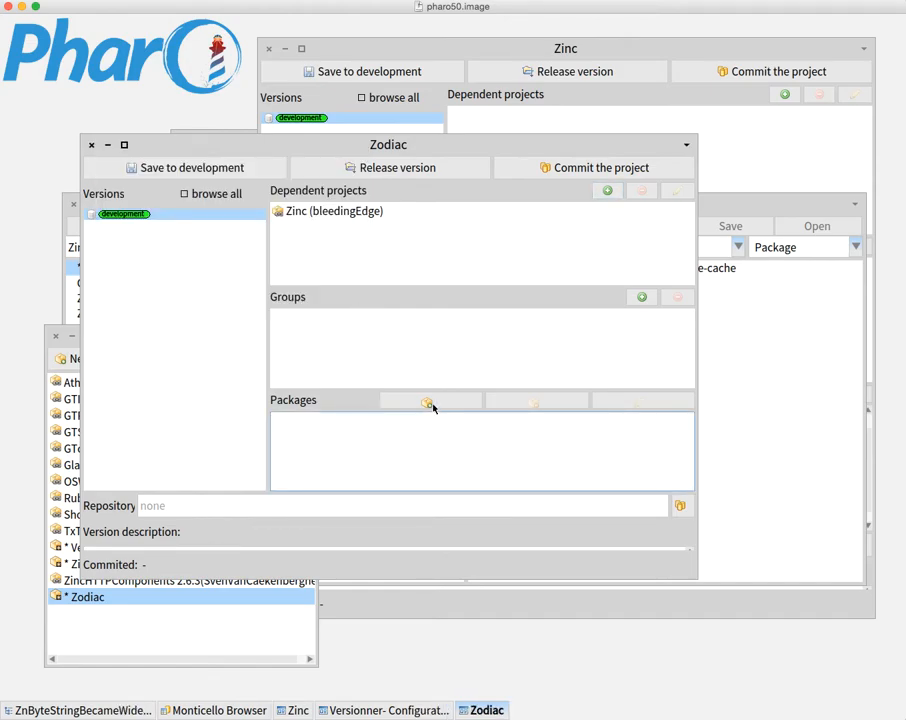
pyautogui.click(429, 401)
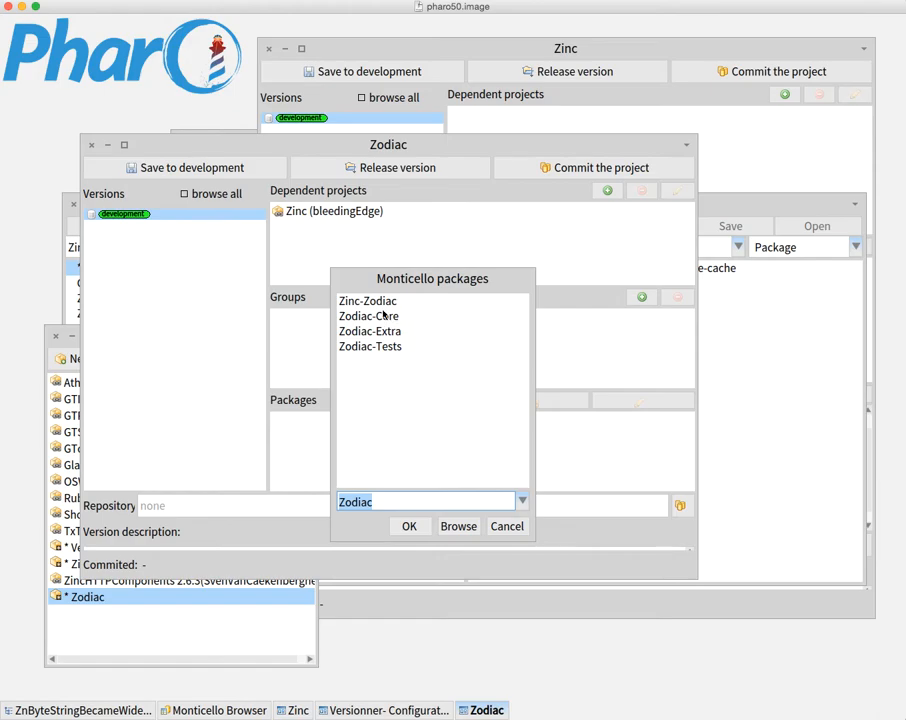
pyautogui.click(367, 300)
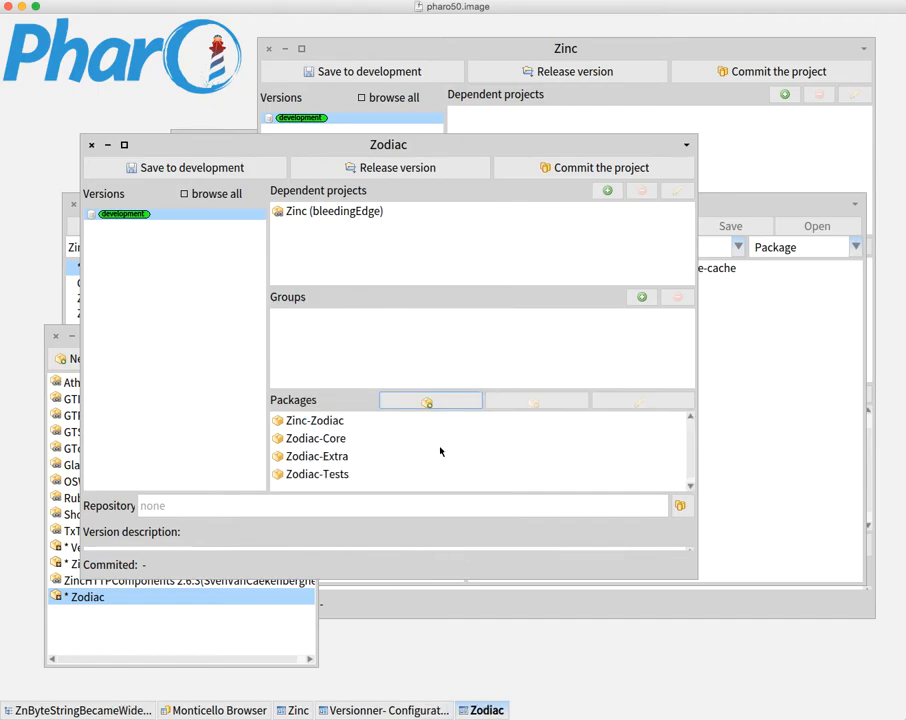
# - Replace the code group with a core group containing Zinc-Zodiac
pyautogui.click(641, 297)
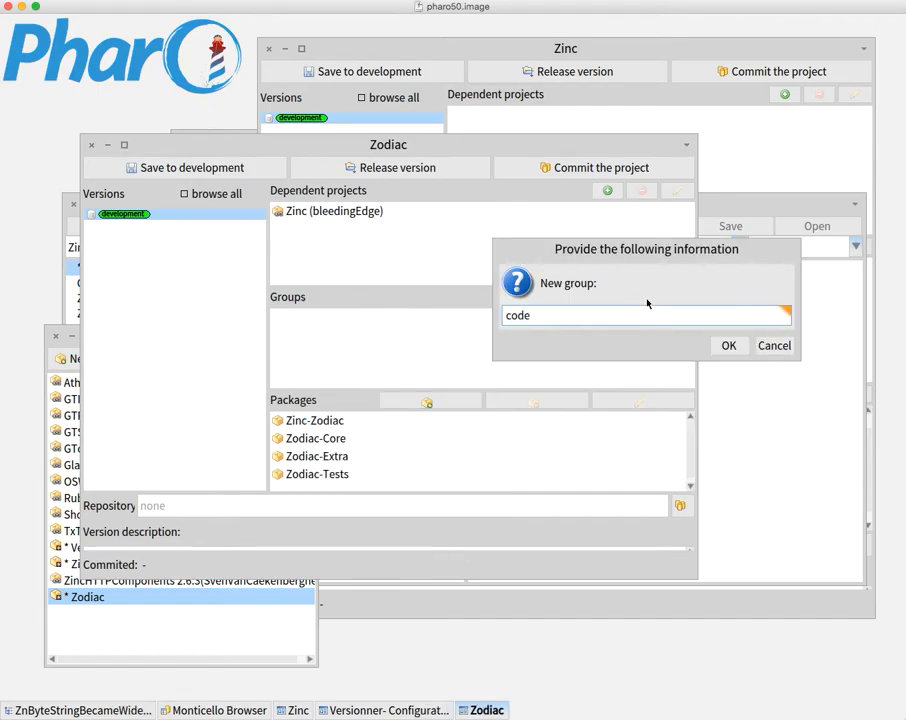
pyautogui.click(729, 345)
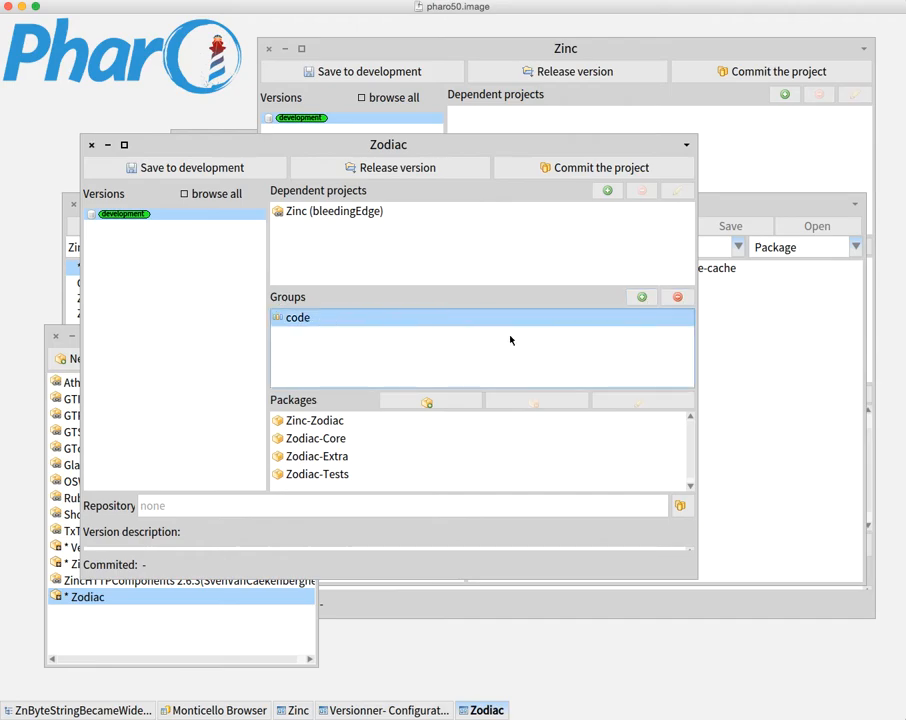
pyautogui.click(677, 297)
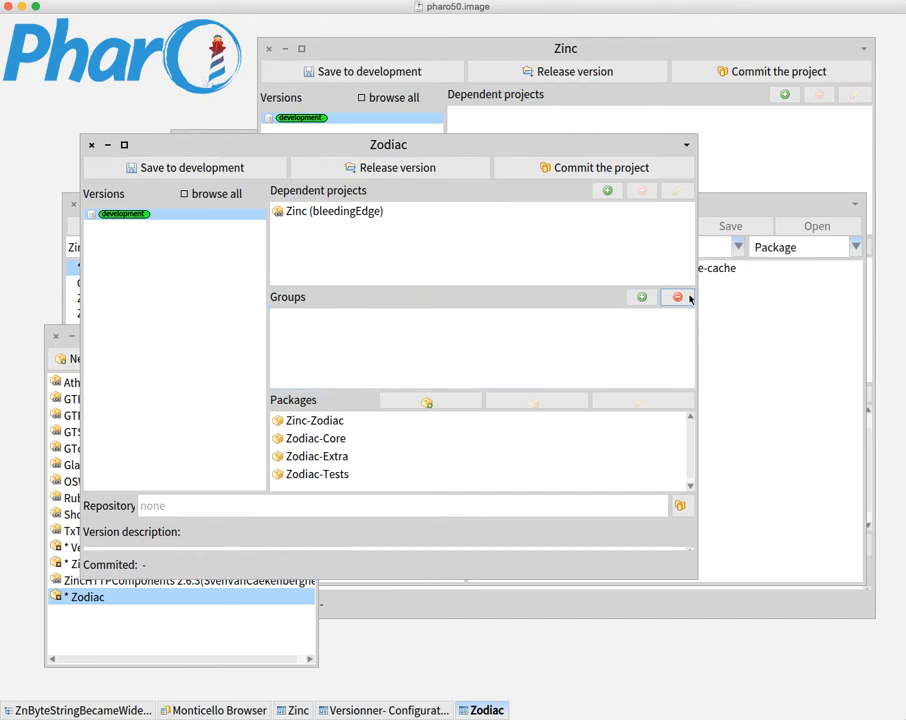
pyautogui.click(641, 297)
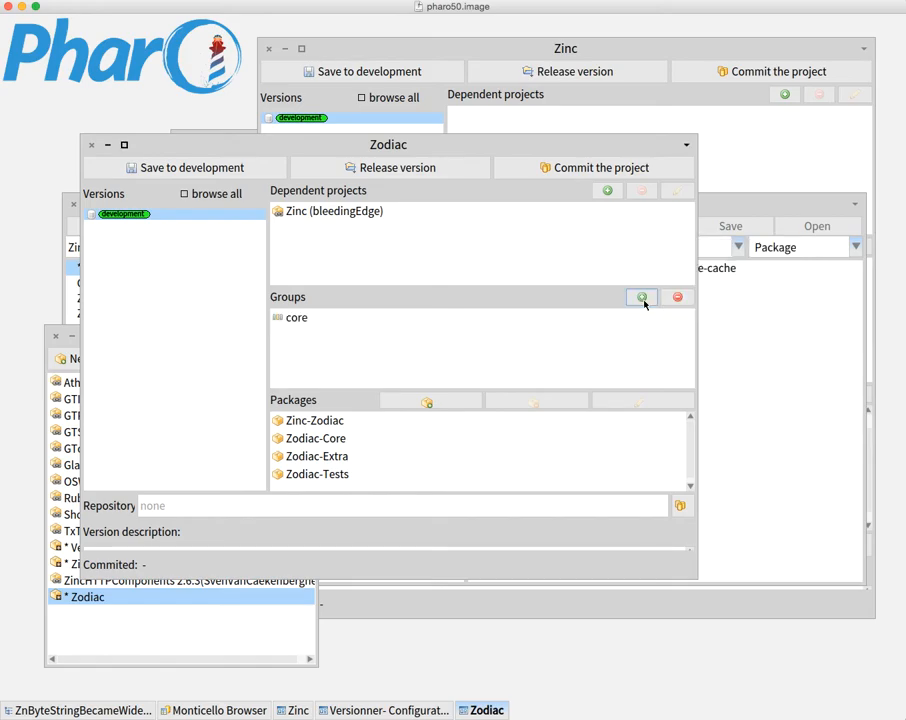
pyautogui.click(641, 297)
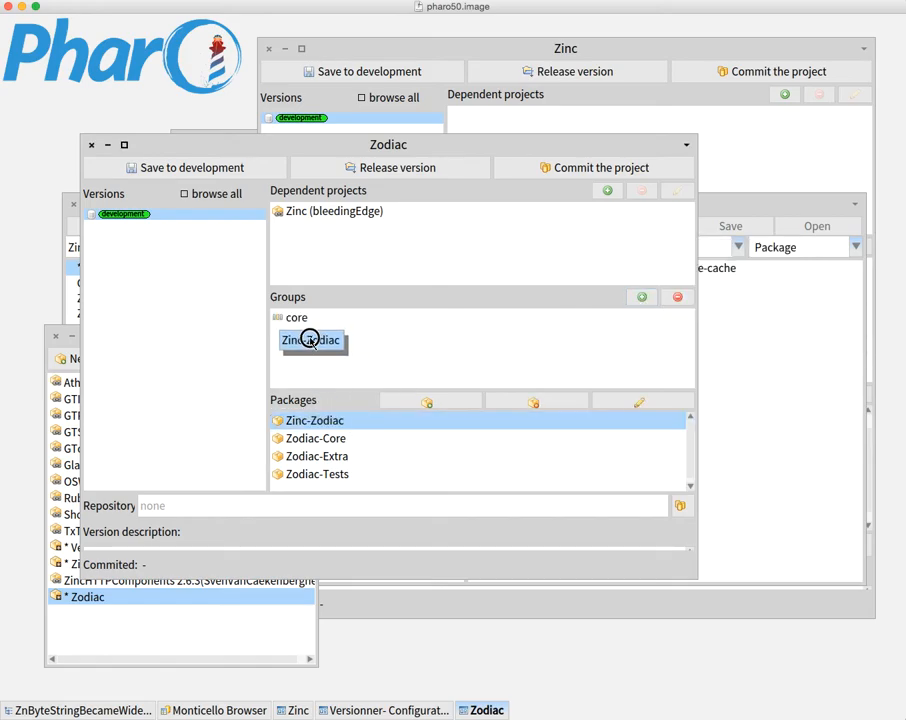
pyautogui.click(315, 438)
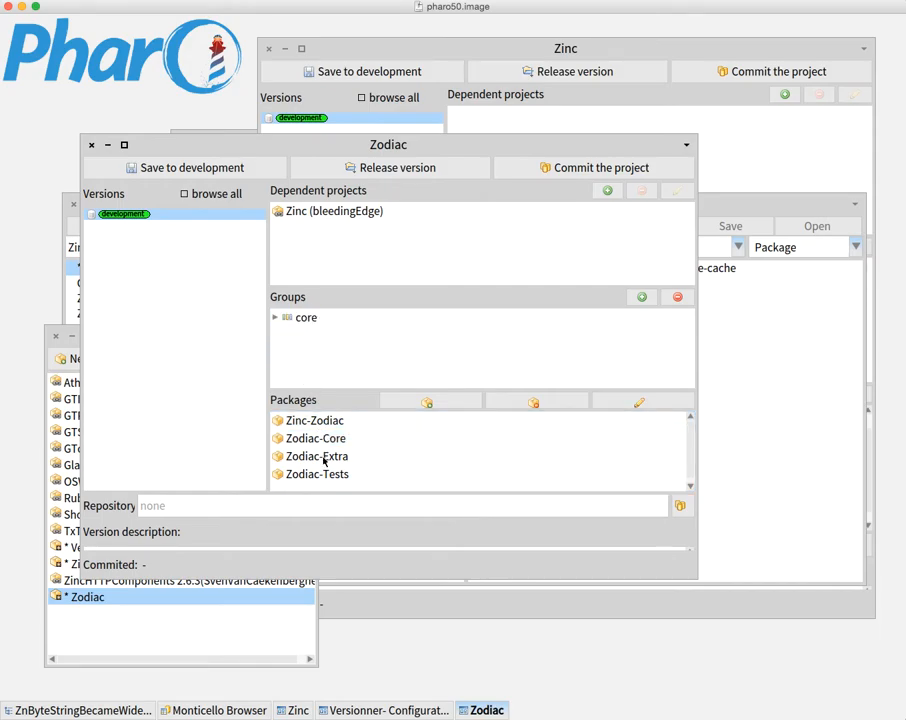
pyautogui.click(316, 455)
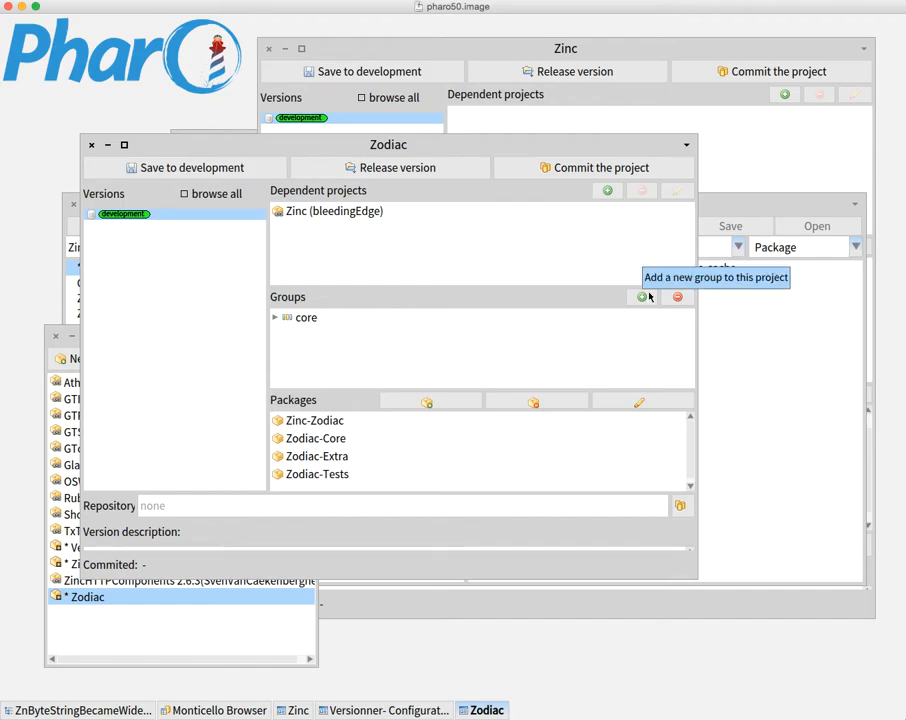
pyautogui.moveTo(386, 420)
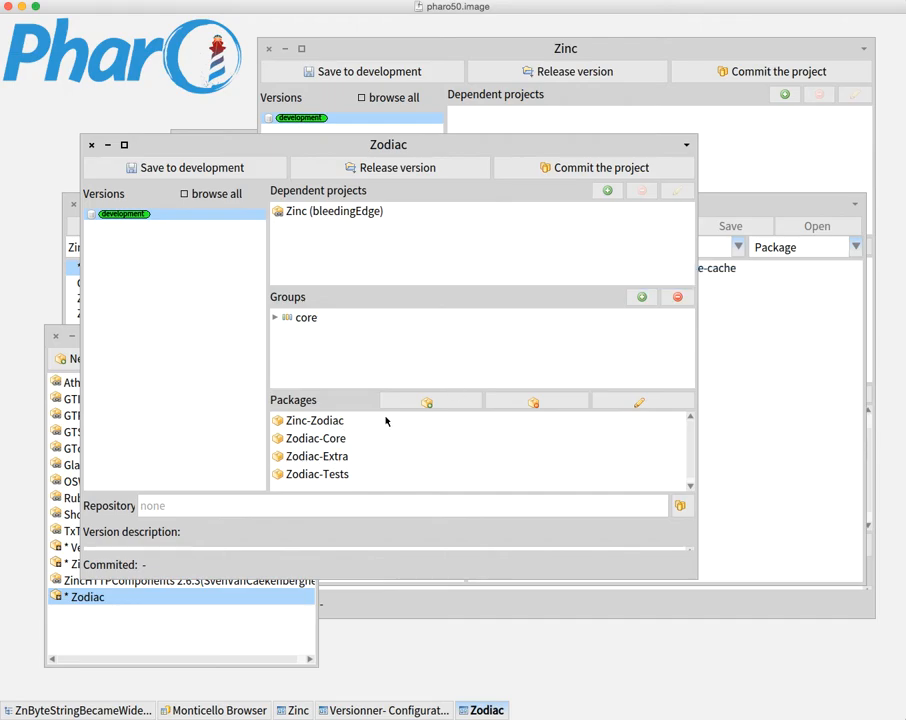
# - Add a tests group to Zodiac and place a package into it
pyautogui.click(642, 297)
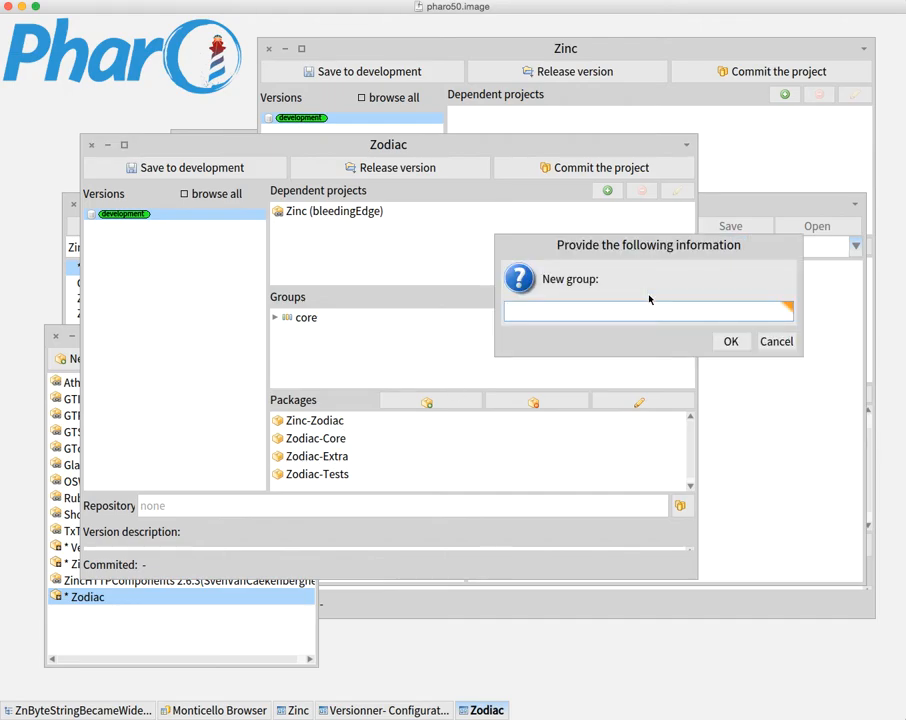
pyautogui.click(730, 341)
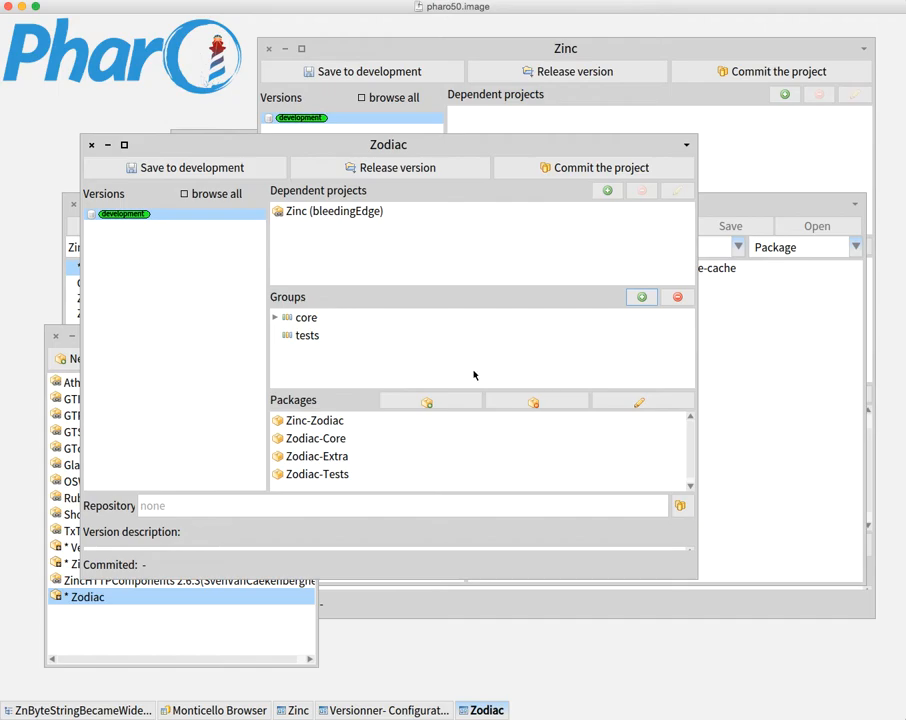
pyautogui.click(307, 335)
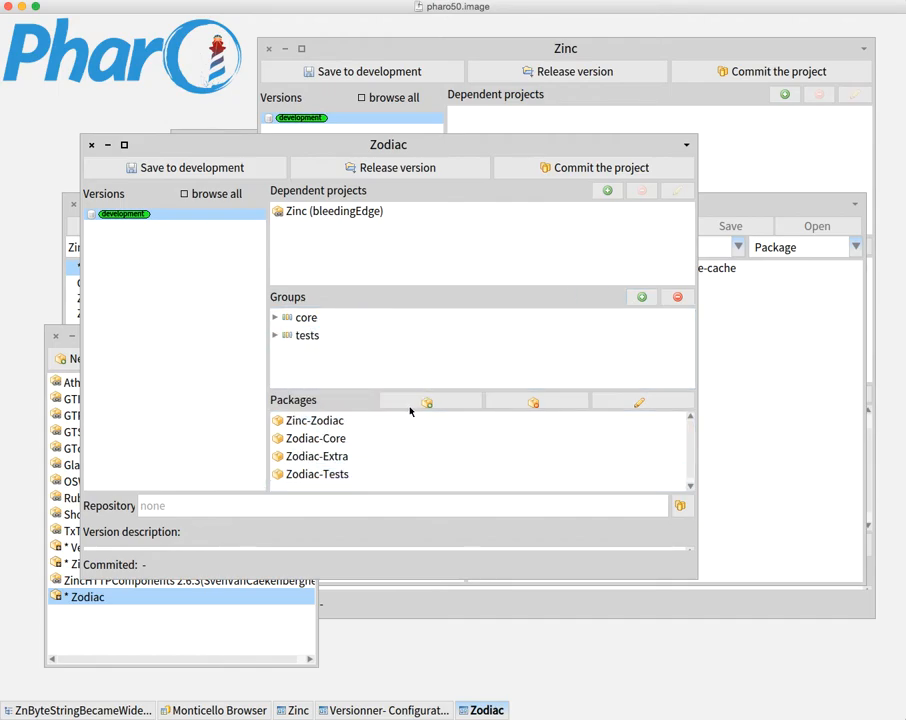
pyautogui.moveTo(345, 478)
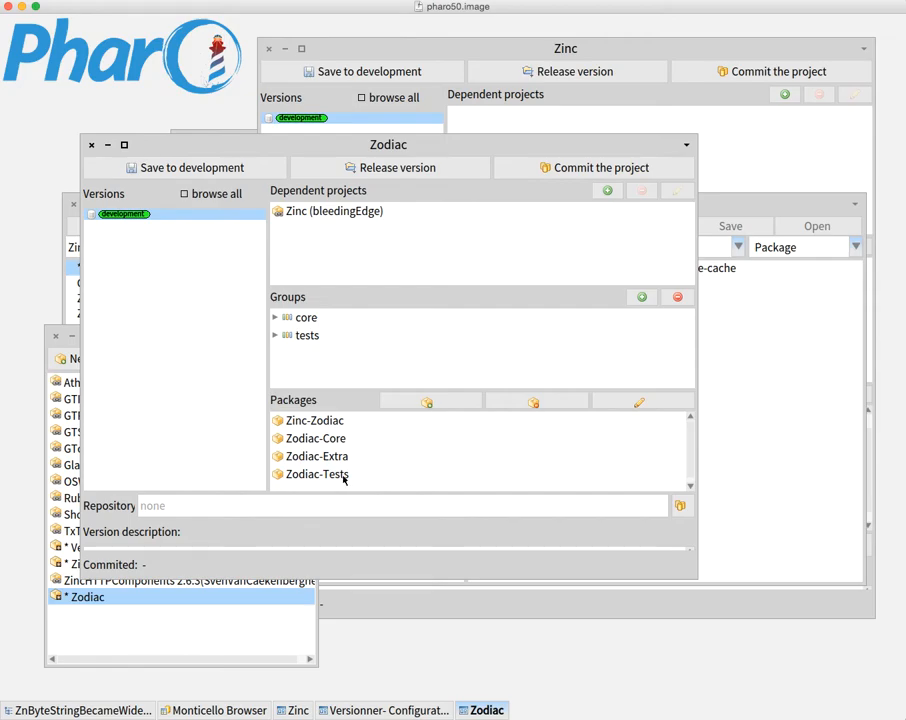
pyautogui.click(315, 420)
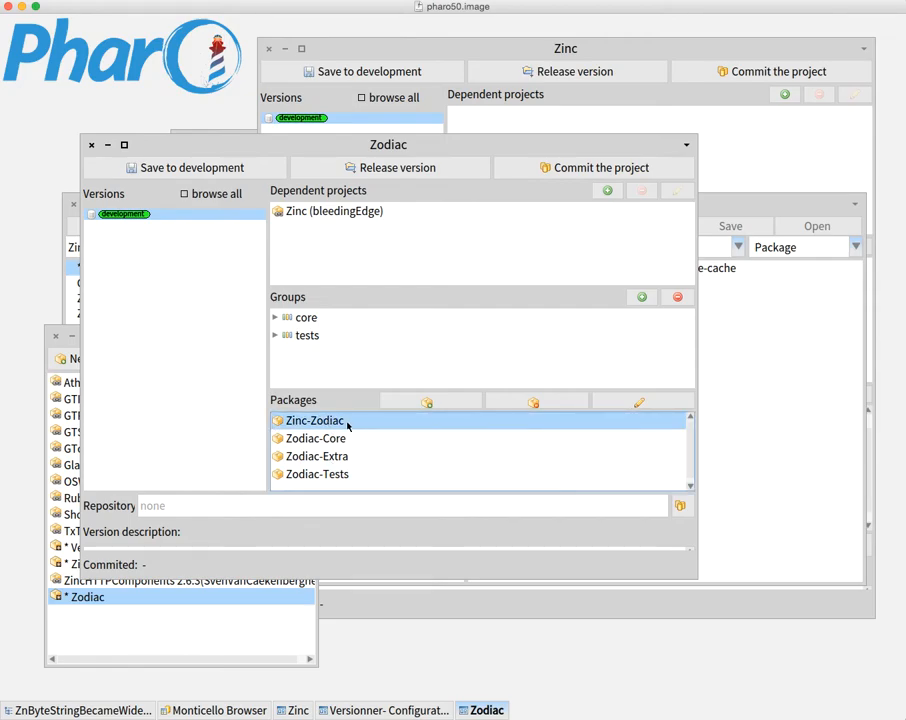
# - Make Zodiac-Core require Zinc and expand it to show the requirement
pyautogui.click(315, 438)
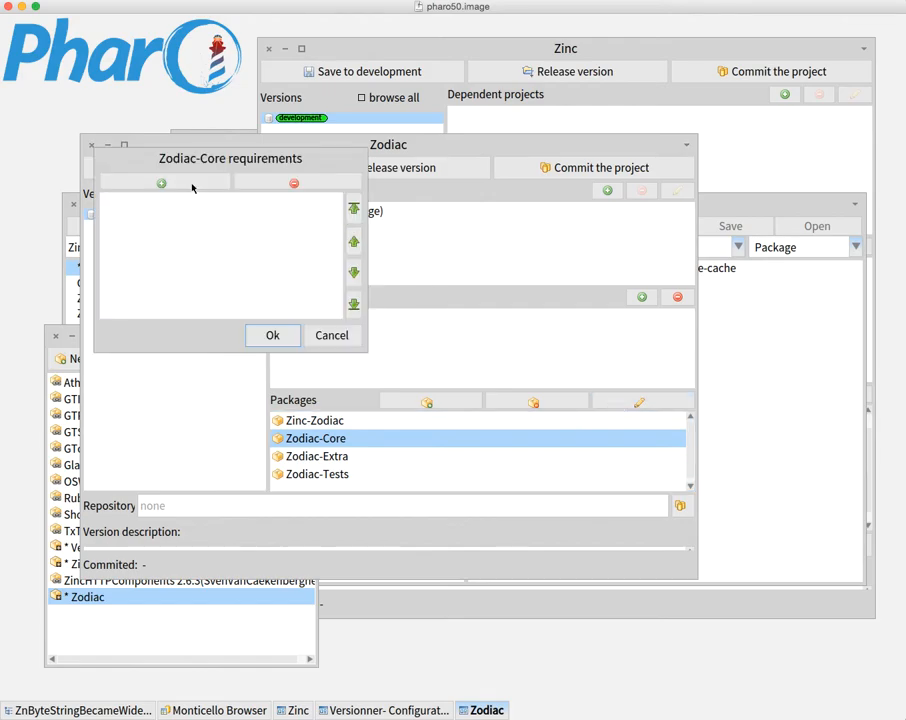
pyautogui.click(161, 183)
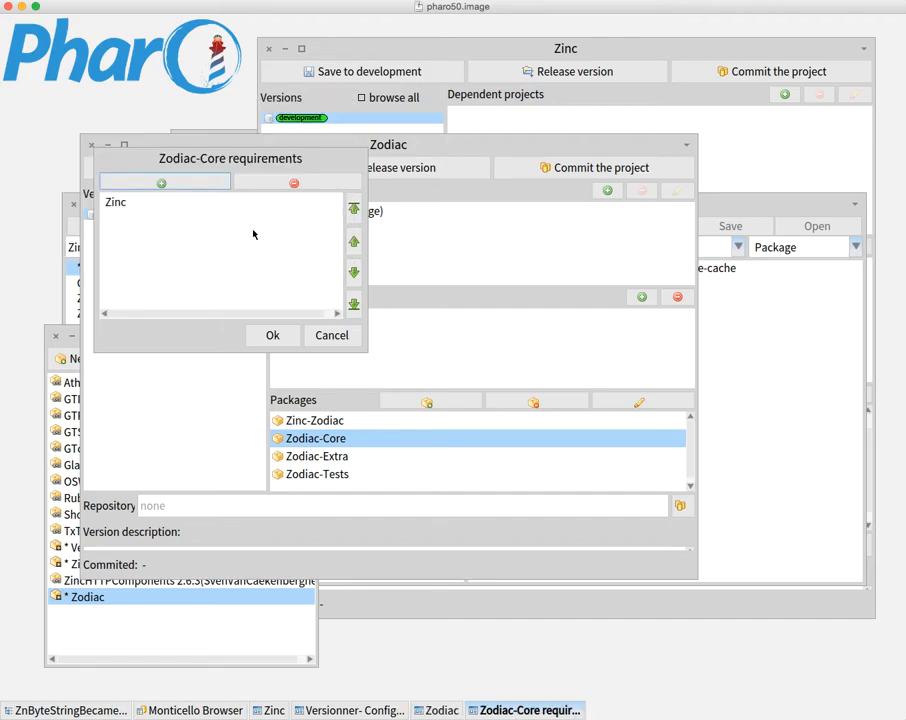
pyautogui.click(272, 335)
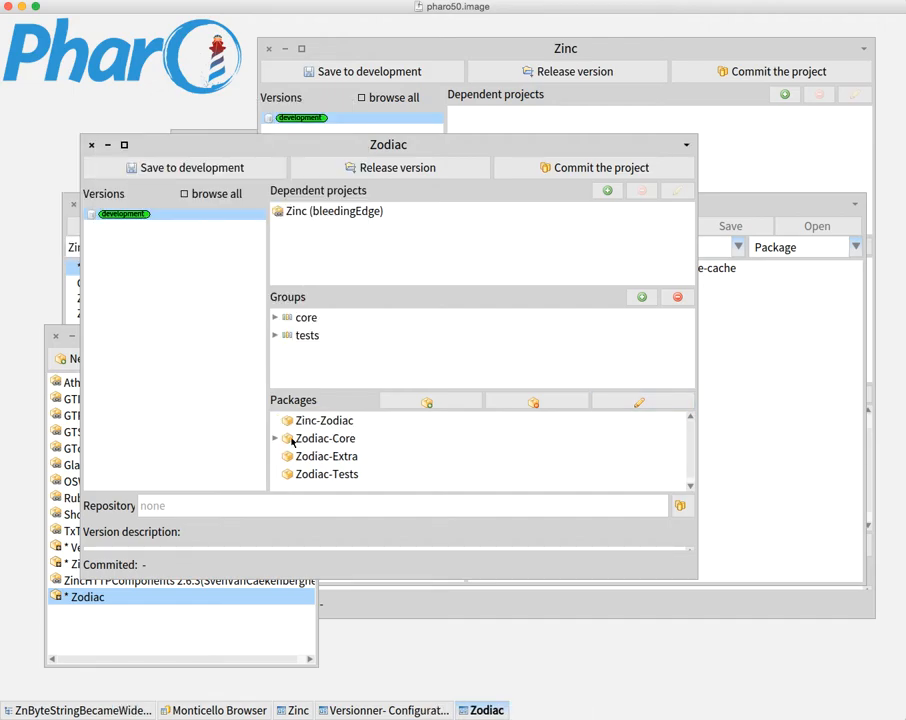
pyautogui.click(276, 438)
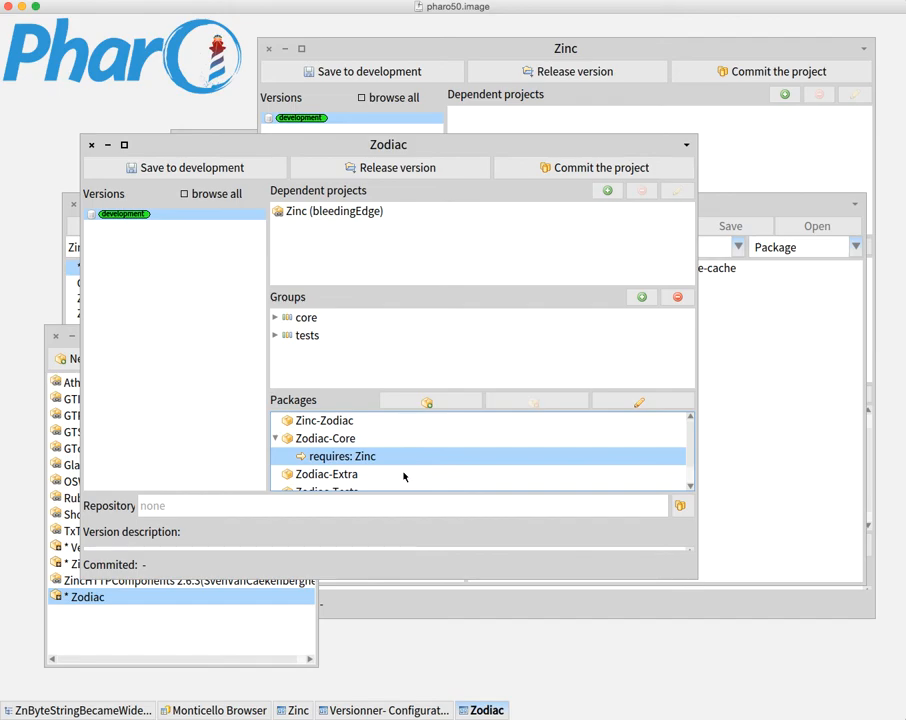
pyautogui.moveTo(381, 346)
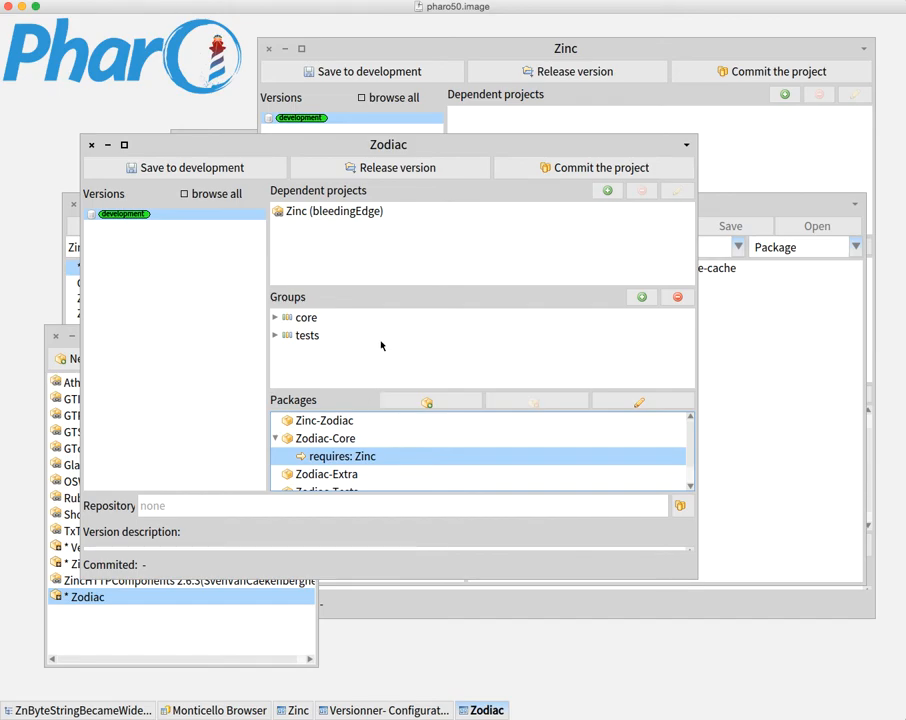
pyautogui.moveTo(599, 320)
pyautogui.write('de')
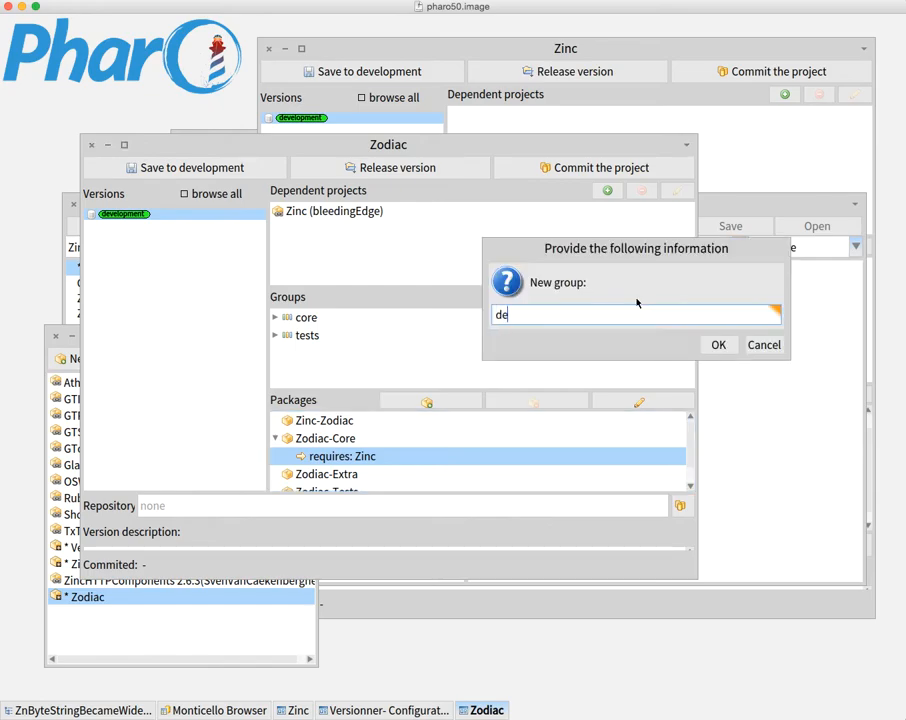
# - Confirm the default group and set the local directory repository2 as Zodiac's repository
pyautogui.click(718, 344)
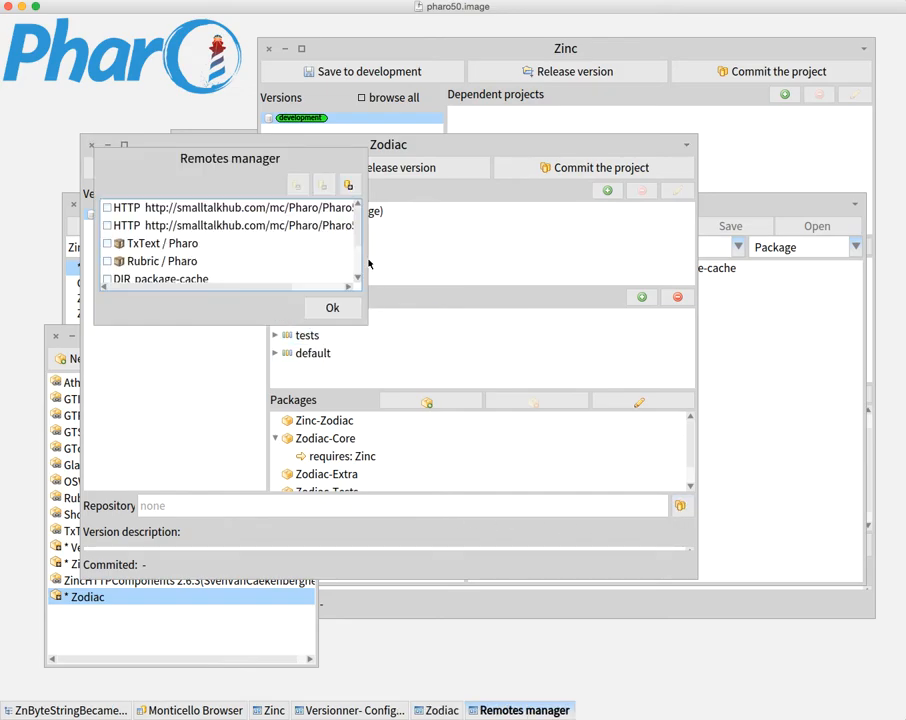
pyautogui.scroll(-3)
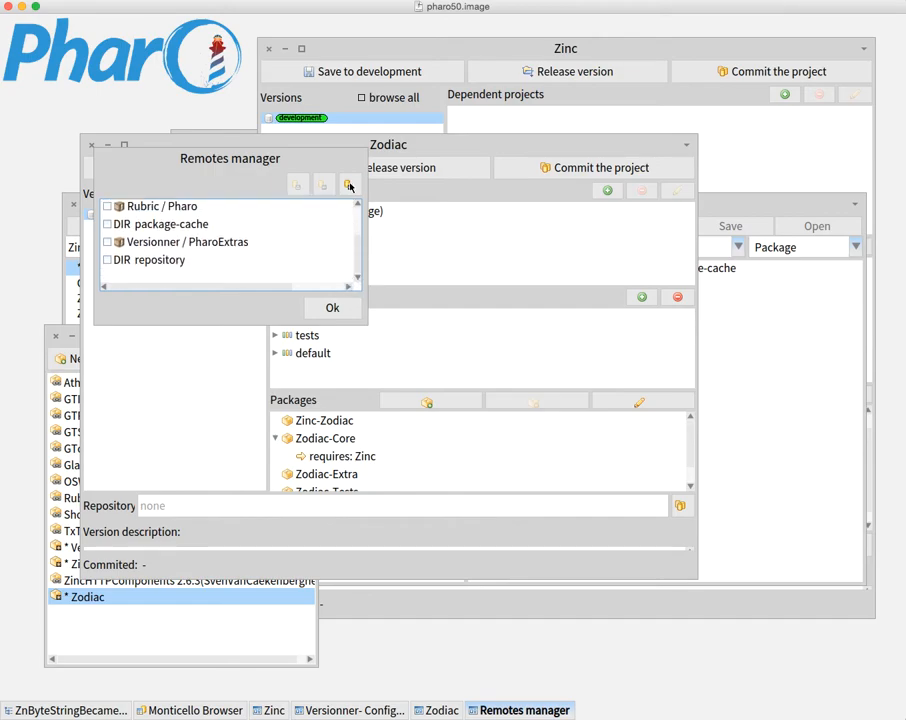
pyautogui.click(350, 187)
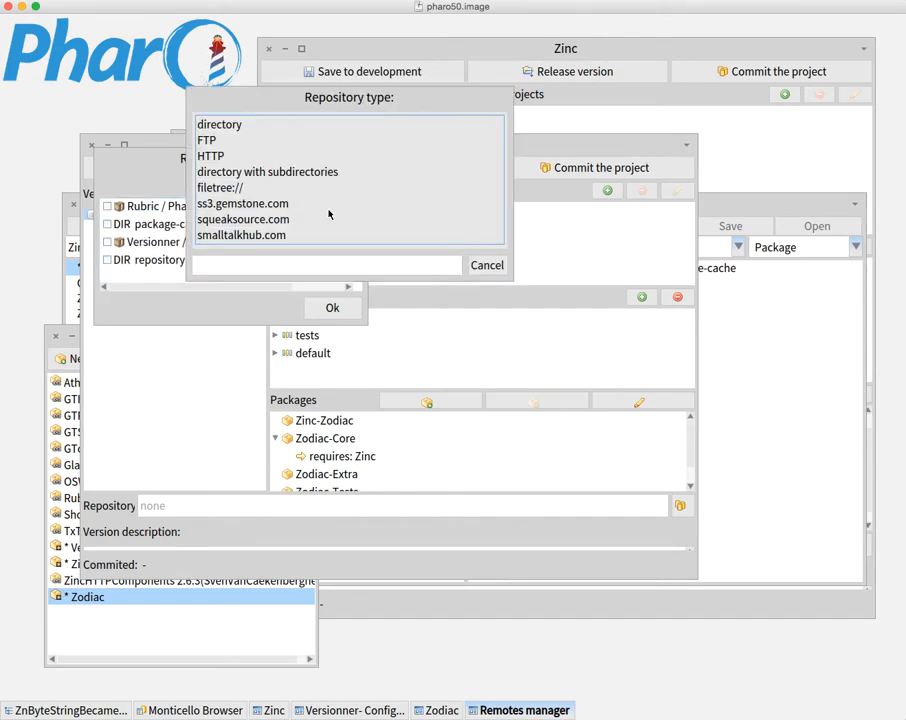
pyautogui.click(219, 124)
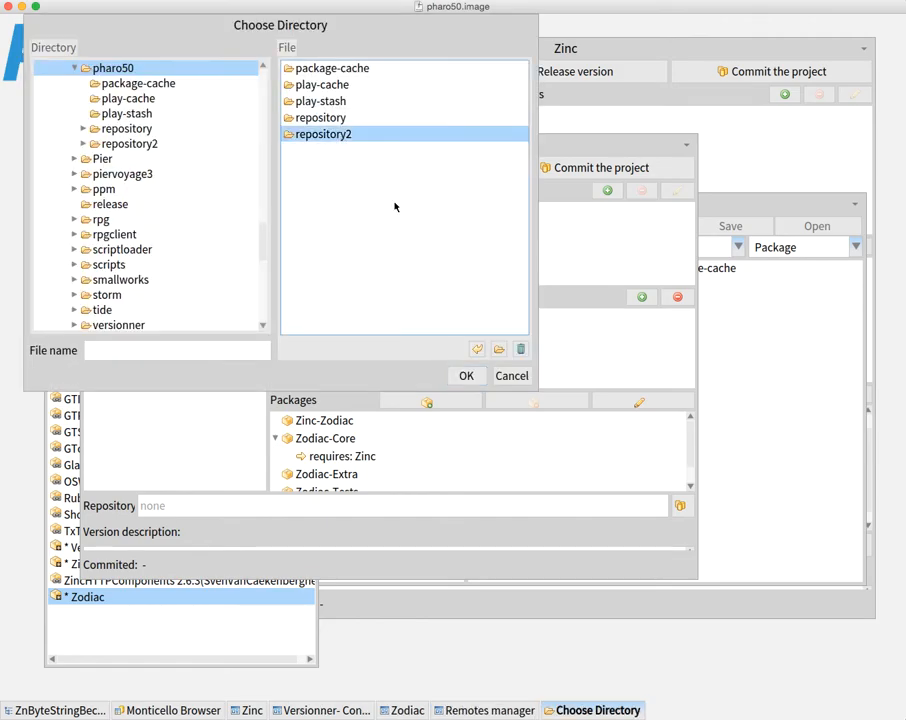
pyautogui.click(466, 375)
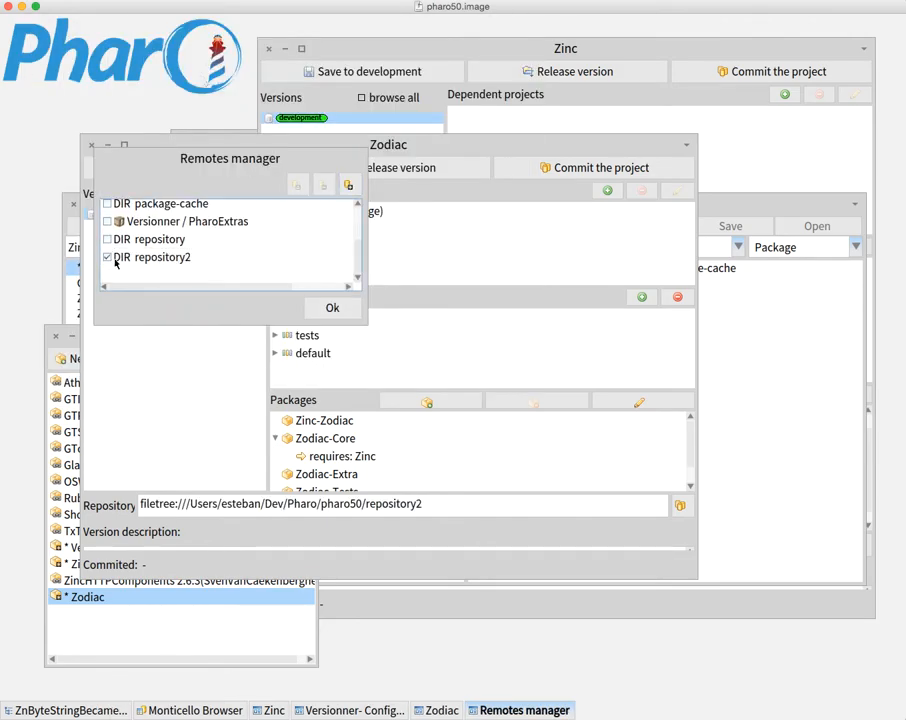
pyautogui.click(332, 307)
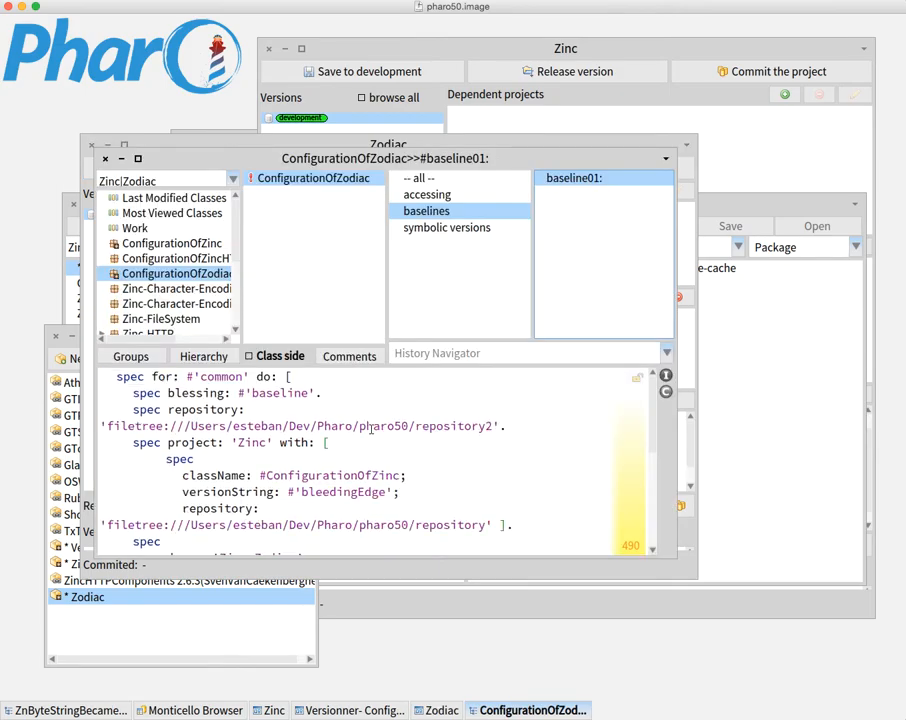
pyautogui.scroll(-3)
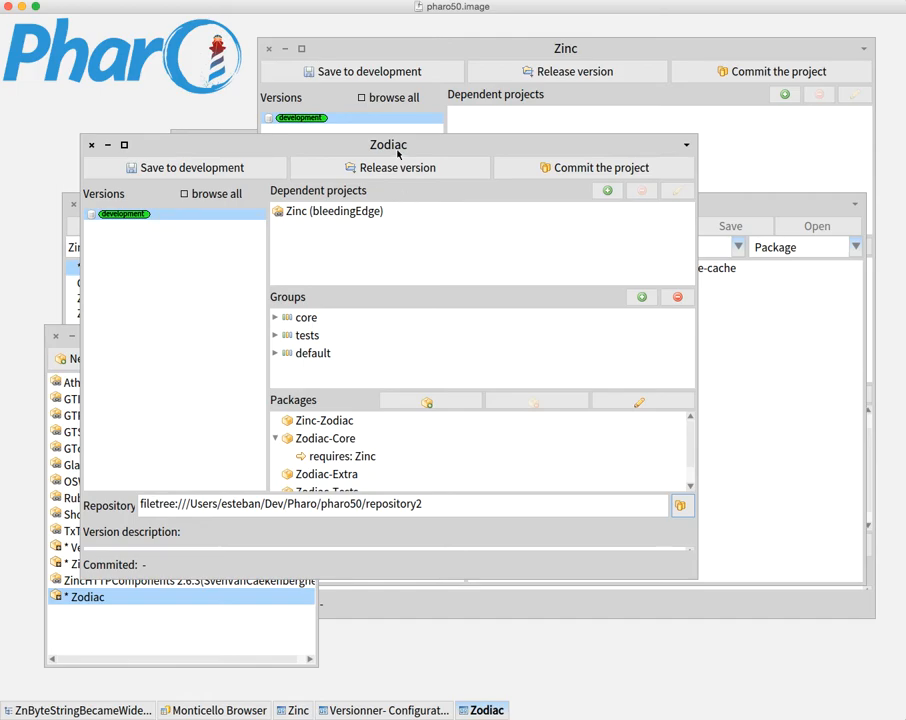
# - Release Zodiac as version 1.0 and browse that version's code
pyautogui.moveTo(389, 144); pyautogui.dragTo(450, 107)
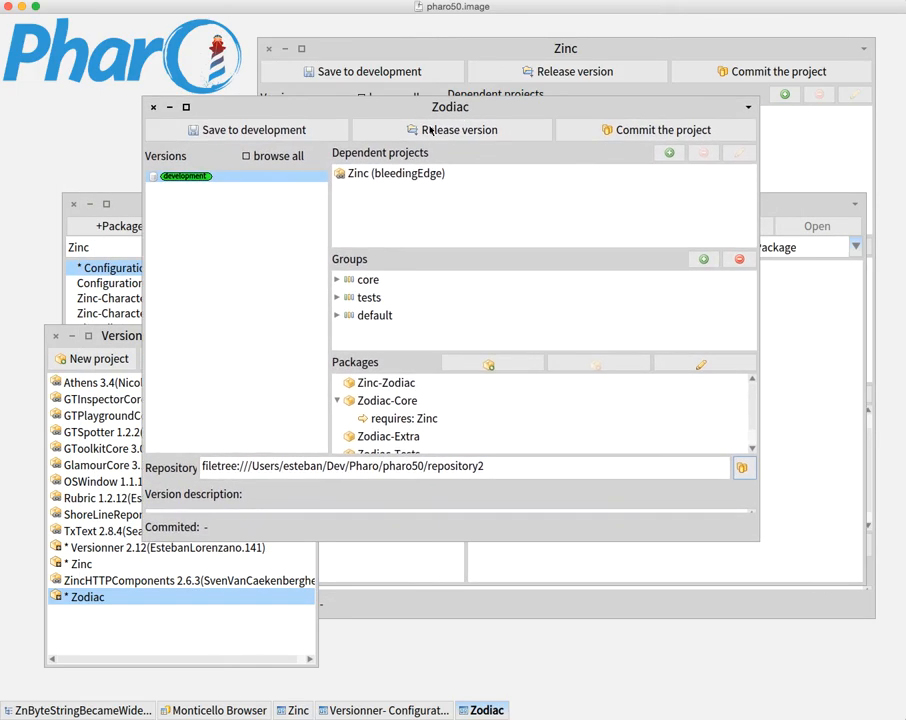
pyautogui.moveTo(459, 129)
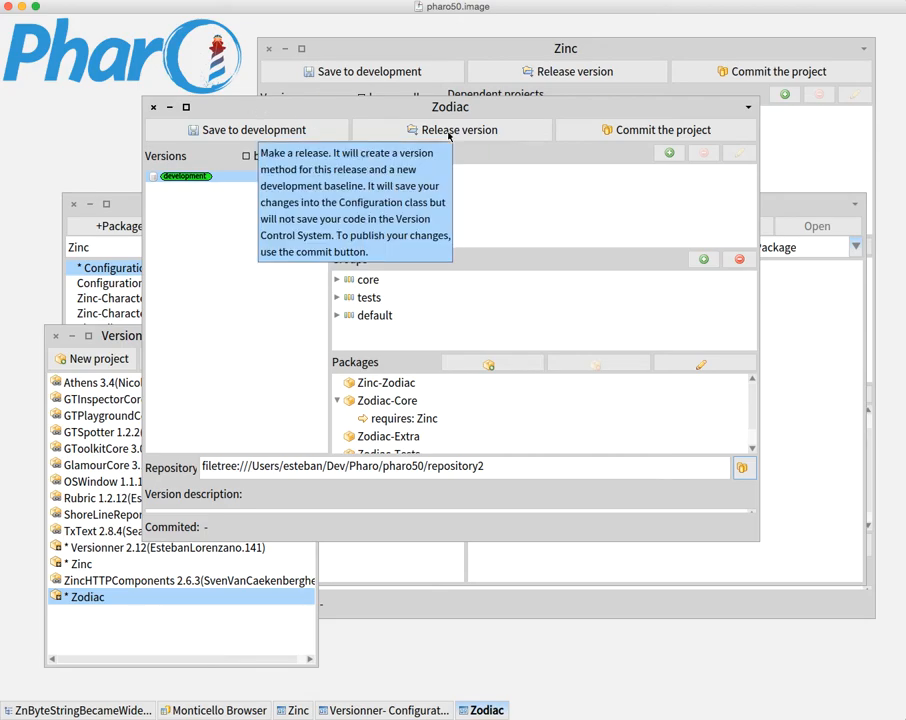
pyautogui.click(451, 129)
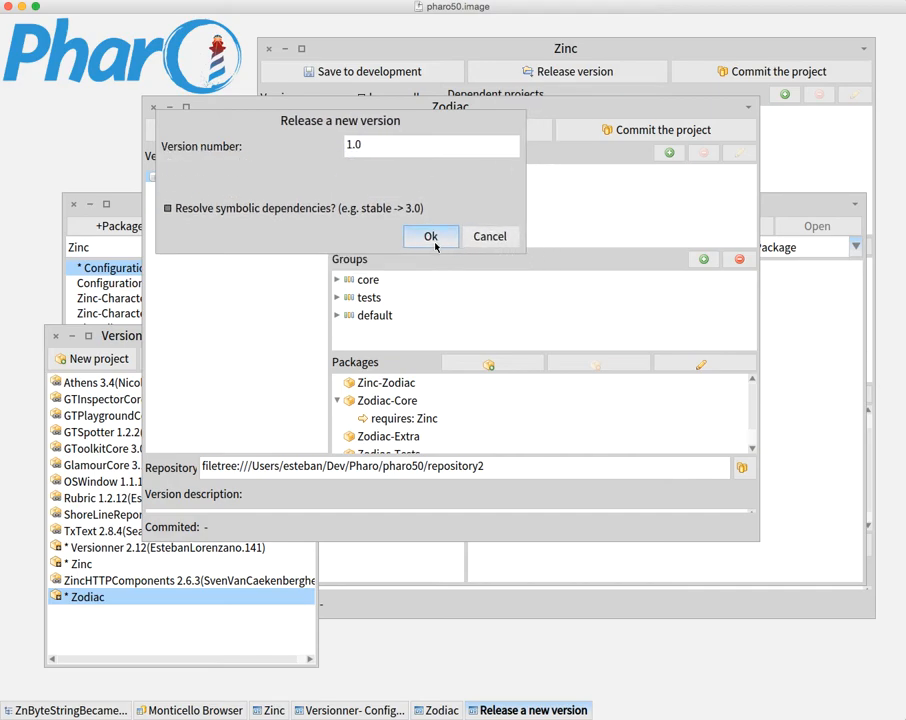
pyautogui.click(430, 236)
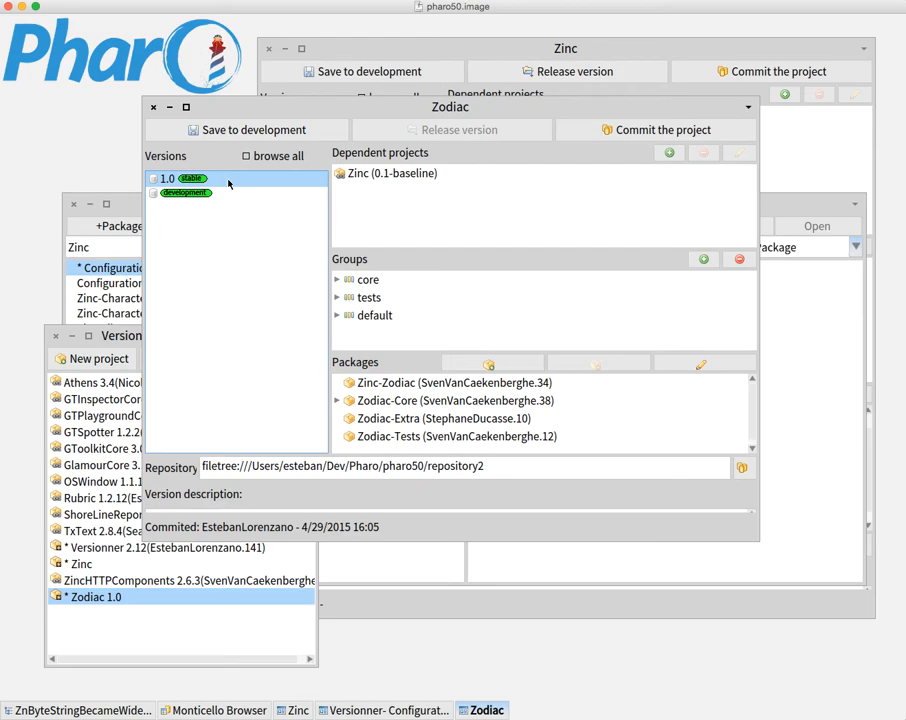
pyautogui.rightClick(185, 192)
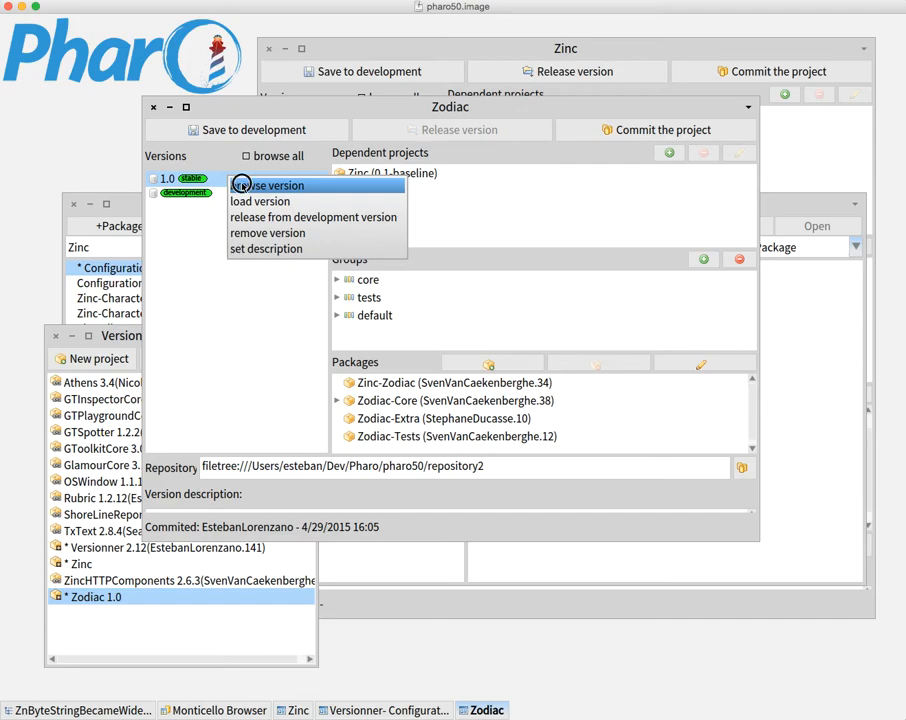
pyautogui.click(270, 185)
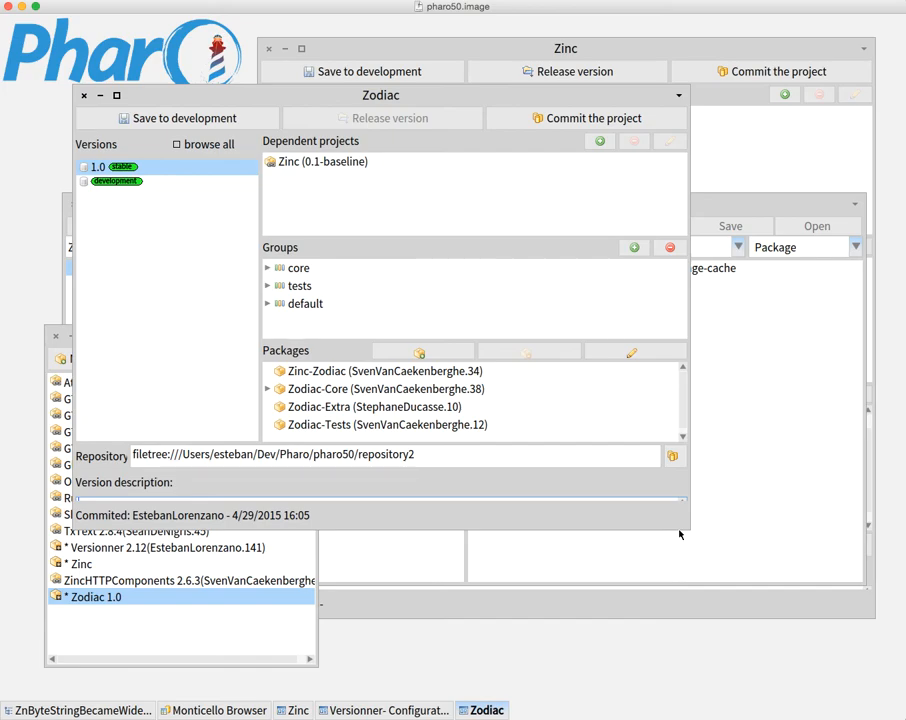
pyautogui.moveTo(255, 623)
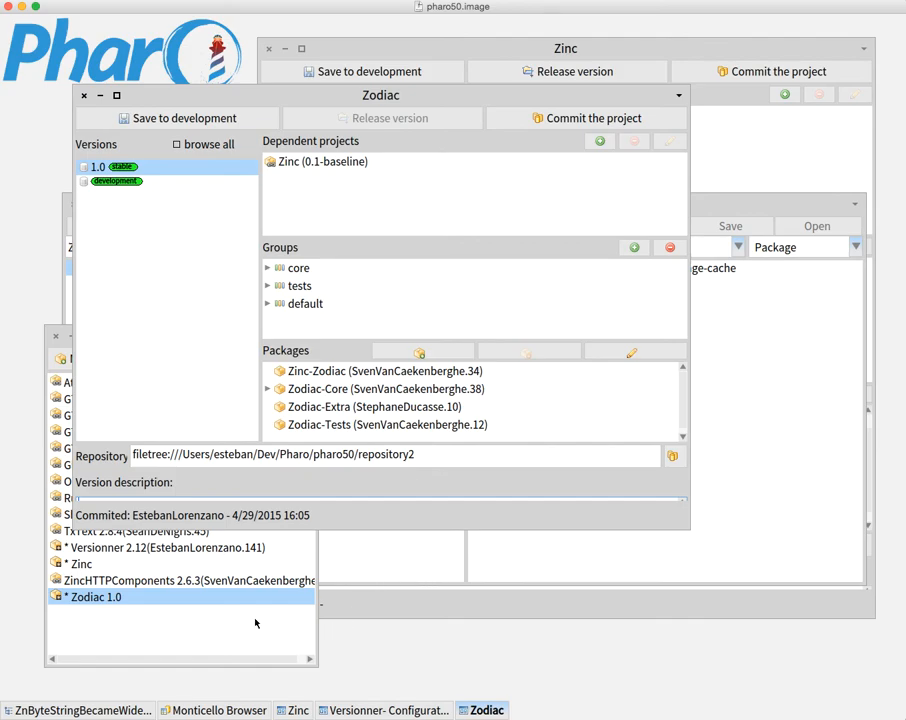
# - Search for Zinc-Character-Encoding-Tests and open it in the code browser
pyautogui.click(221, 710)
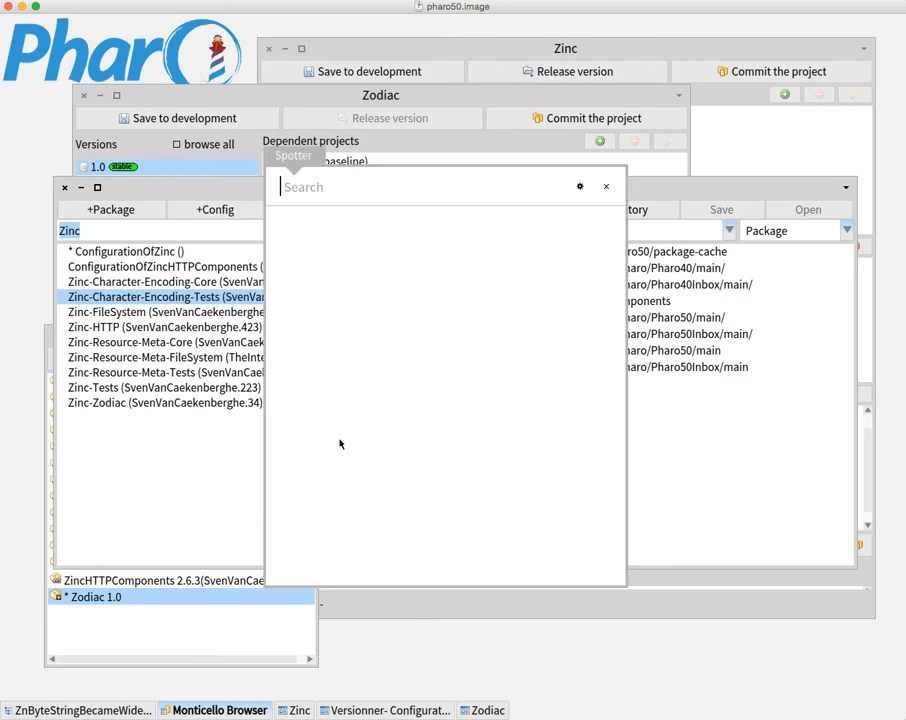
pyautogui.write('z')
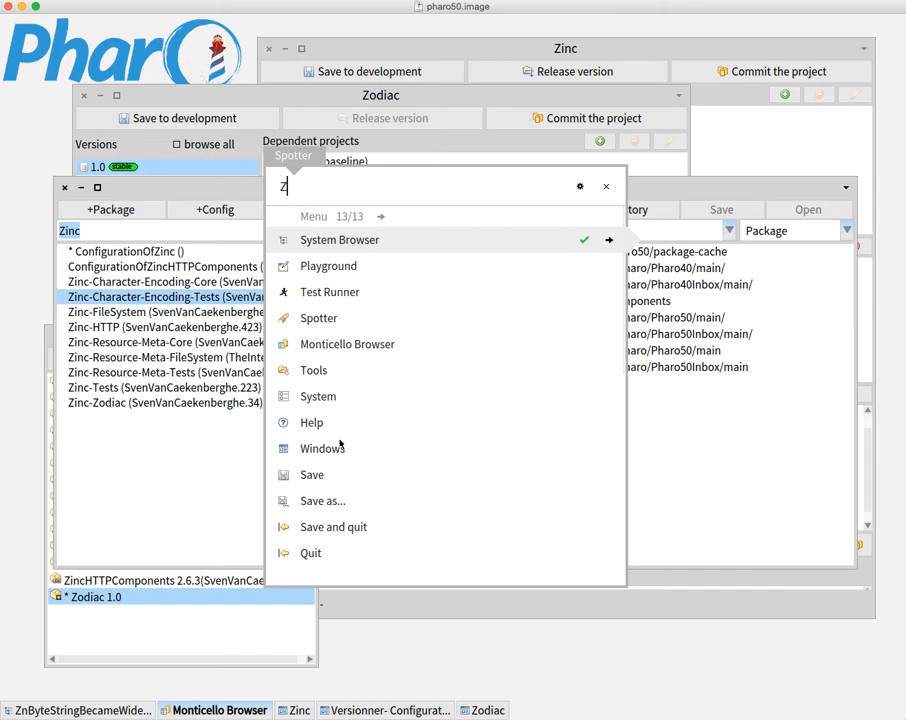
pyautogui.write('inc-')
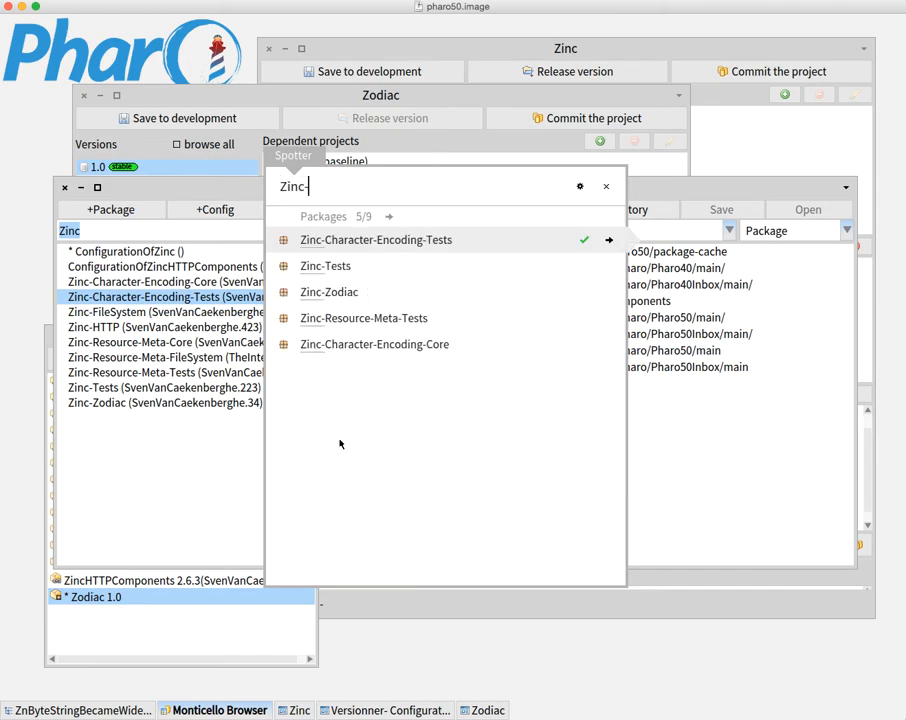
pyautogui.write('-Character')
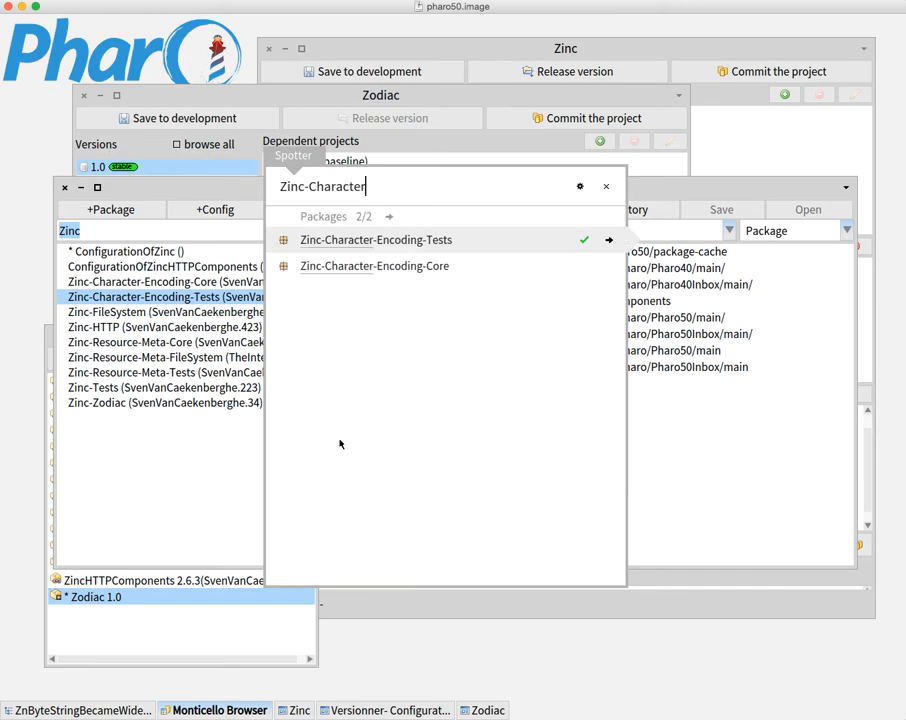
pyautogui.click(376, 239)
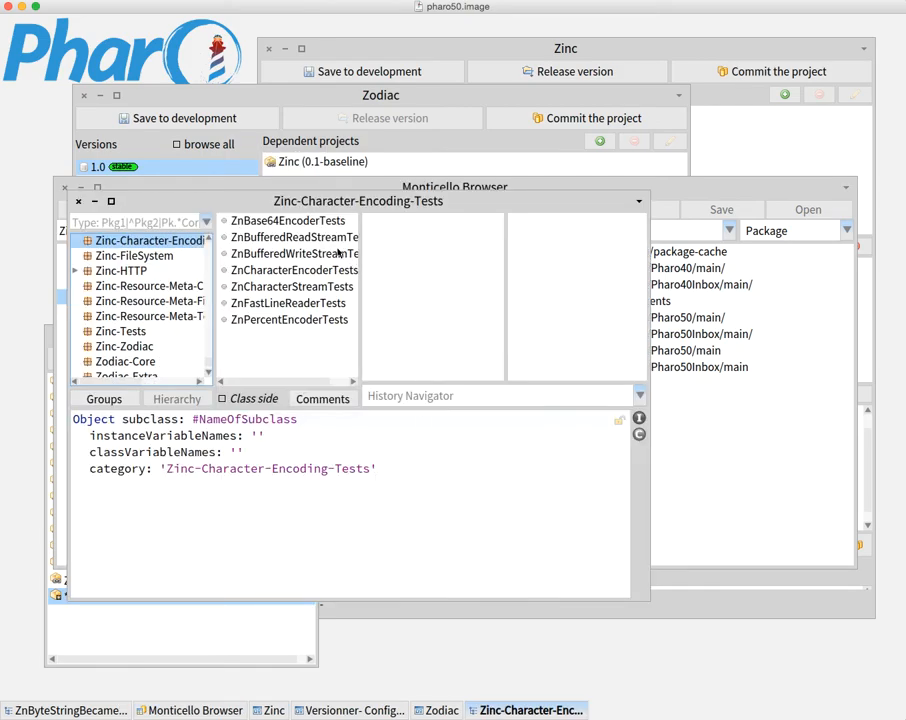
# - Add a testFake method with 'self assert: true.' to ZnBufferedReadStreamTests
pyautogui.click(294, 237)
pyautogui.write('testFake')
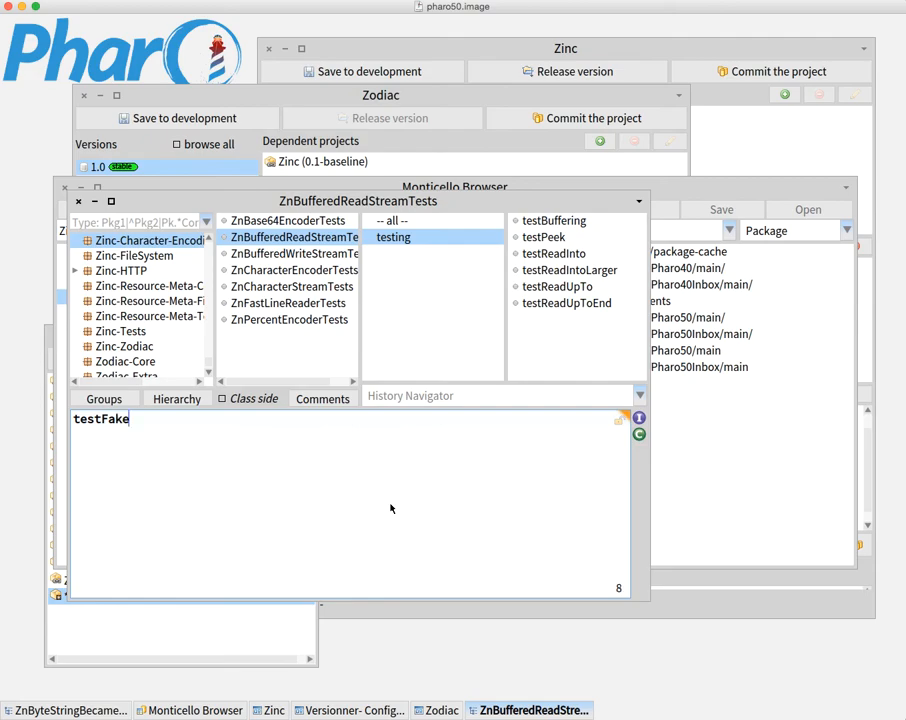
pyautogui.write('self assert:true.')
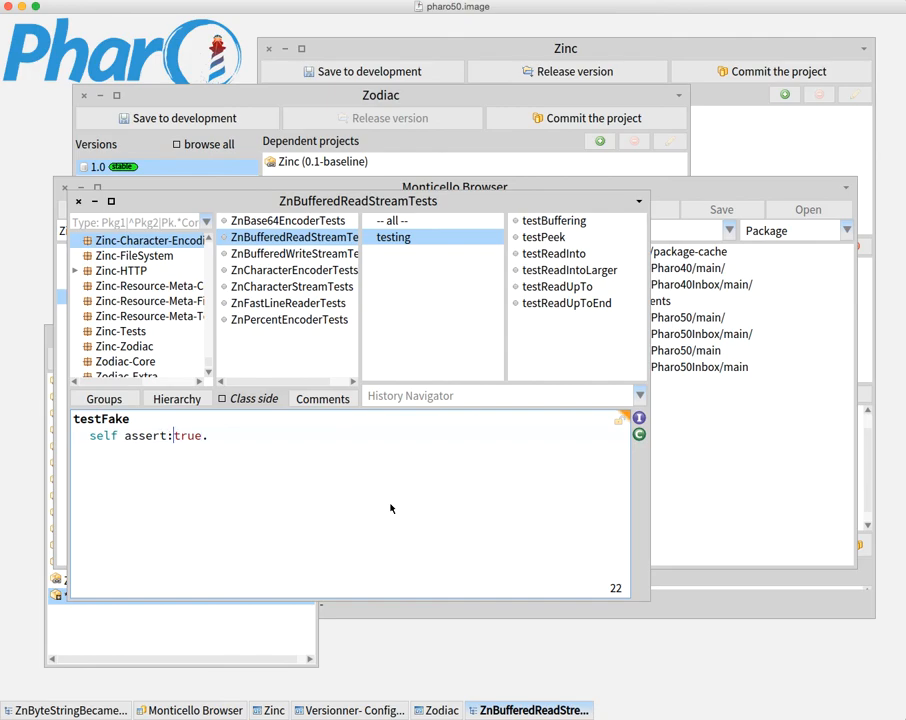
pyautogui.click(544, 237)
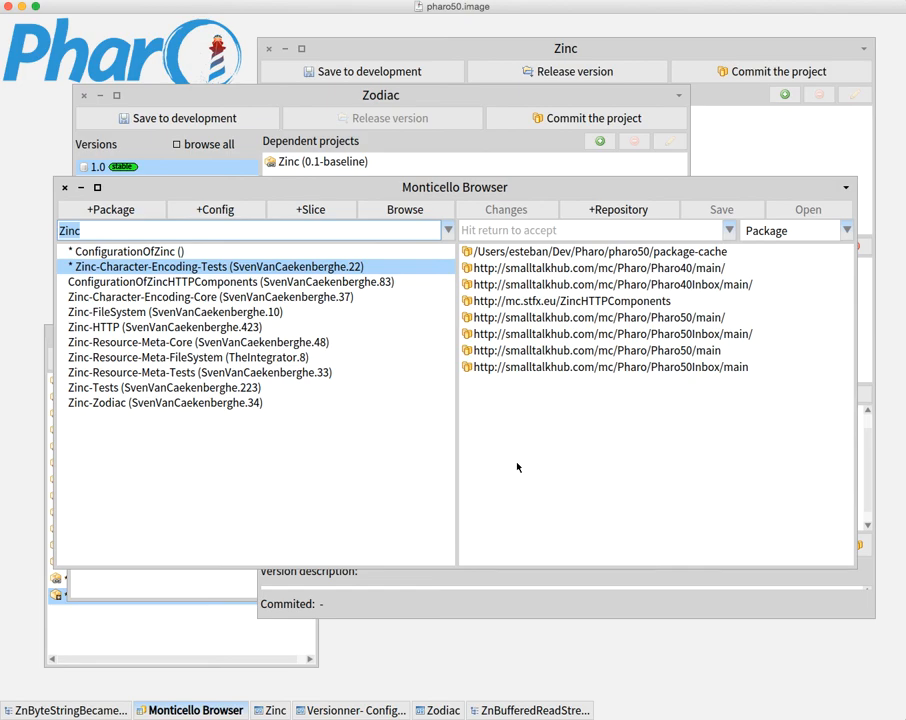
pyautogui.moveTo(371, 300)
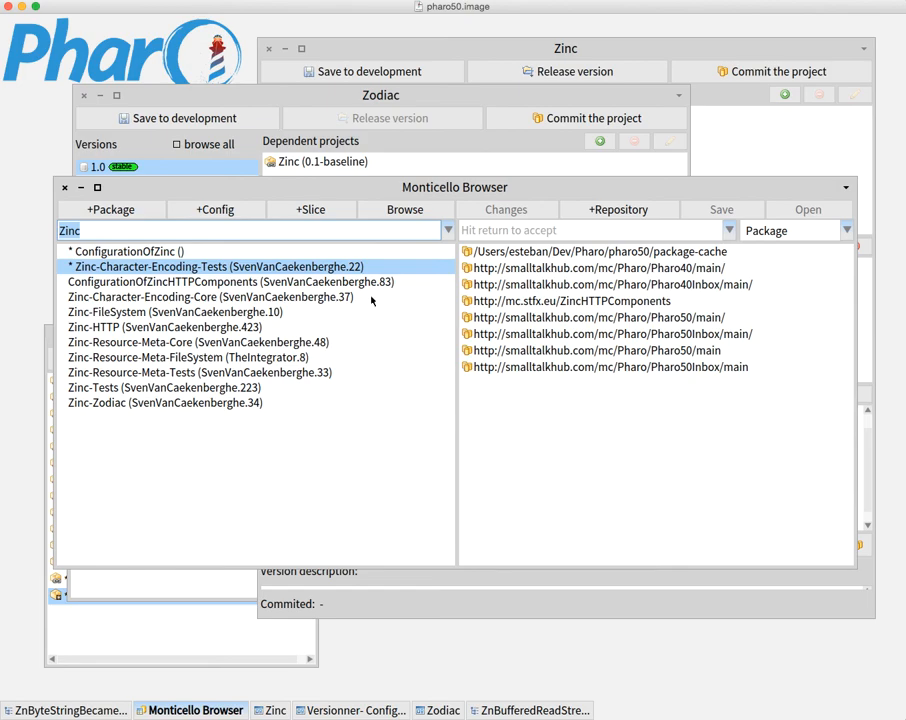
pyautogui.moveTo(385, 414)
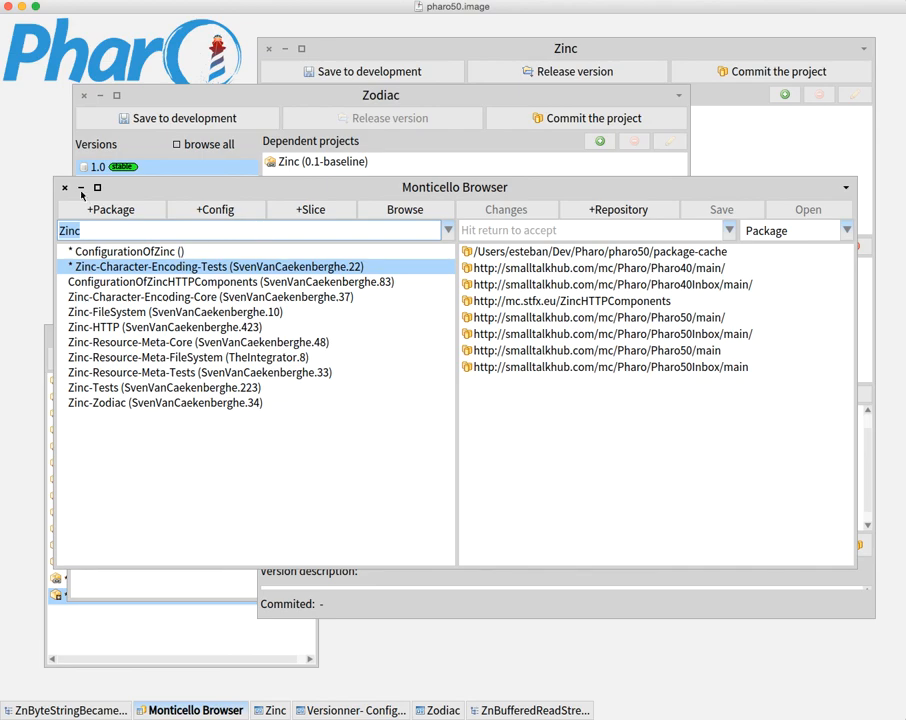
pyautogui.moveTo(691, 37)
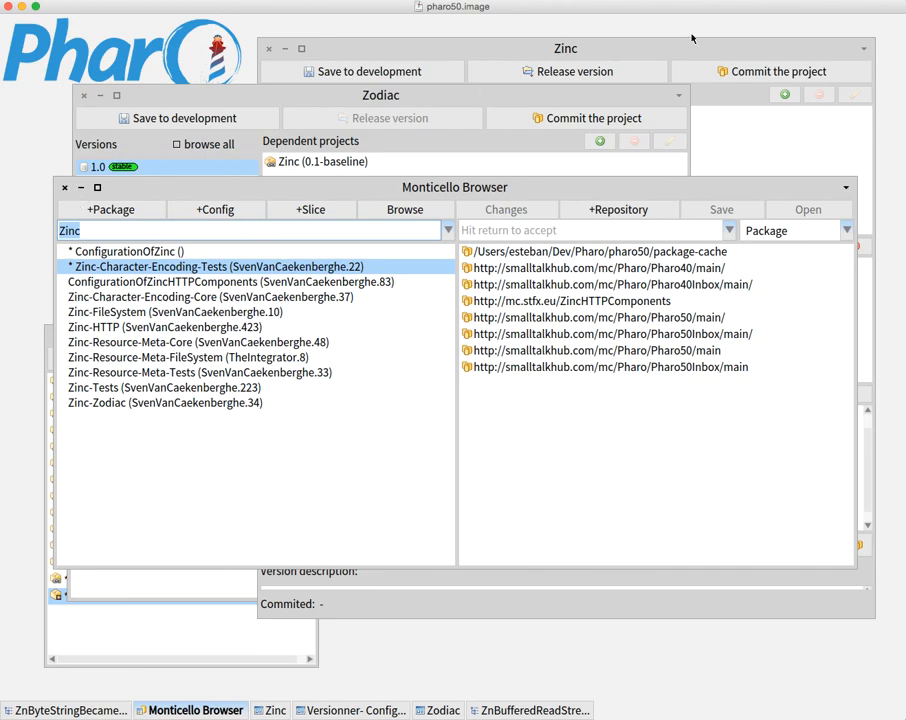